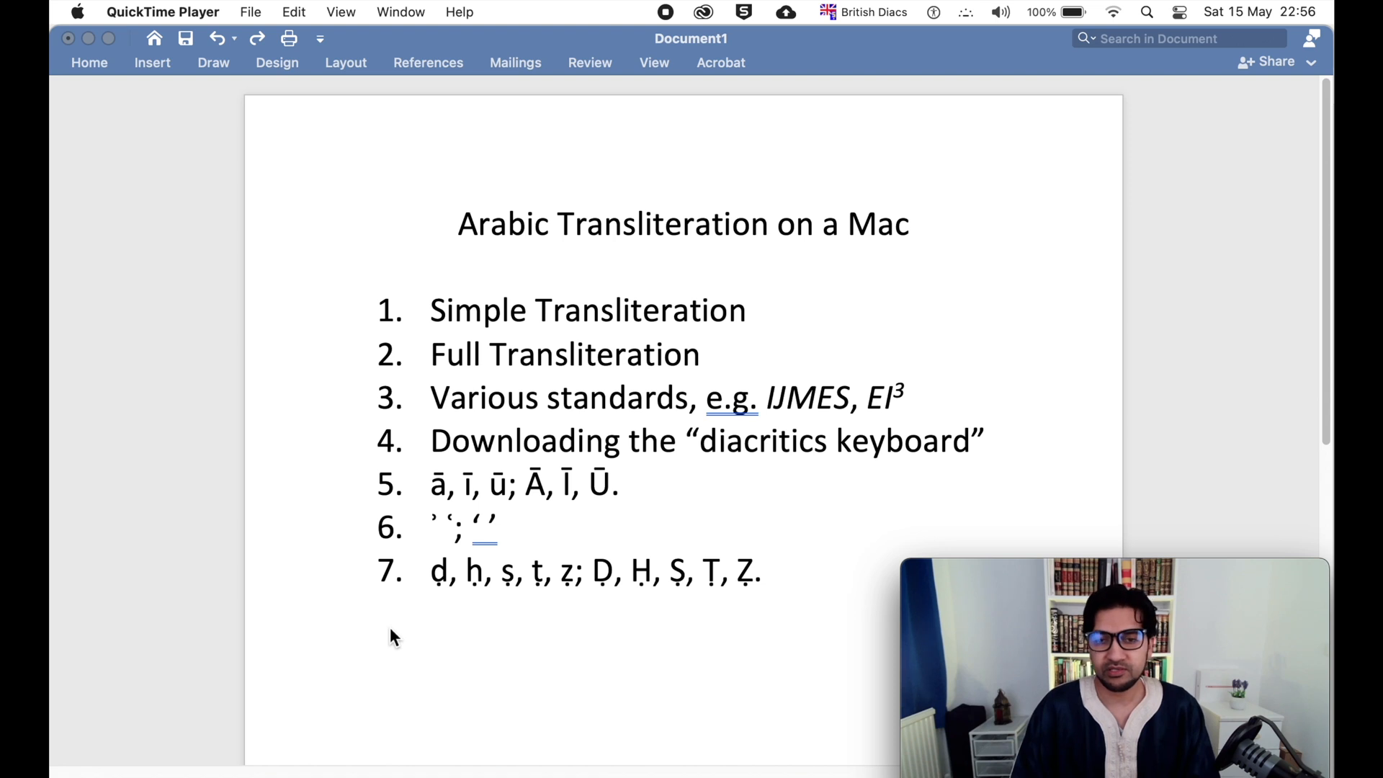
{"action": "mouse_move", "coordinate": [785, 459]}
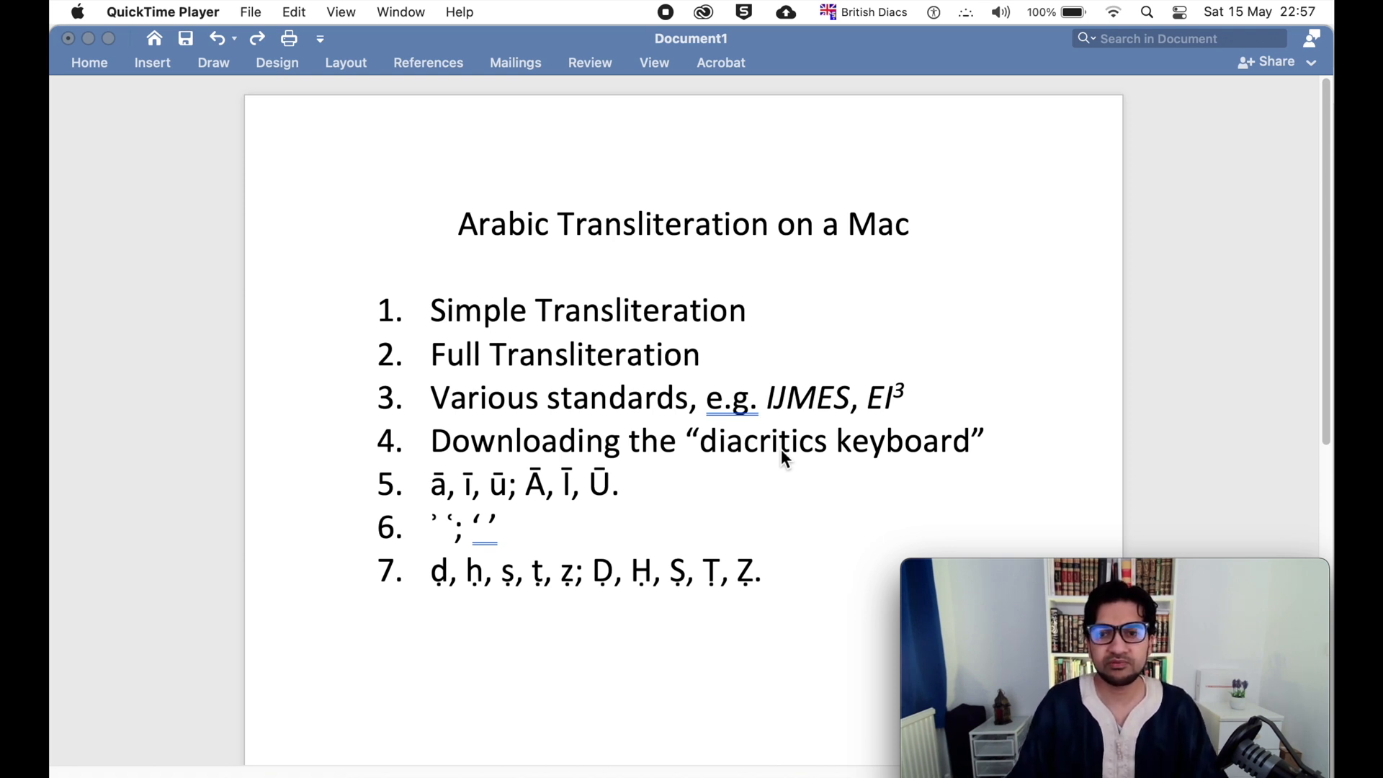
{"action": "mouse_move", "coordinate": [872, 27]}
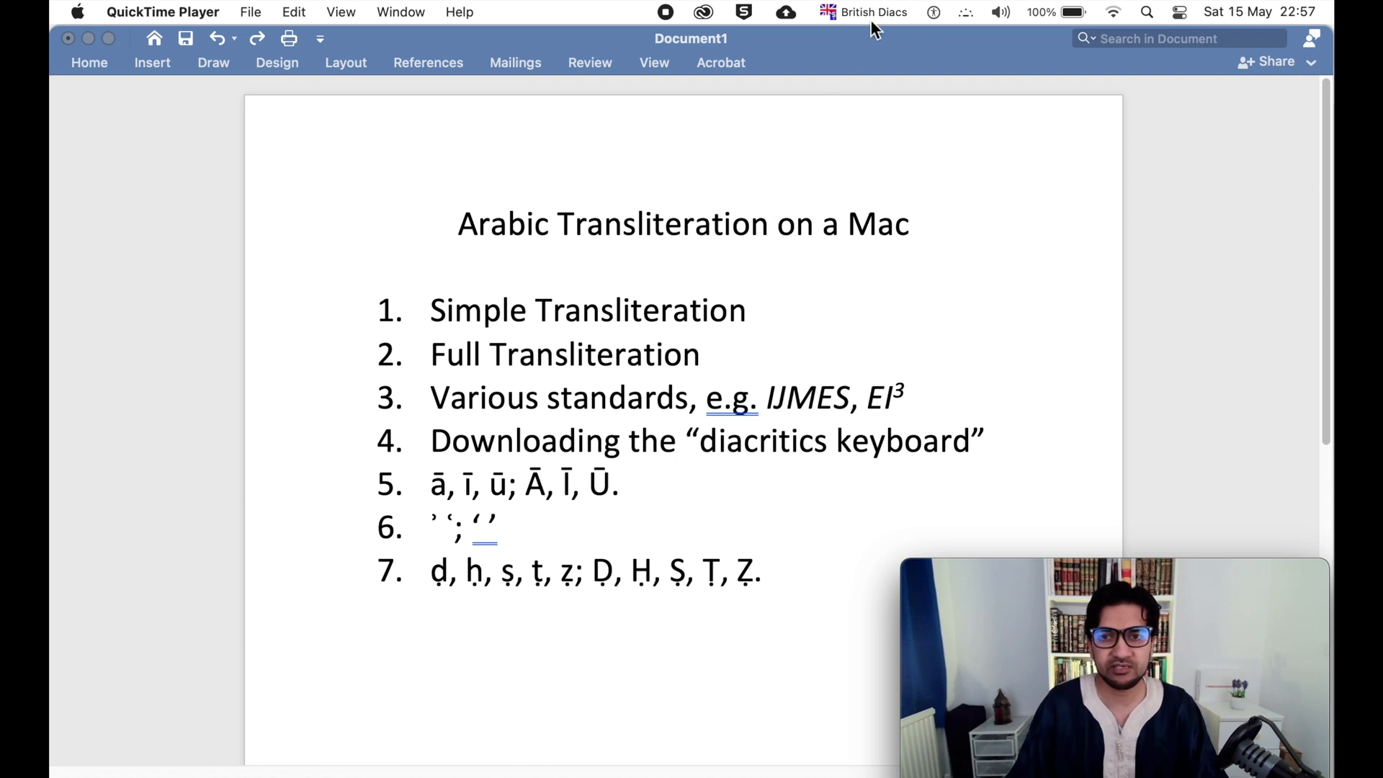
{"action": "mouse_move", "coordinate": [859, 22]}
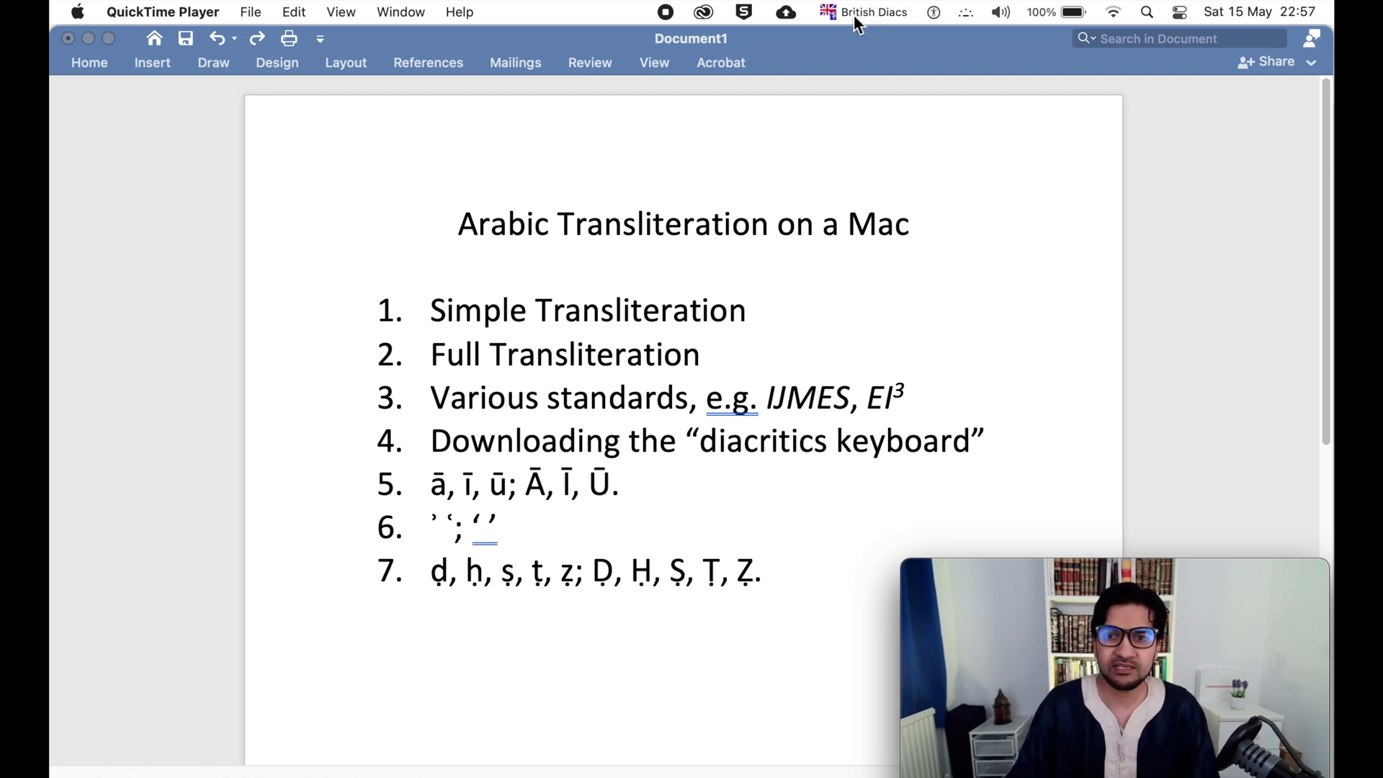
{"action": "mouse_move", "coordinate": [887, 16]}
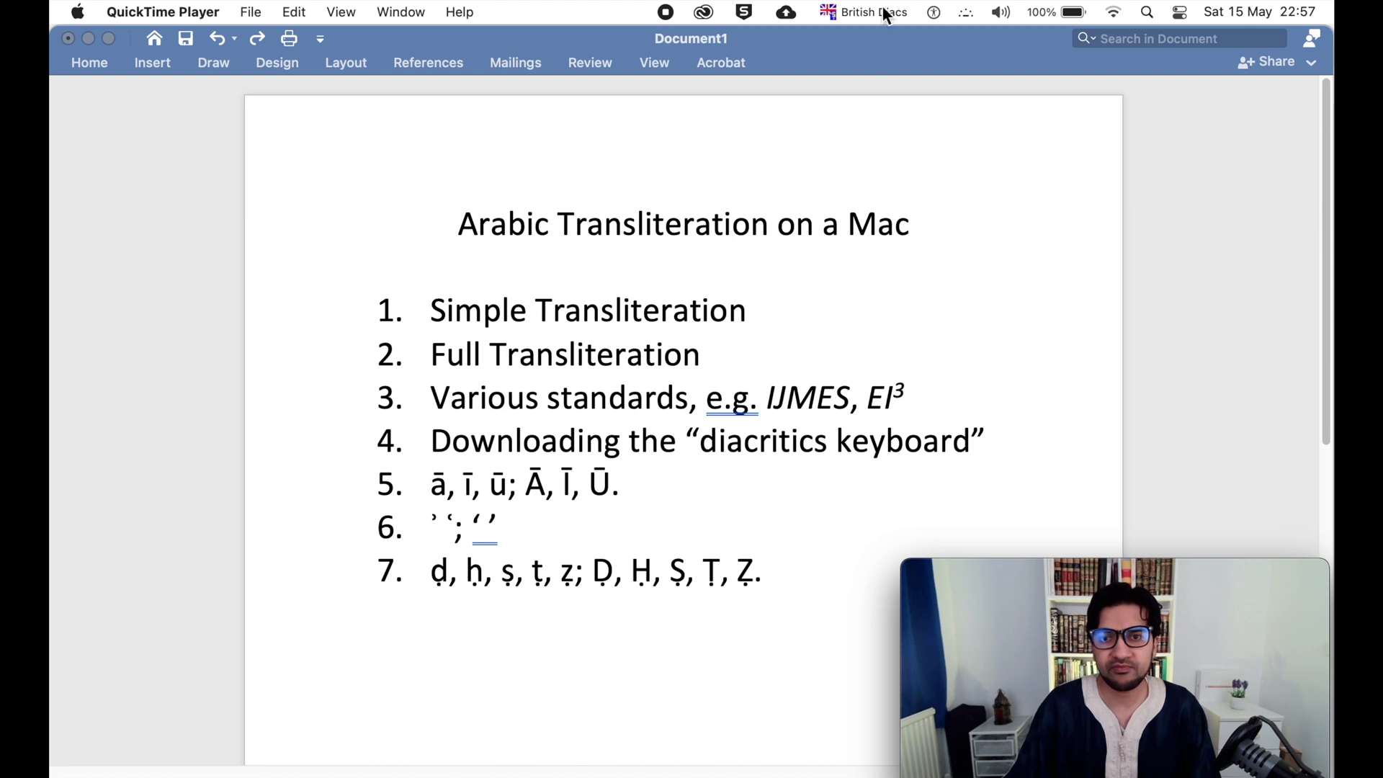
Check the British Diacs input source, then add a new list line after Simple Transliteration
{"action": "left_click", "coordinate": [864, 12]}
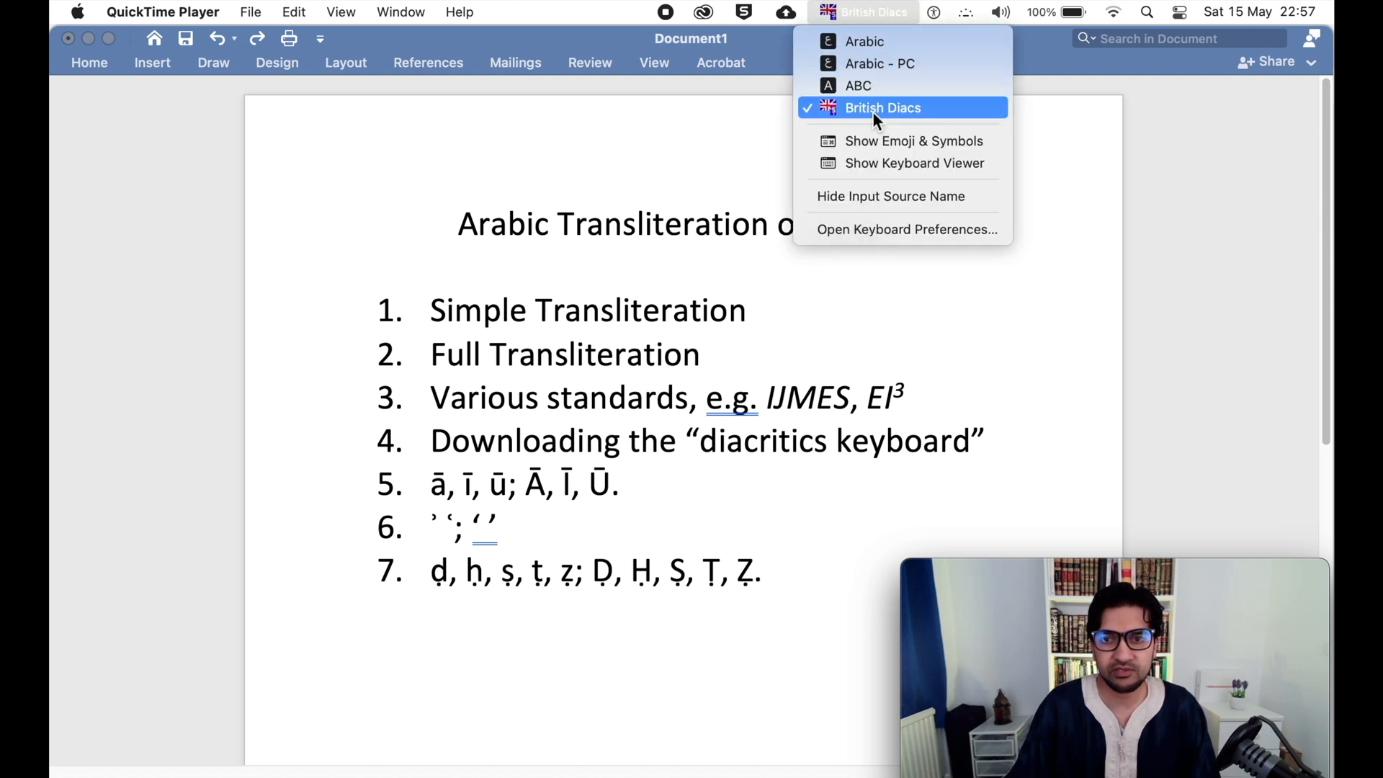
{"action": "mouse_move", "coordinate": [864, 117]}
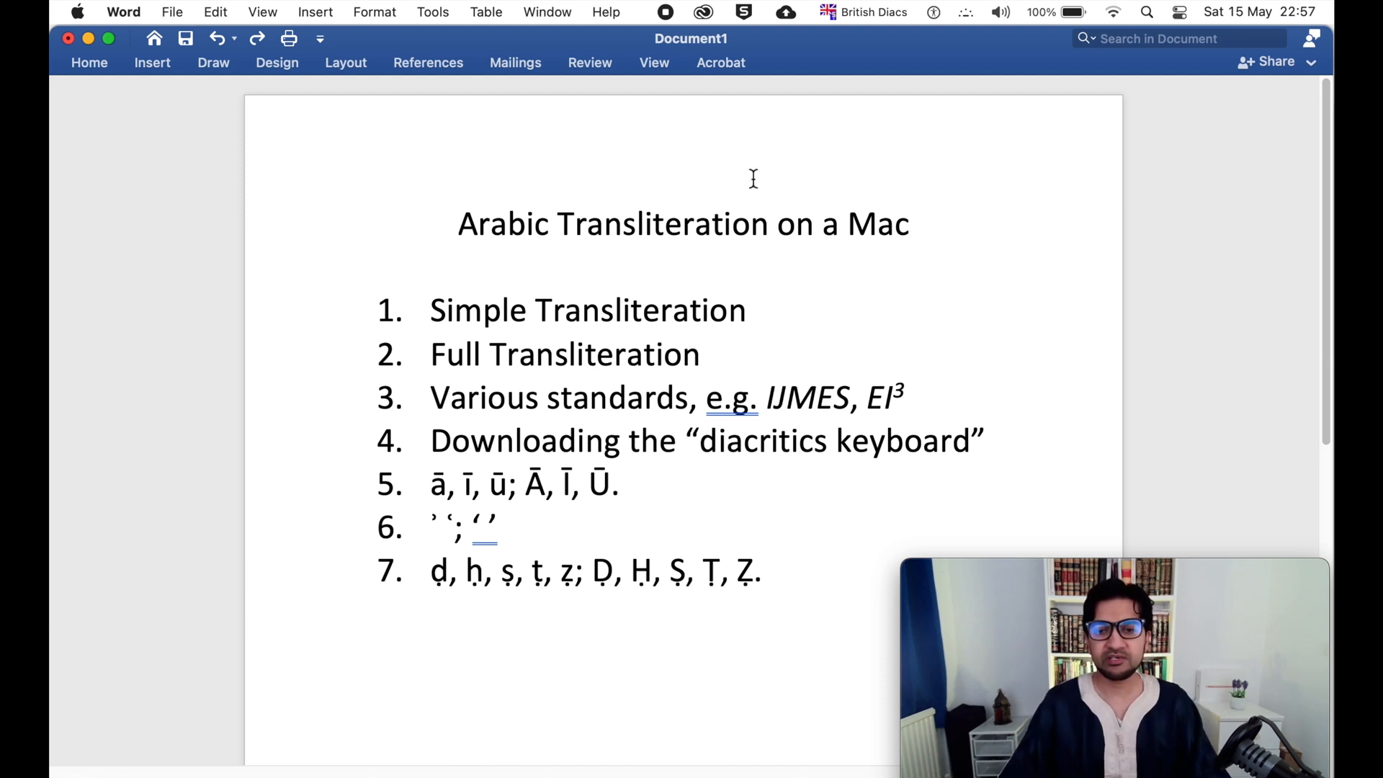
{"action": "left_click", "coordinate": [459, 223]}
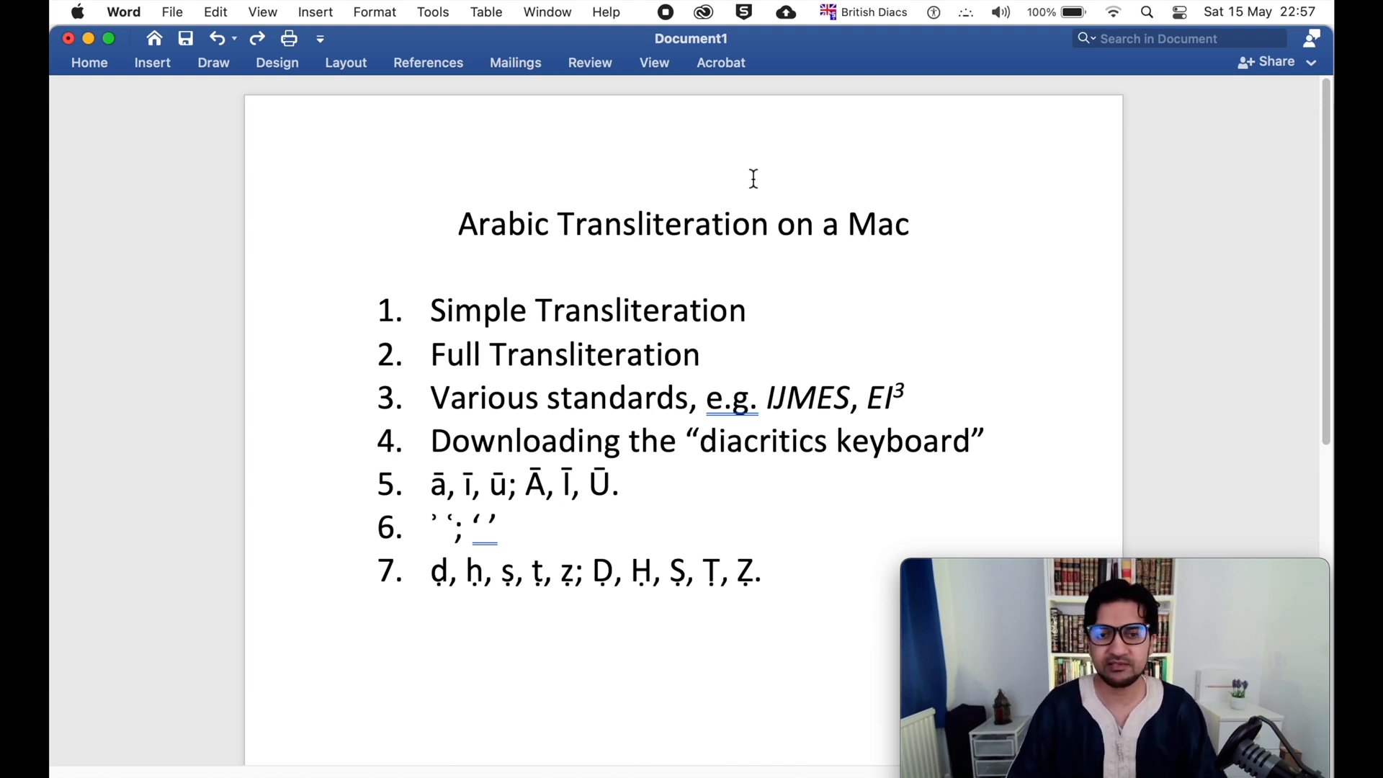
{"action": "left_click", "coordinate": [748, 310]}
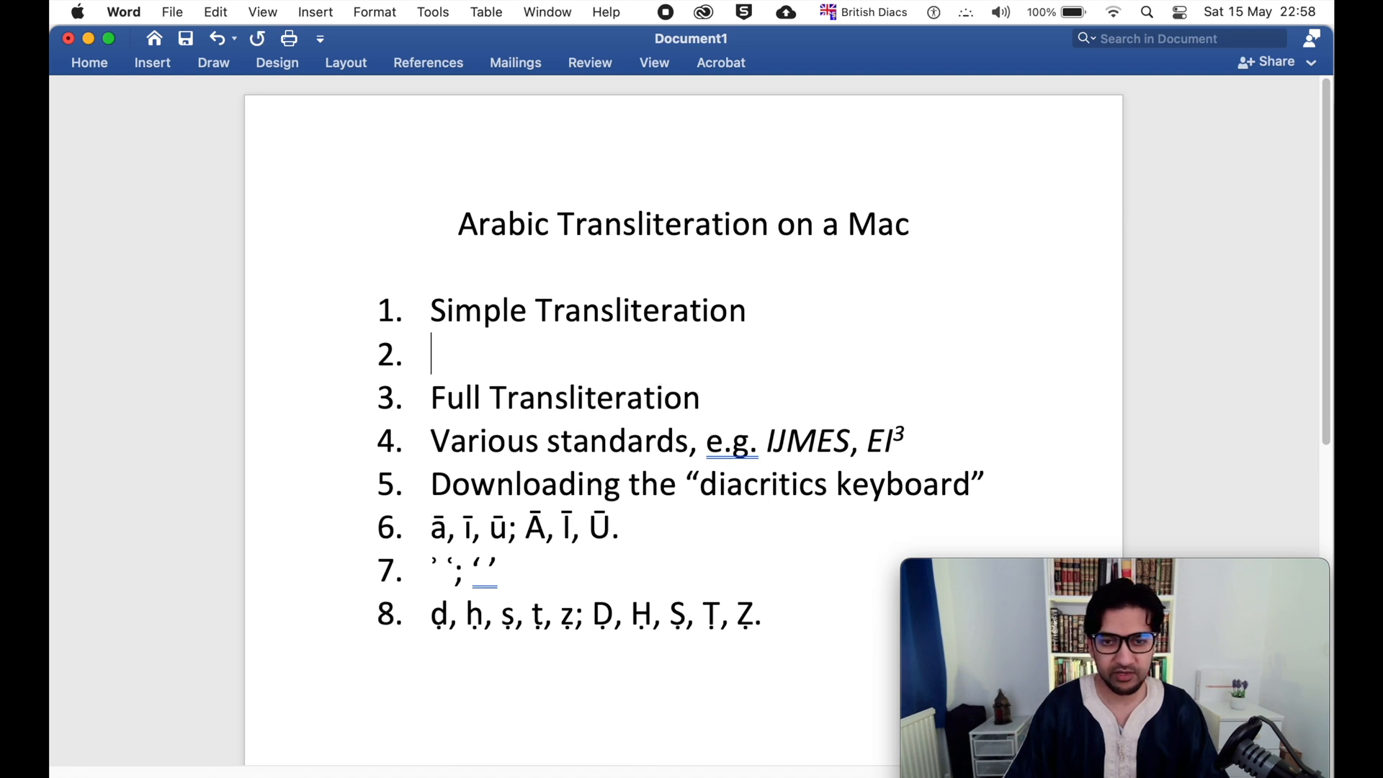
Demote the new line to list Kitab, hadith, daw’, jadid, sadma, and add a sub-item under Full Transliteration
{"action": "type", "text": "a. kitab,"}
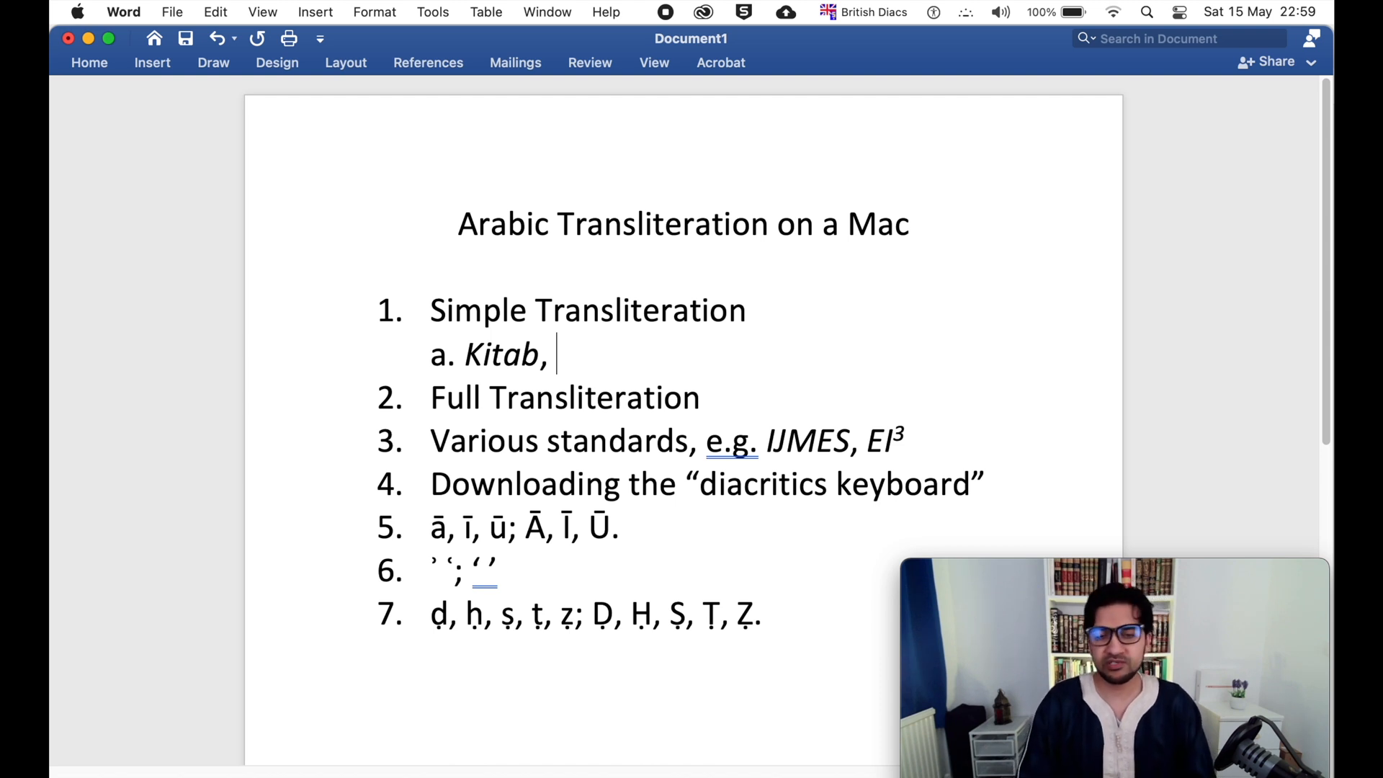
{"action": "type", "text": "ha"}
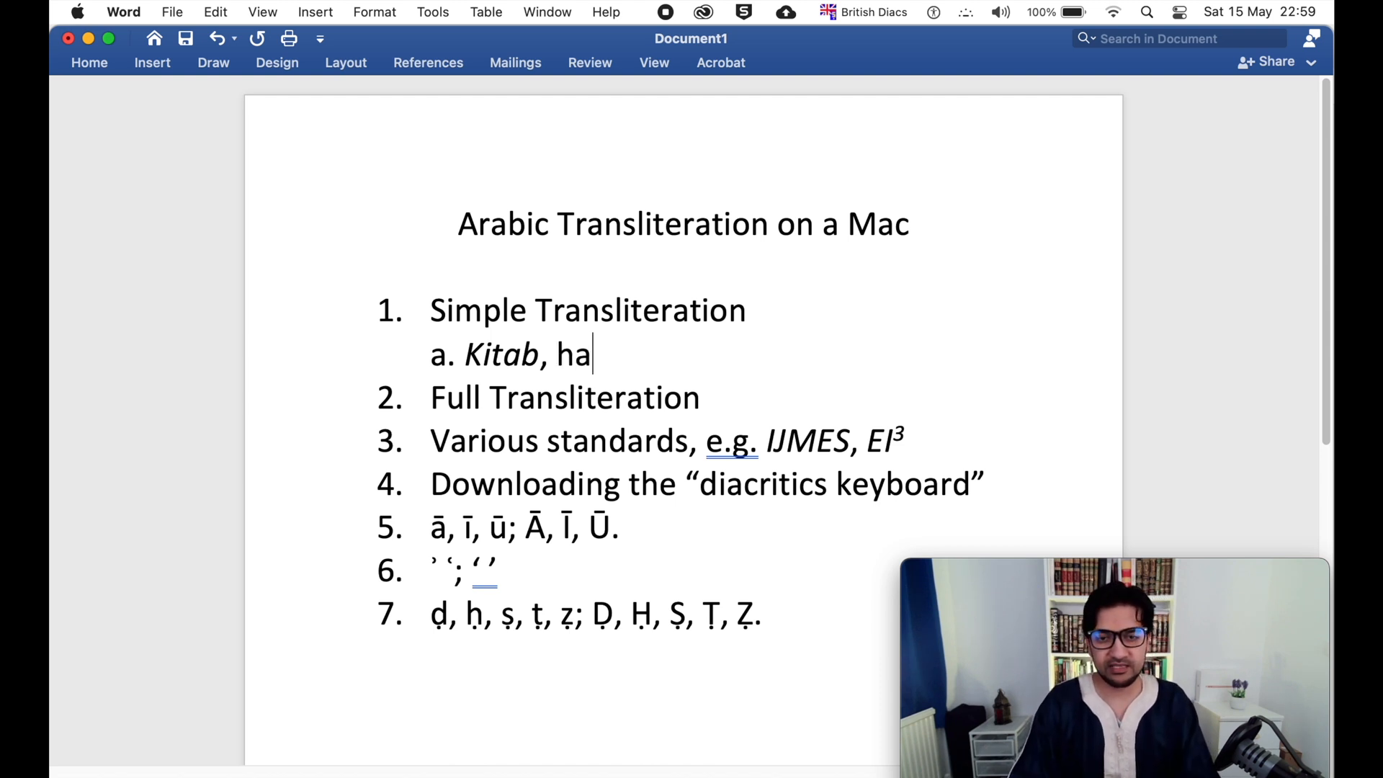
{"action": "type", "text": "dith,"}
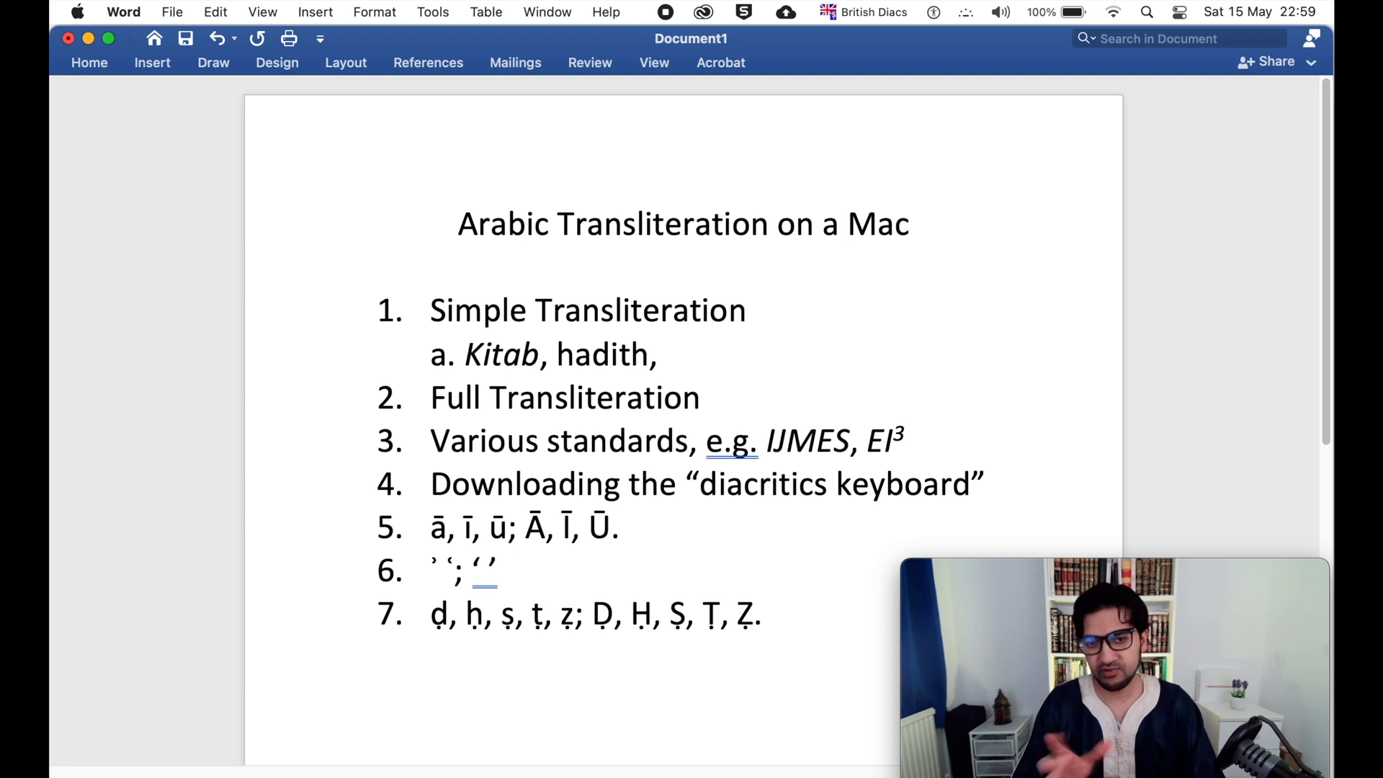
{"action": "left_click", "coordinate": [668, 354]}
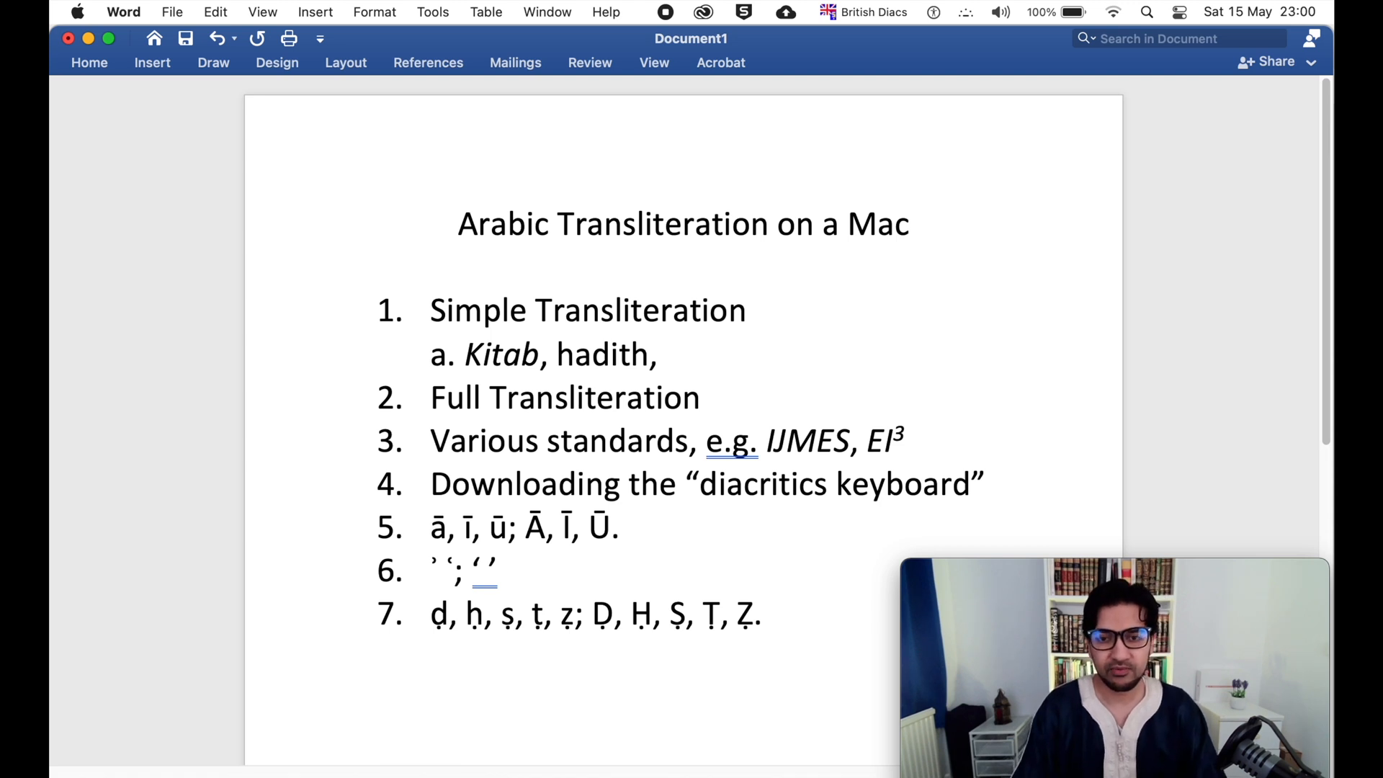
{"action": "type", "text": "daw"}
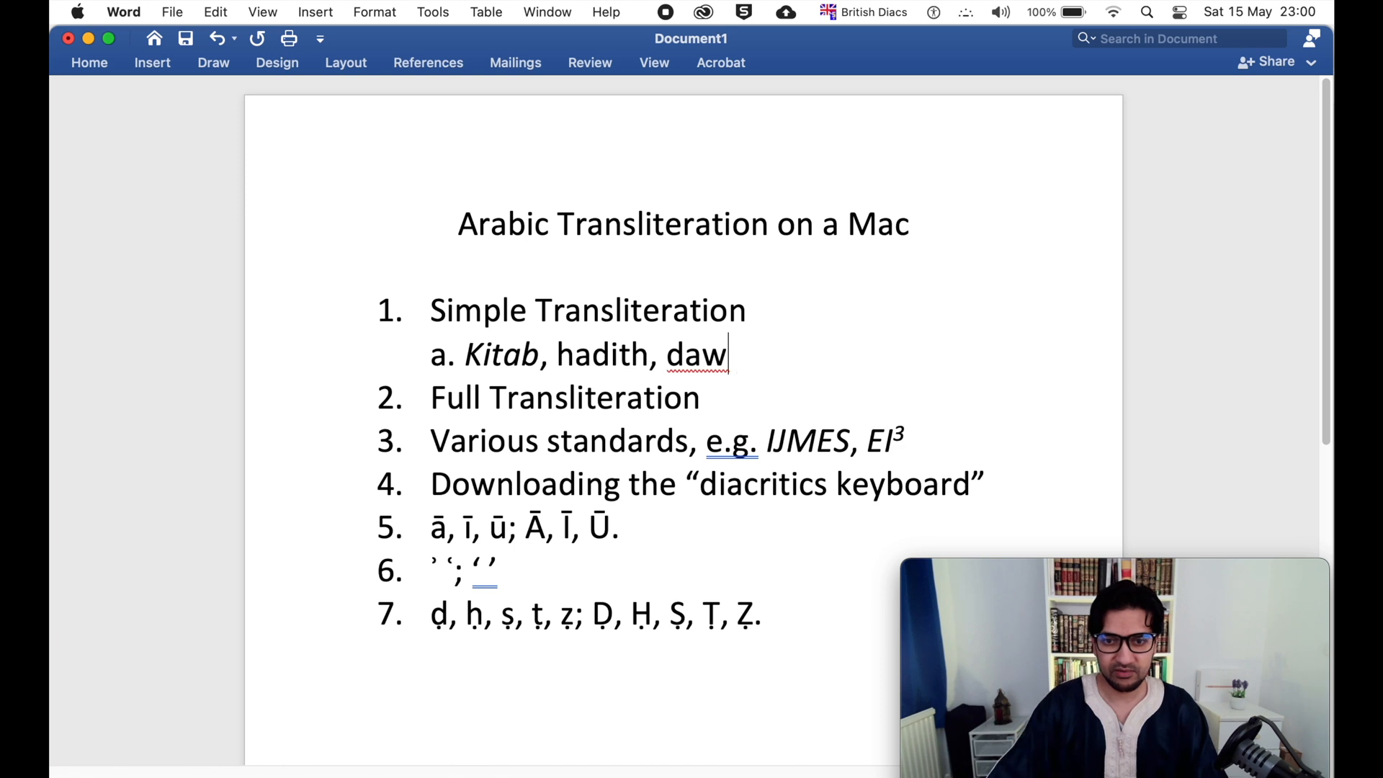
{"action": "type", "text": "'"}
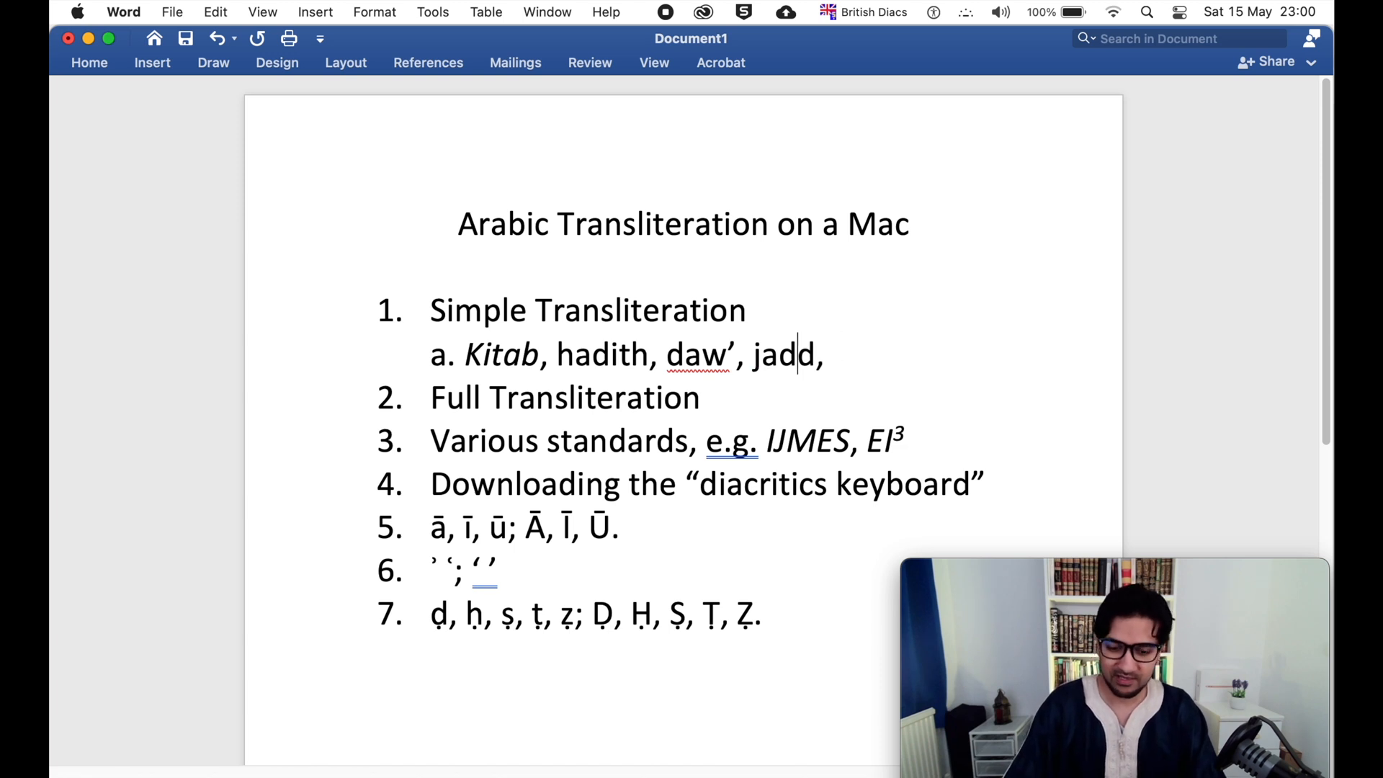
{"action": "type", "text": "id"}
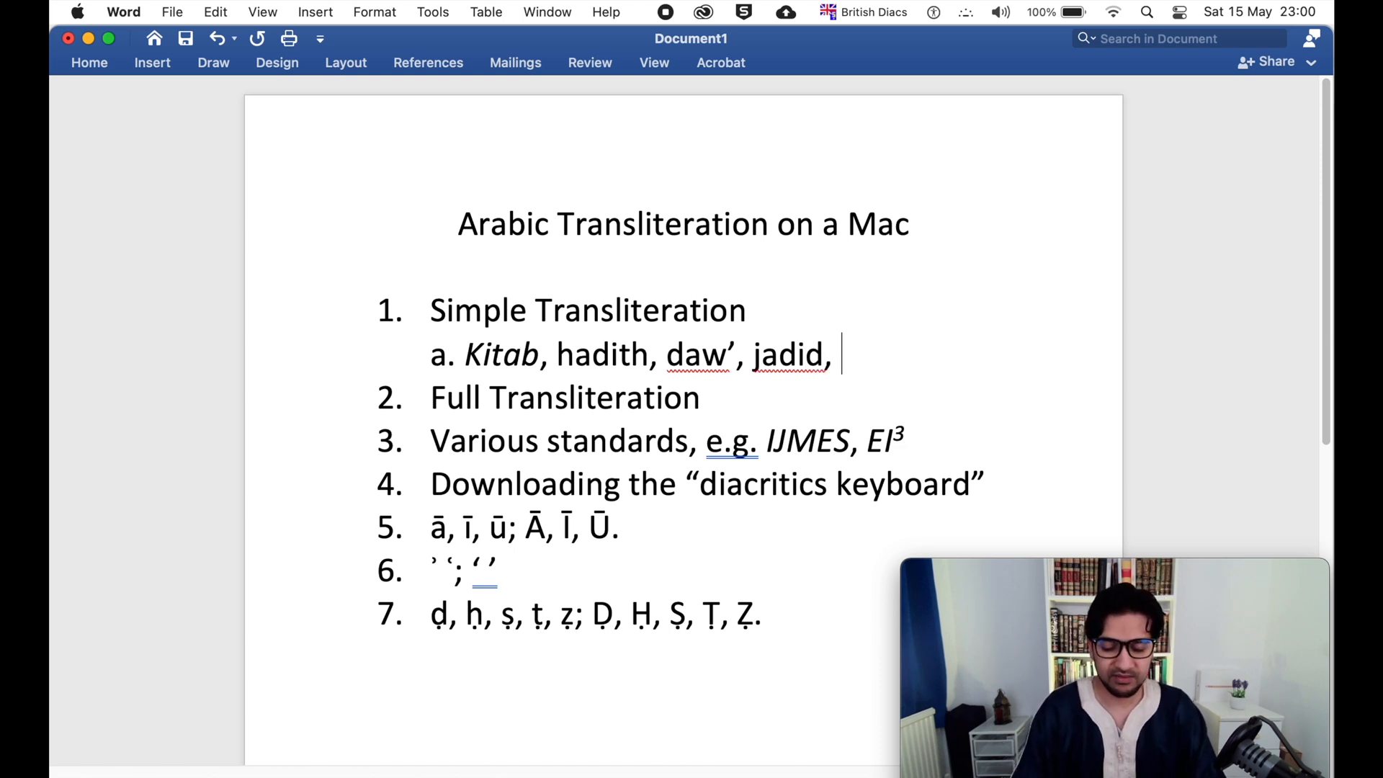
{"action": "type", "text": "sadma"}
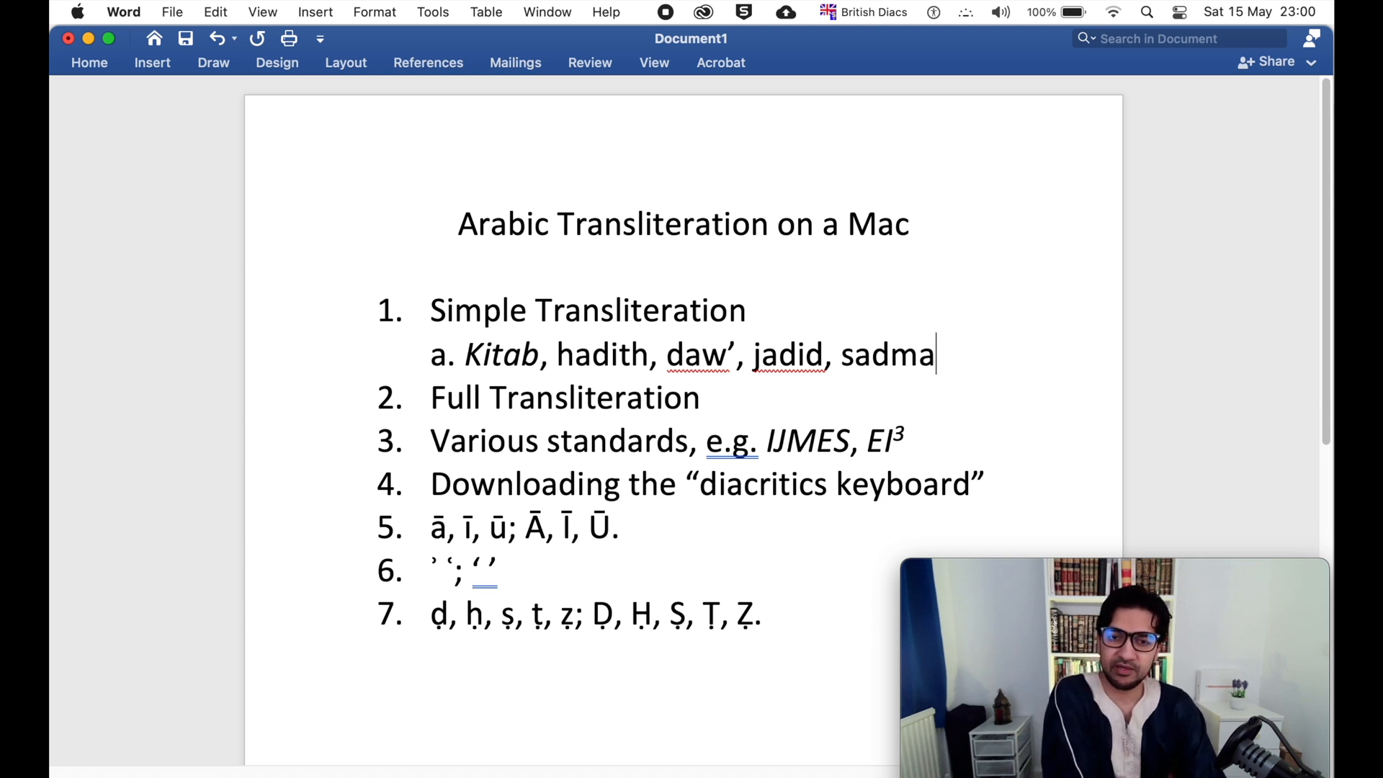
{"action": "left_click", "coordinate": [700, 397]}
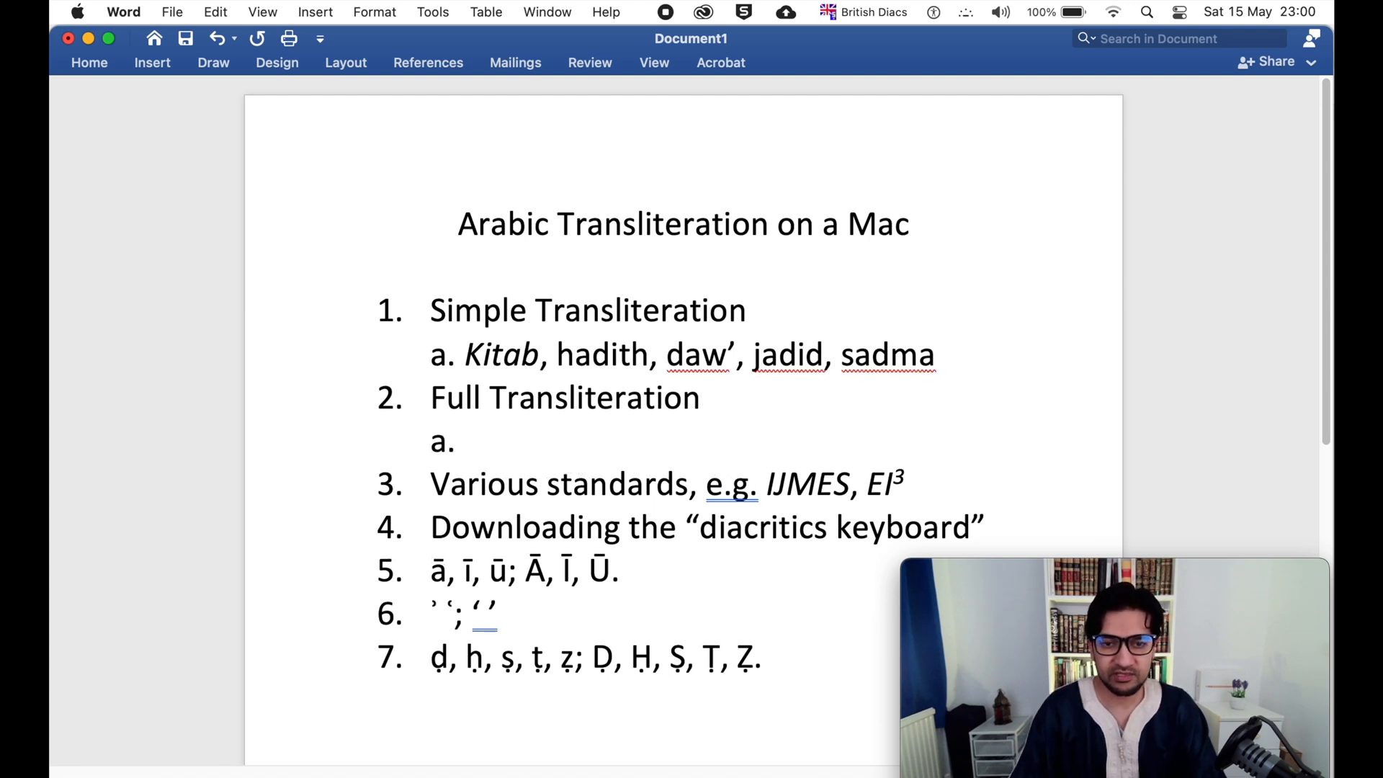
Type the full transliteration examples Kitab, ḥadīth, ḍaw’, jadīd under Full Transliteration
{"action": "type", "text": "kit"}
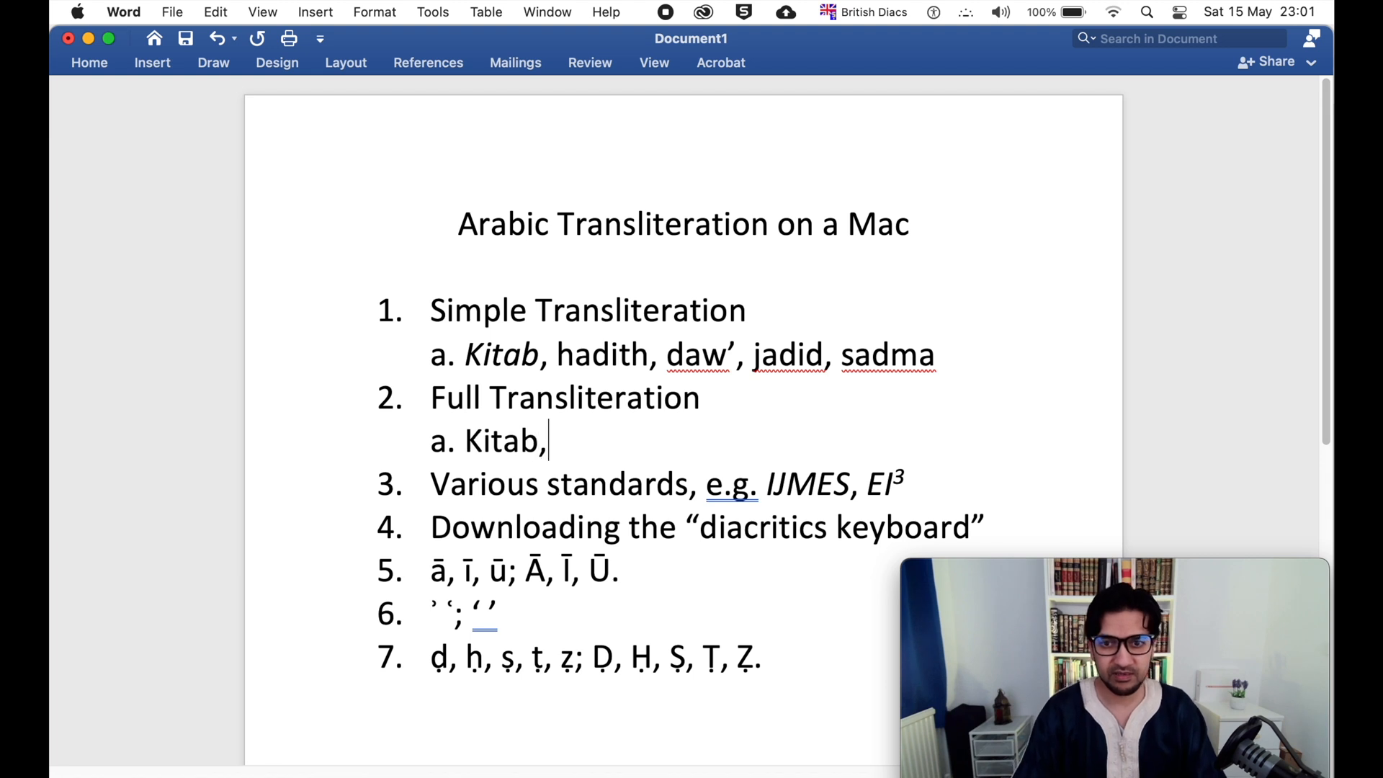
{"action": "type", "text": "ḥad"}
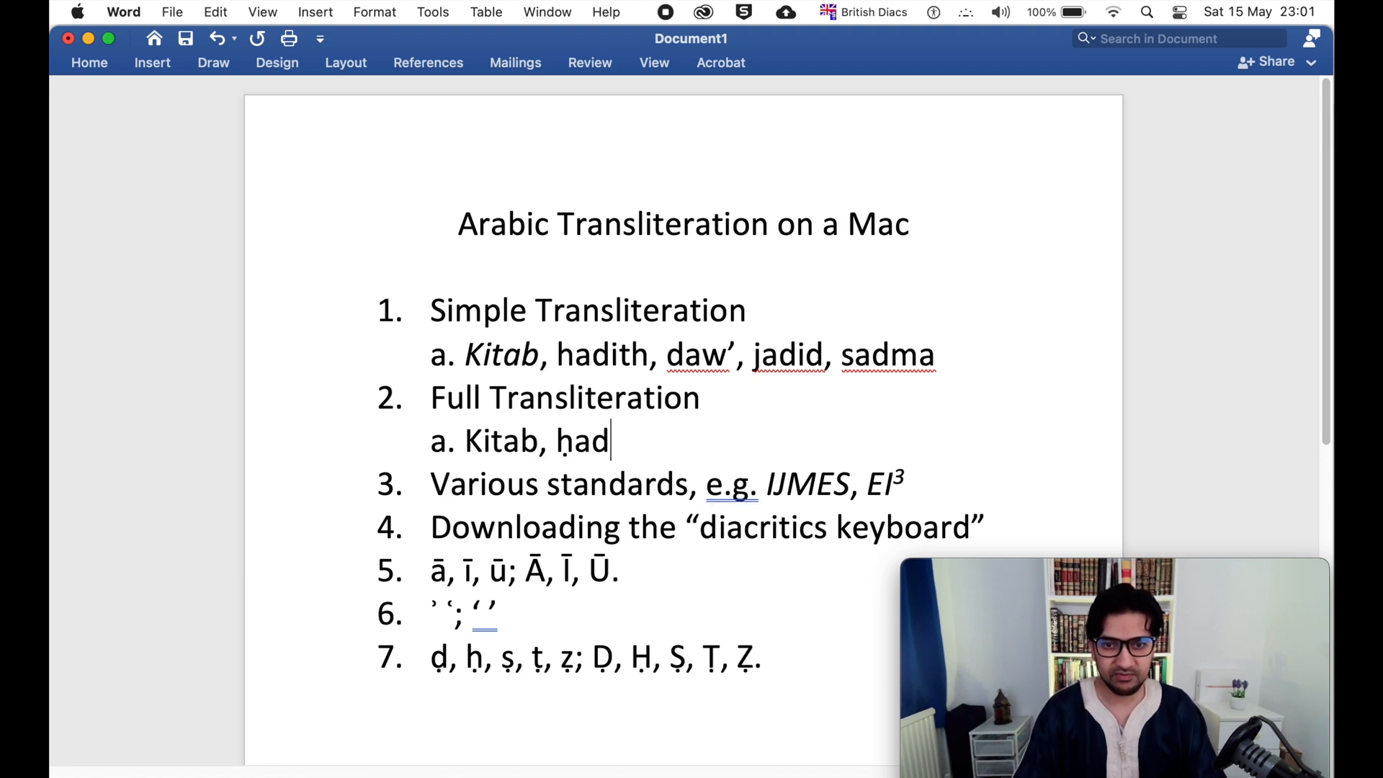
{"action": "type", "text": "īth,"}
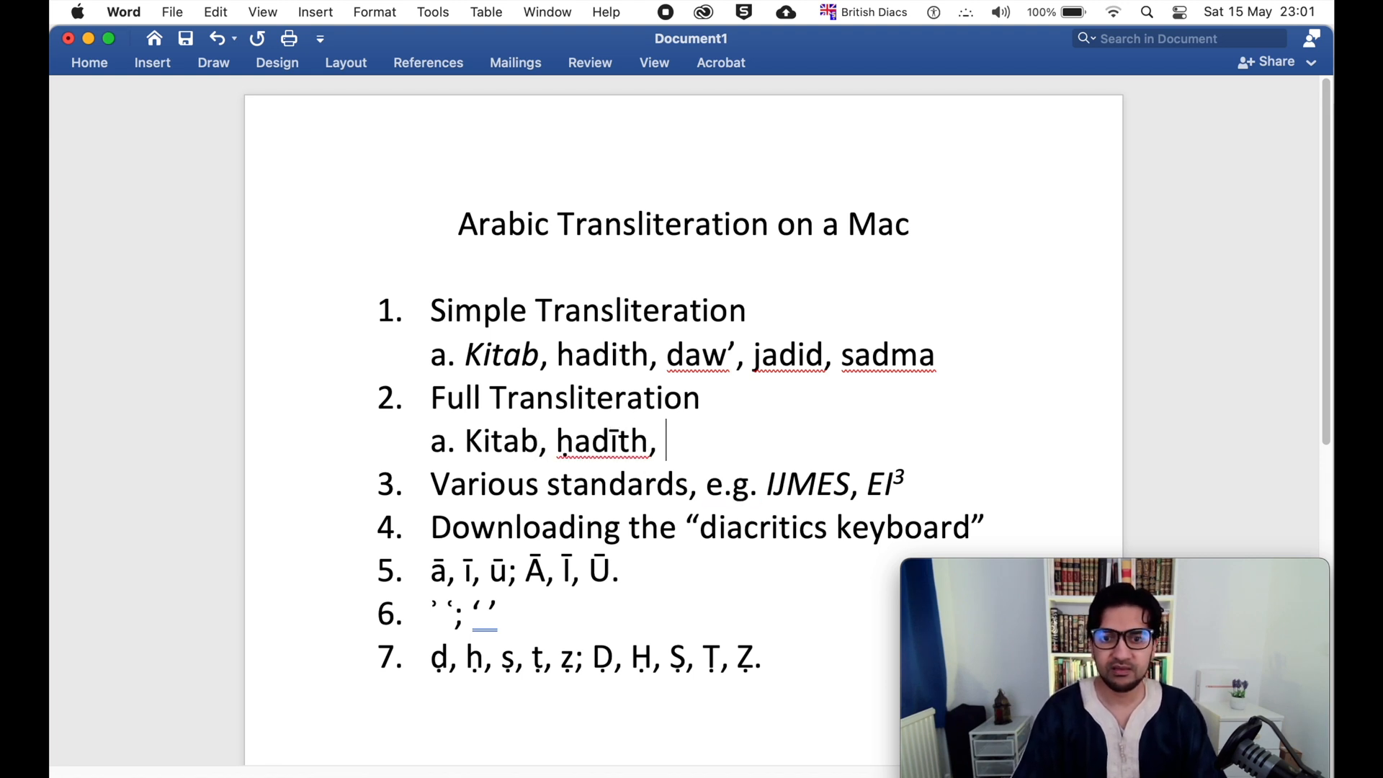
{"action": "type", "text": "ḍaw"}
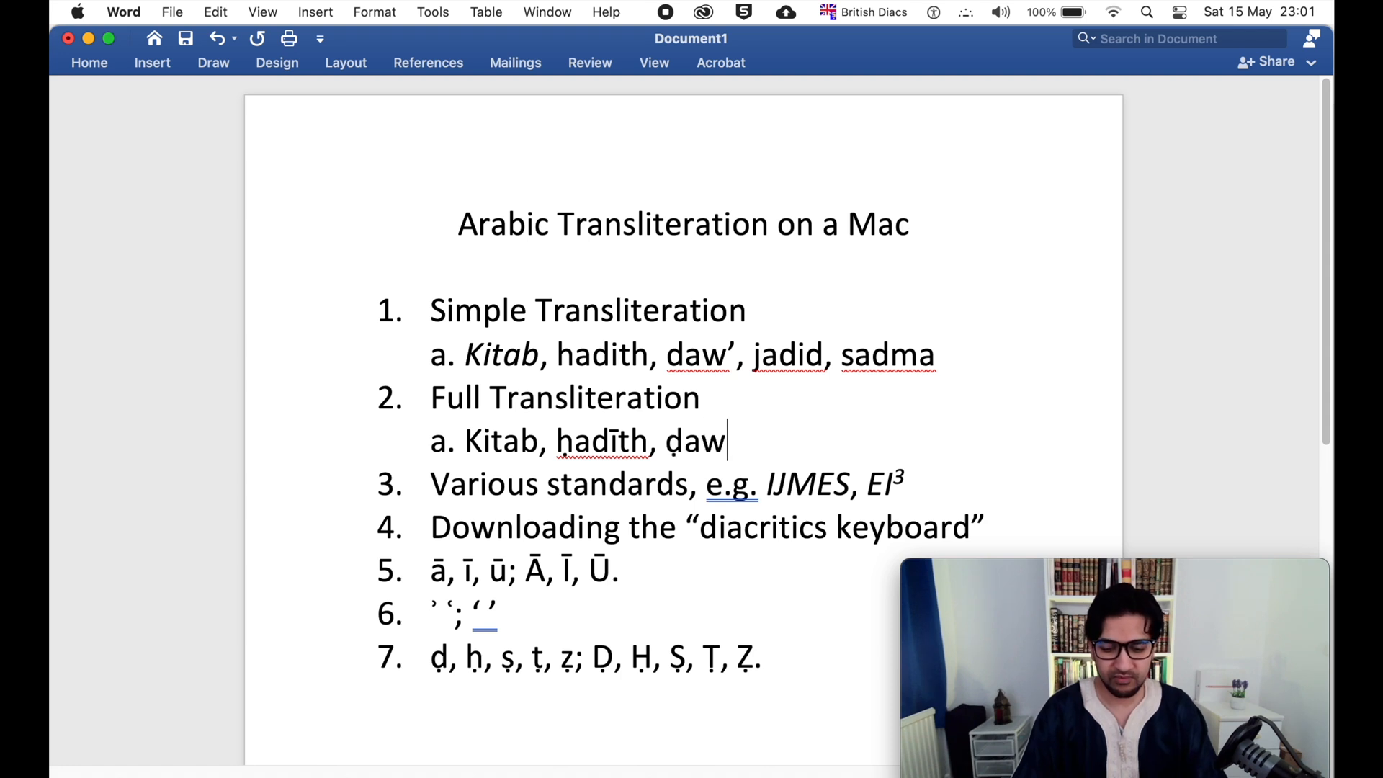
{"action": "type", "text": "’"}
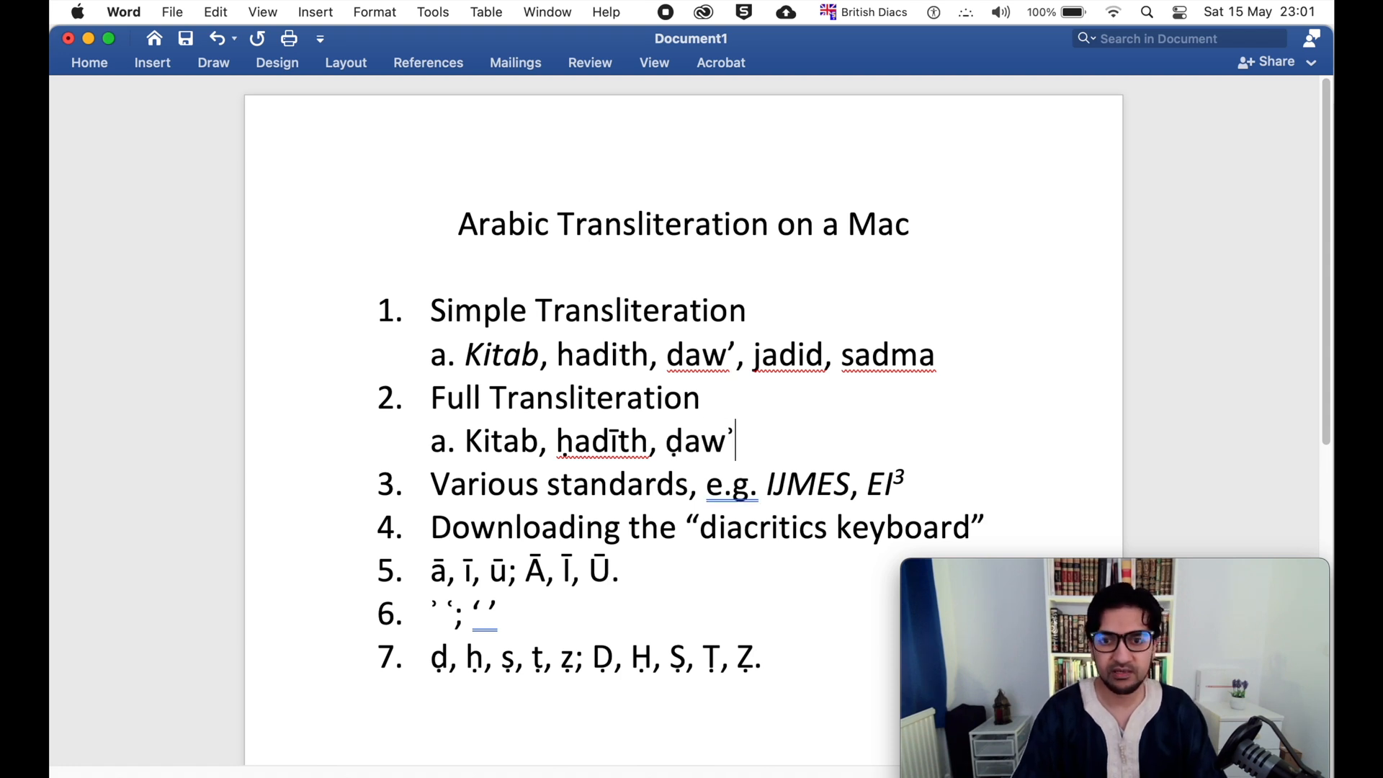
{"action": "type", "text": ", jadīd"}
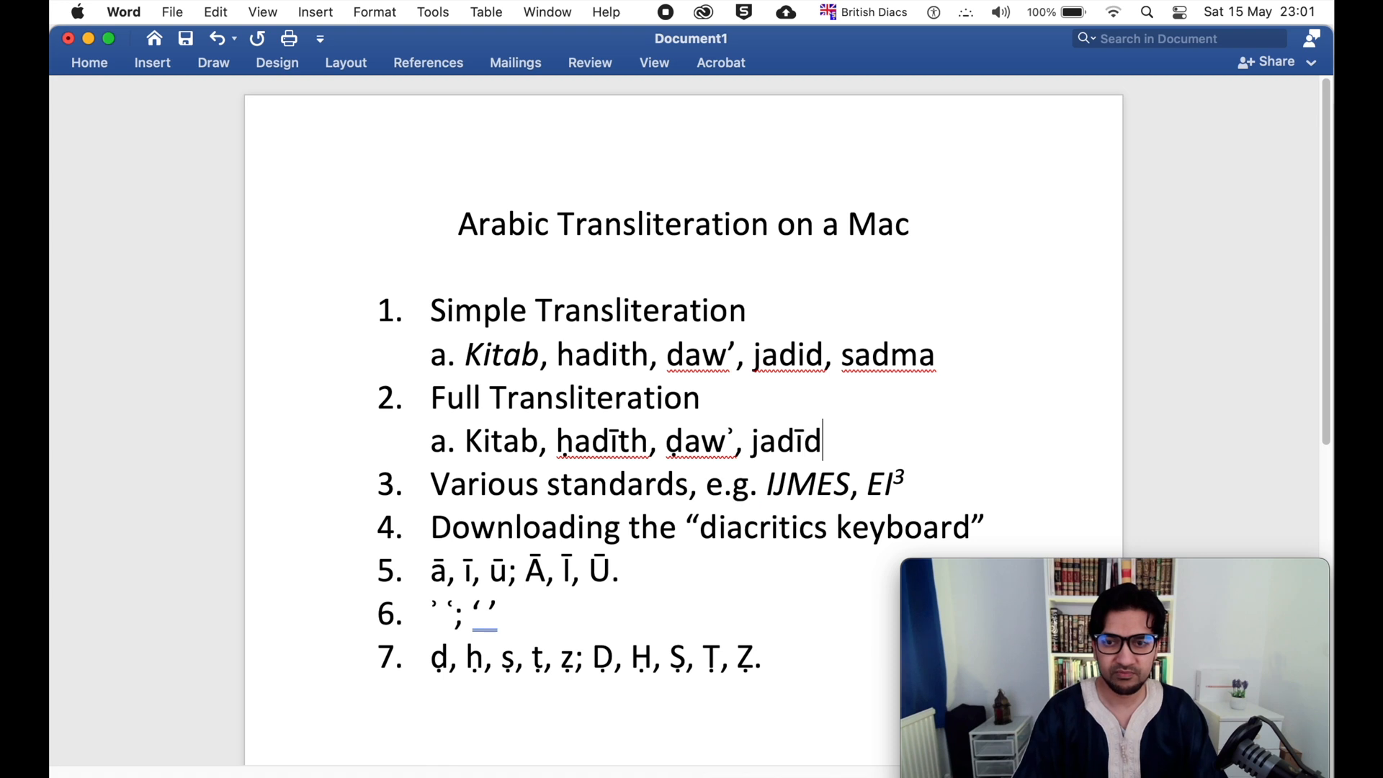
Extend the examples line with ṣadma, ʿaẓīm and ṣaḥīḥ
{"action": "type", "text": ", ṣadm"}
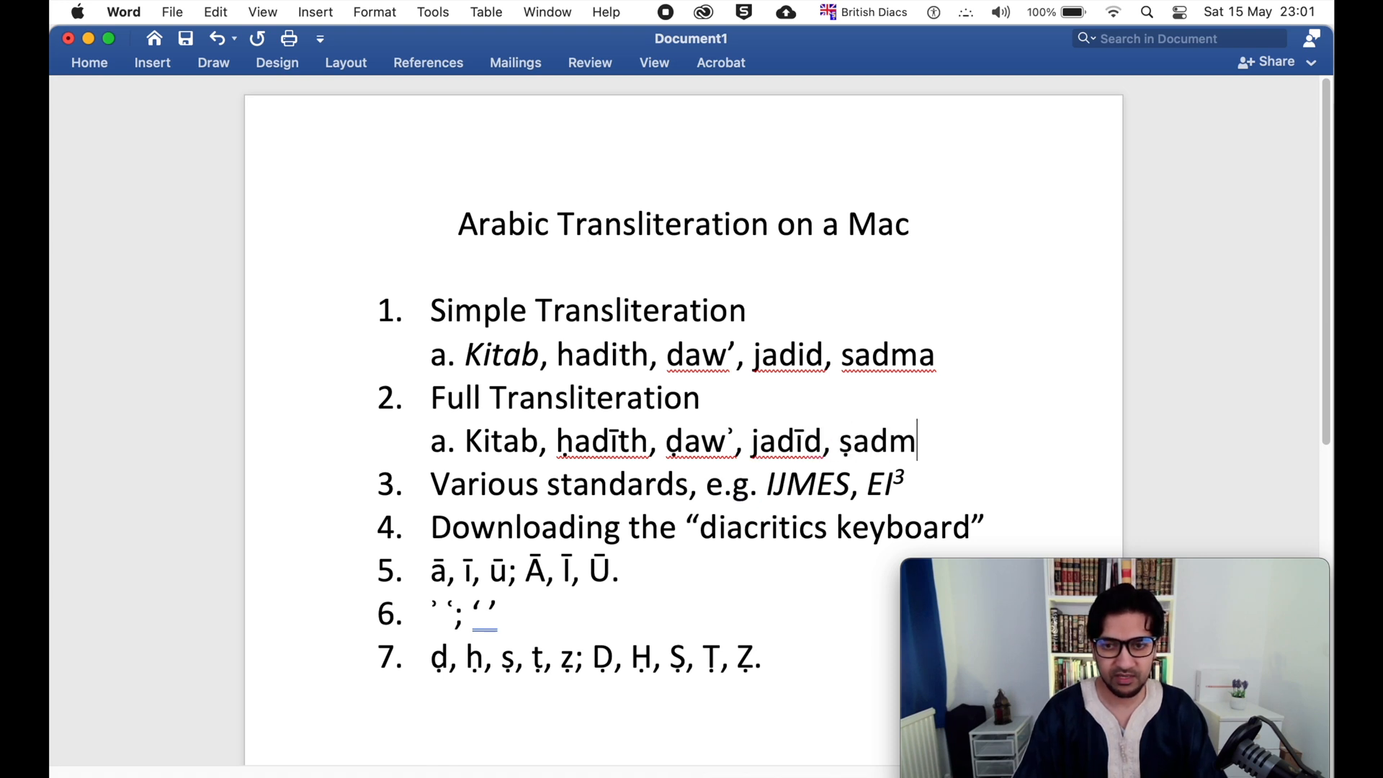
{"action": "type", "text": "a"}
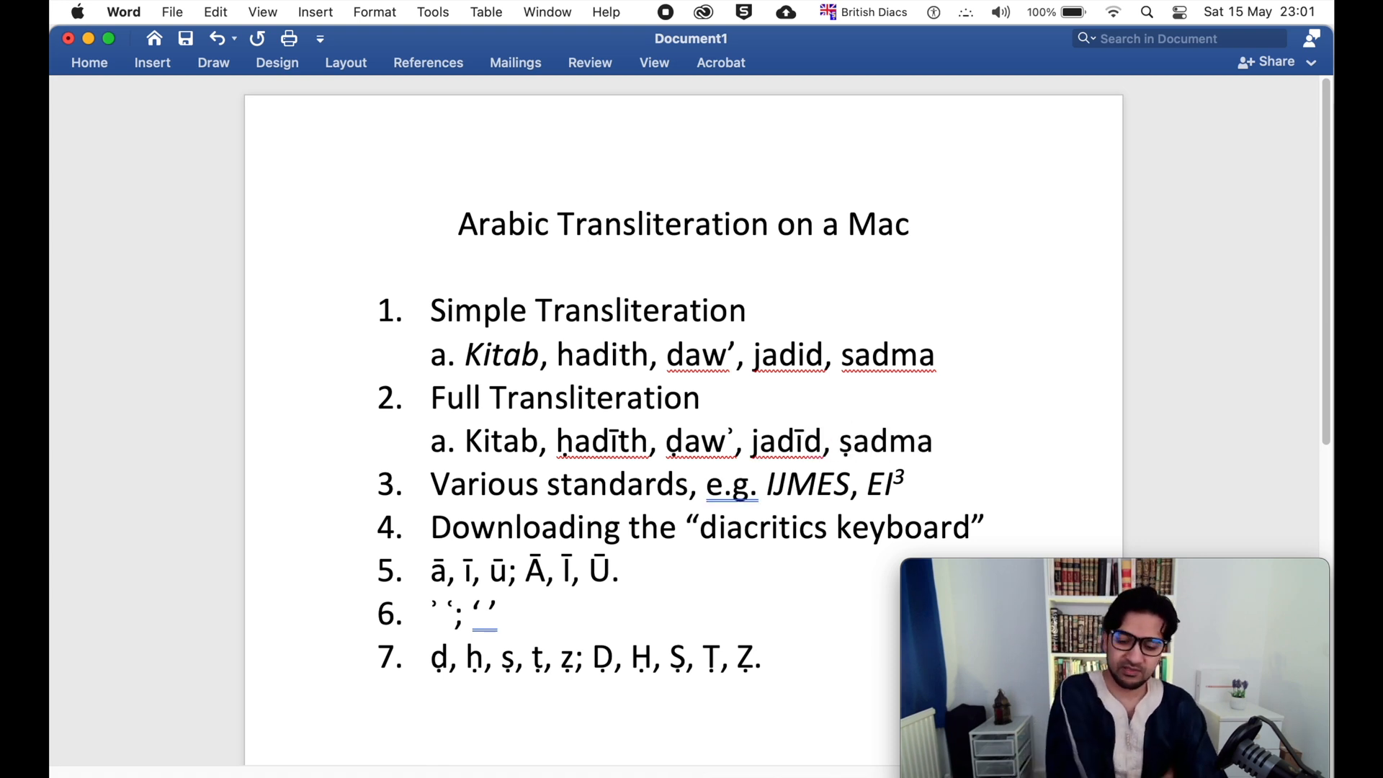
{"action": "type", "text": ","}
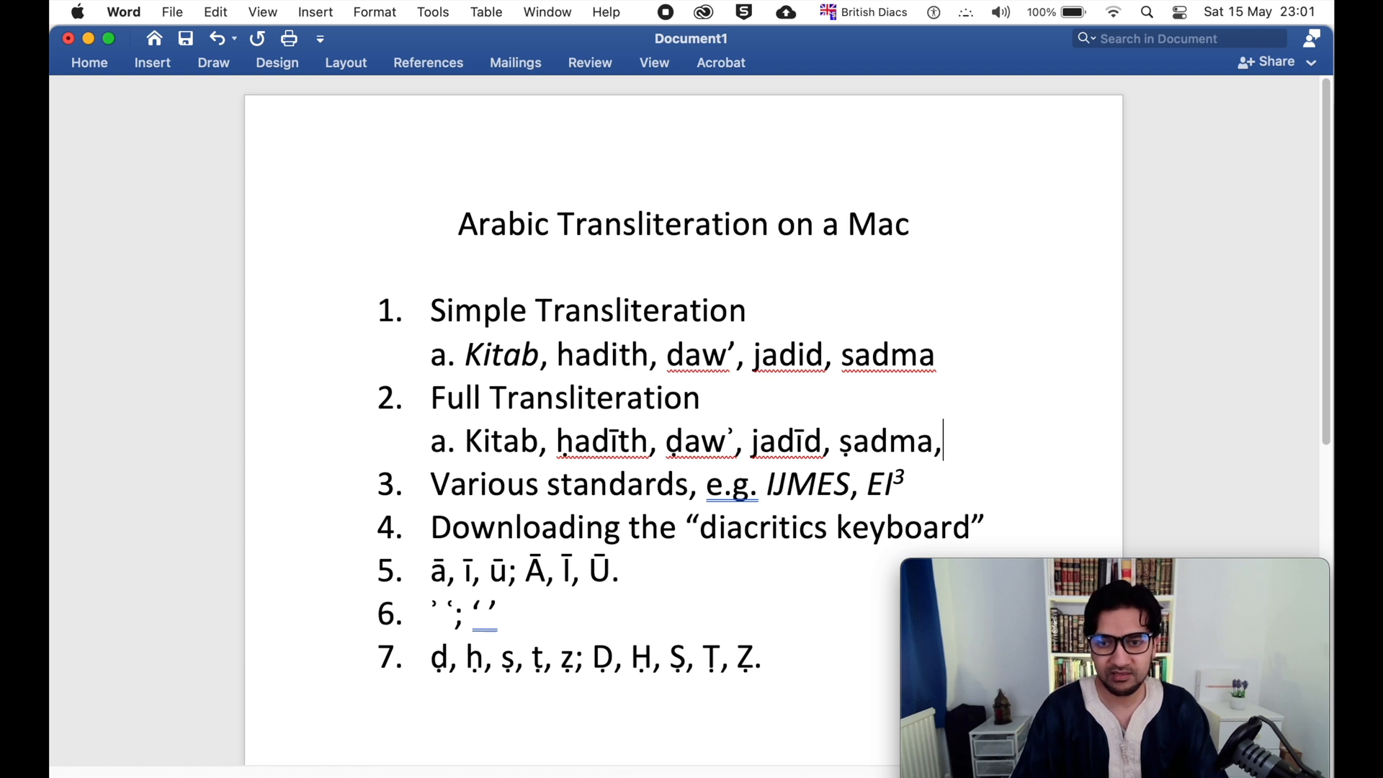
{"action": "type", "text": "ʿ"}
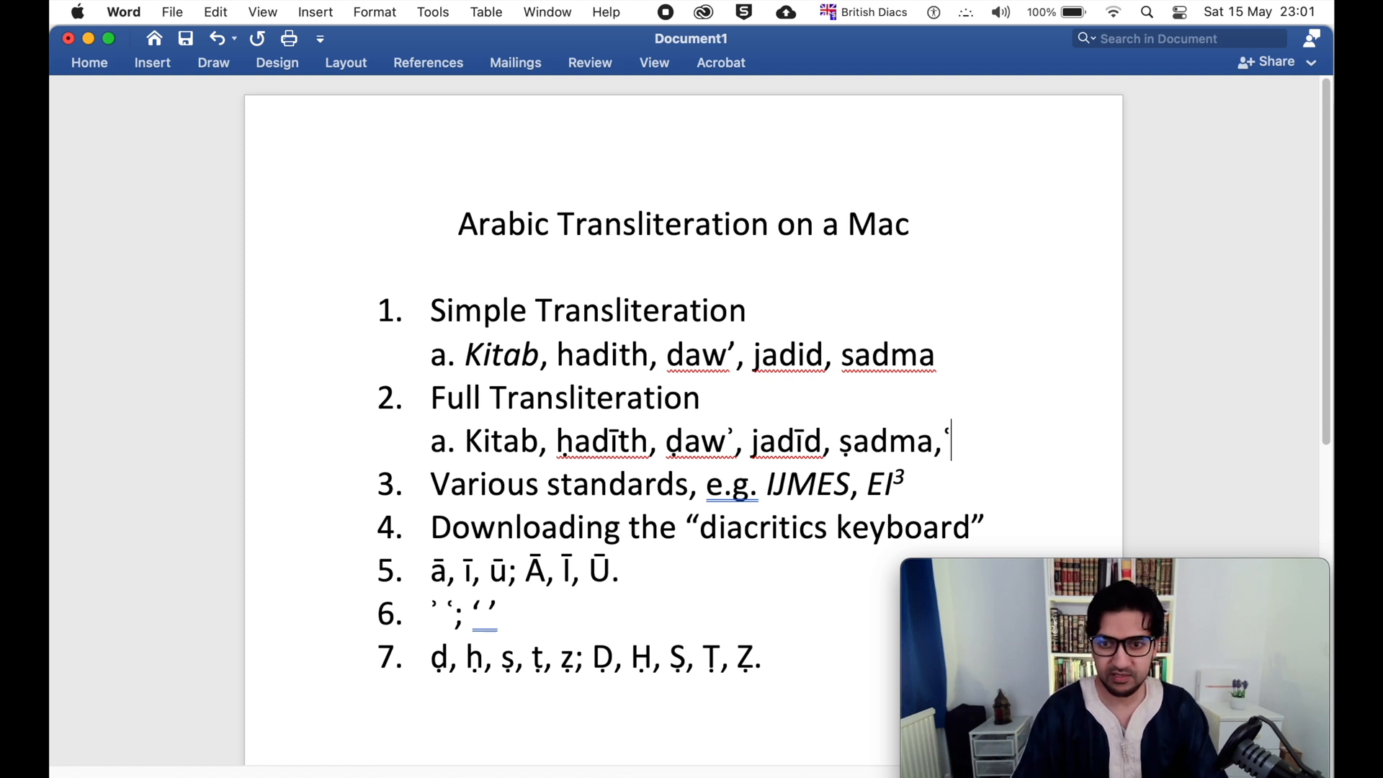
{"action": "type", "text": "zī"}
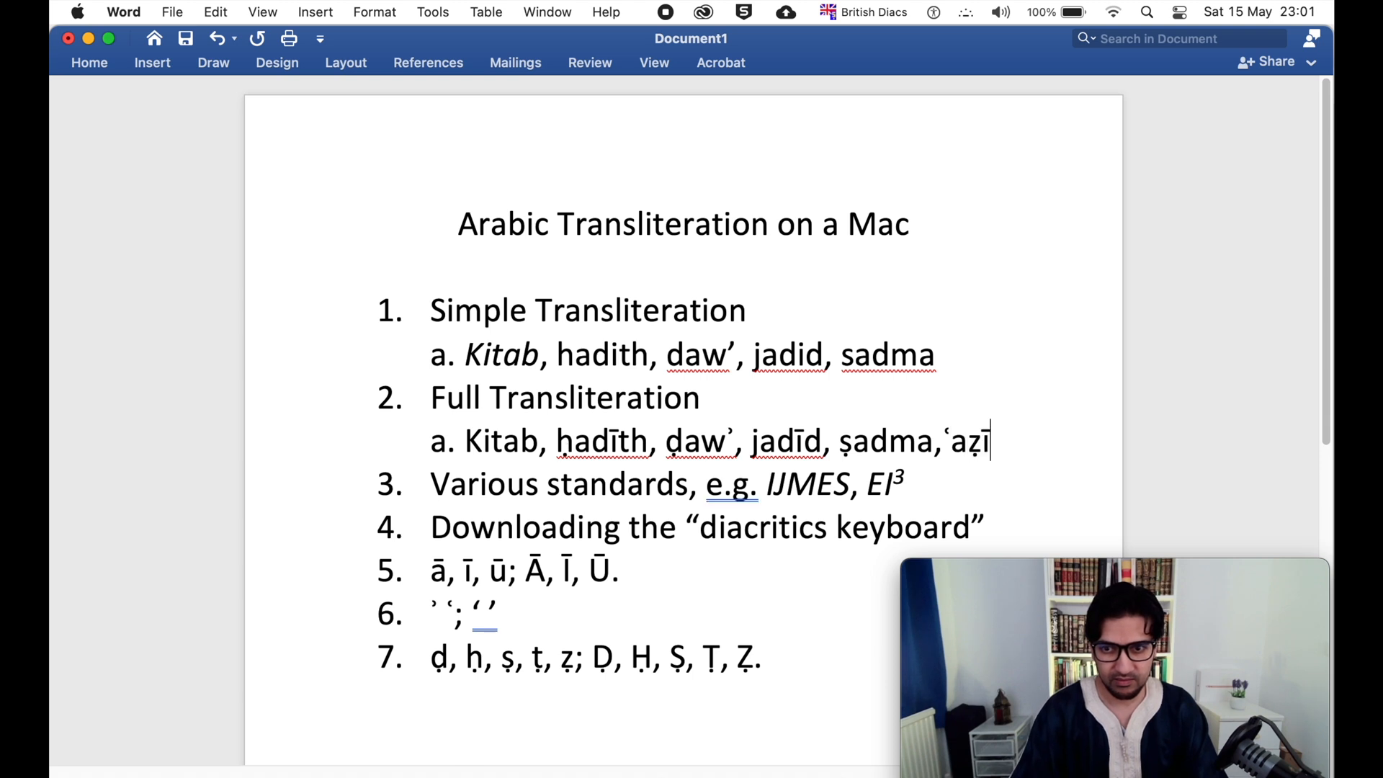
{"action": "type", "text": "m,"}
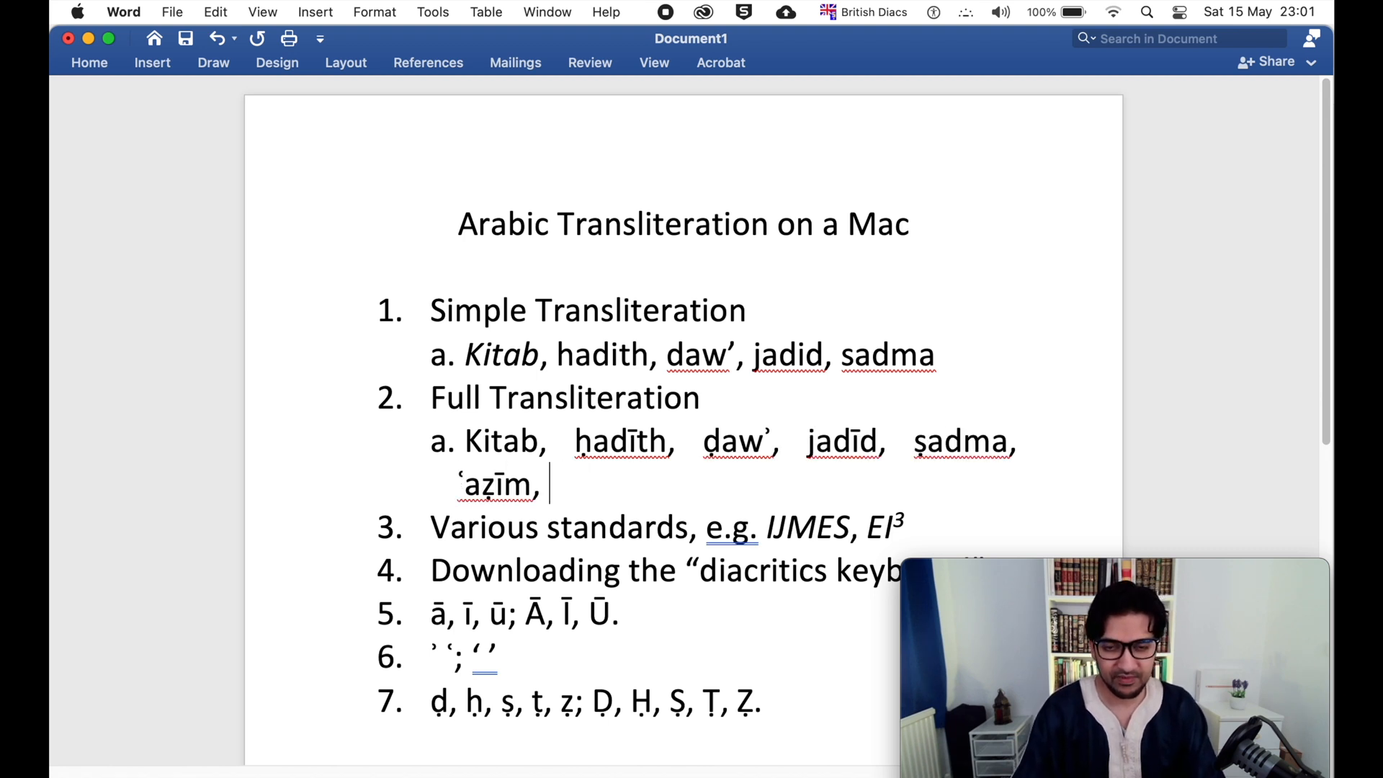
{"action": "type", "text": "ṣaḥīḥ"}
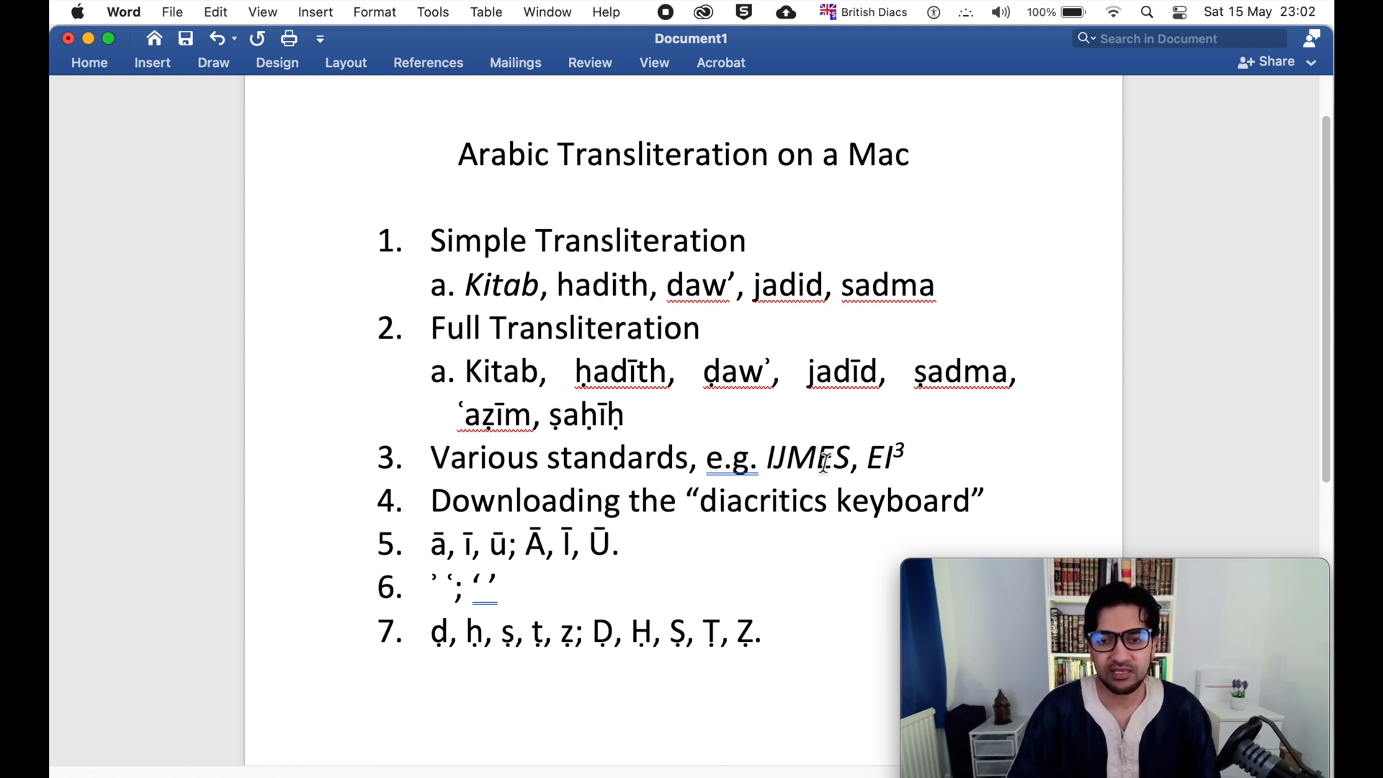
{"action": "left_click", "coordinate": [626, 415]}
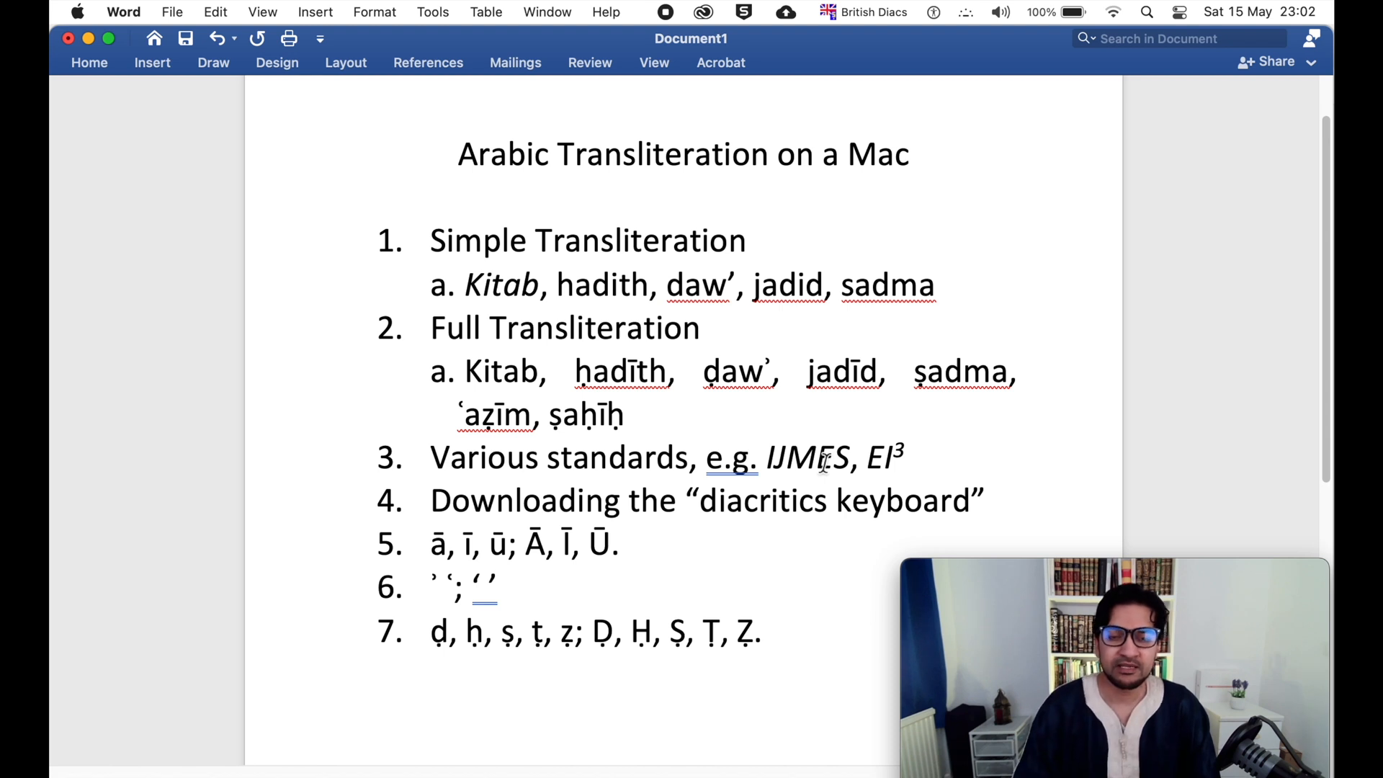
{"action": "left_click", "coordinate": [626, 414]}
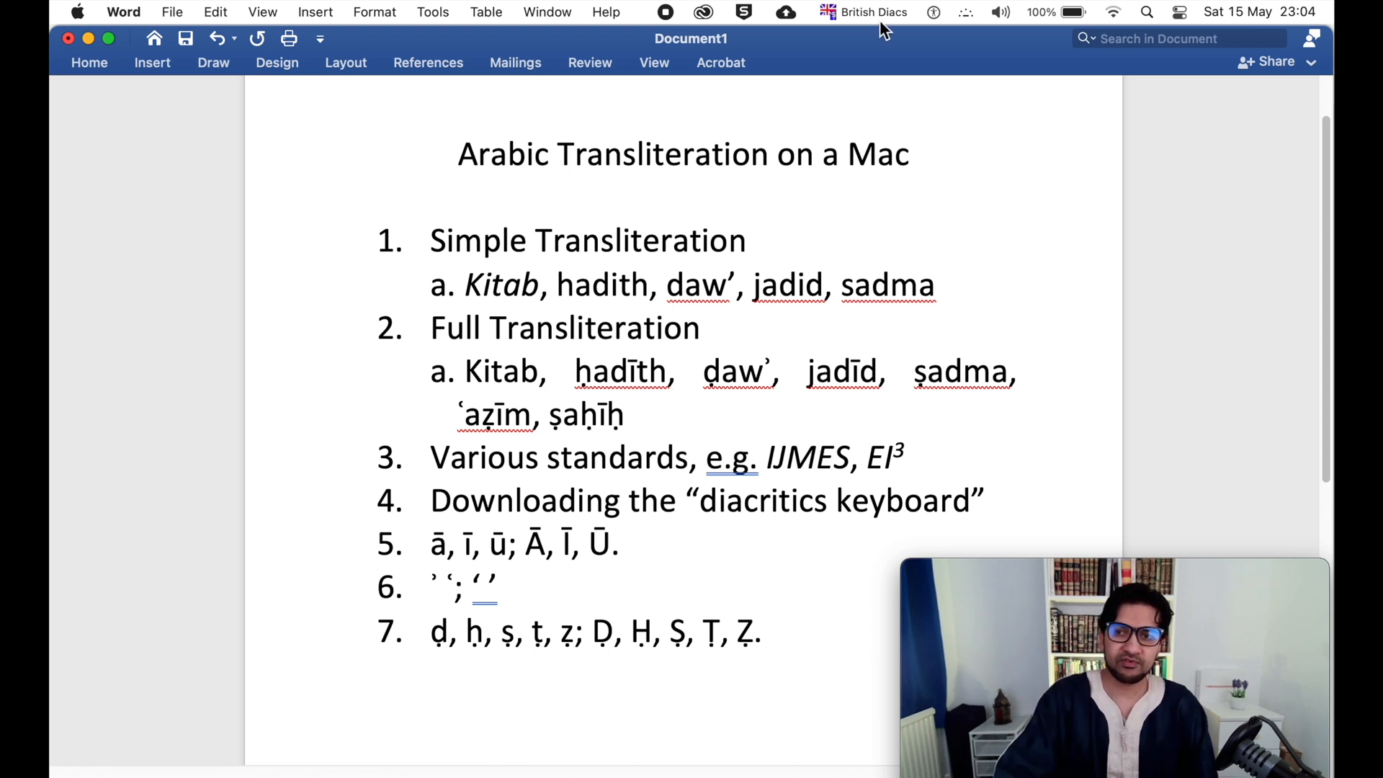
{"action": "left_click", "coordinate": [626, 415]}
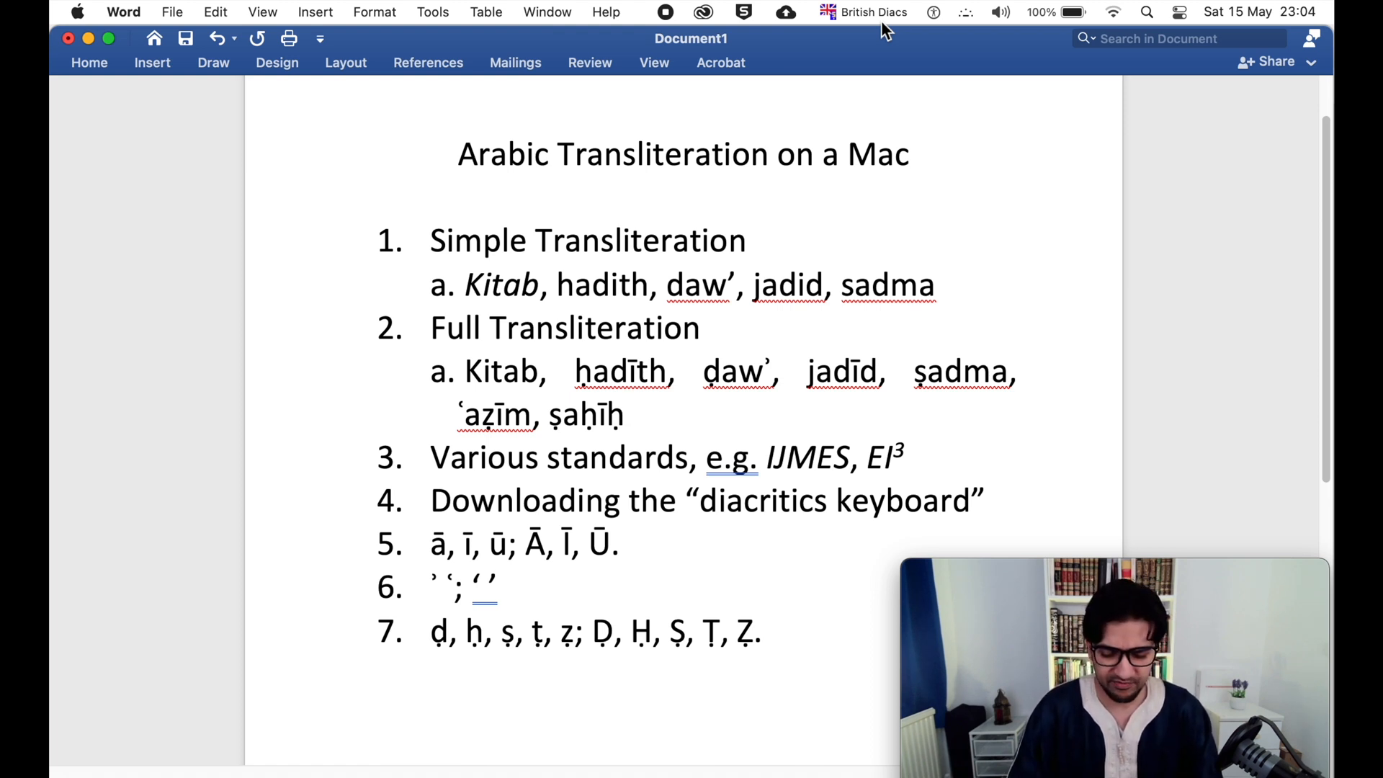
{"action": "left_click", "coordinate": [626, 415]}
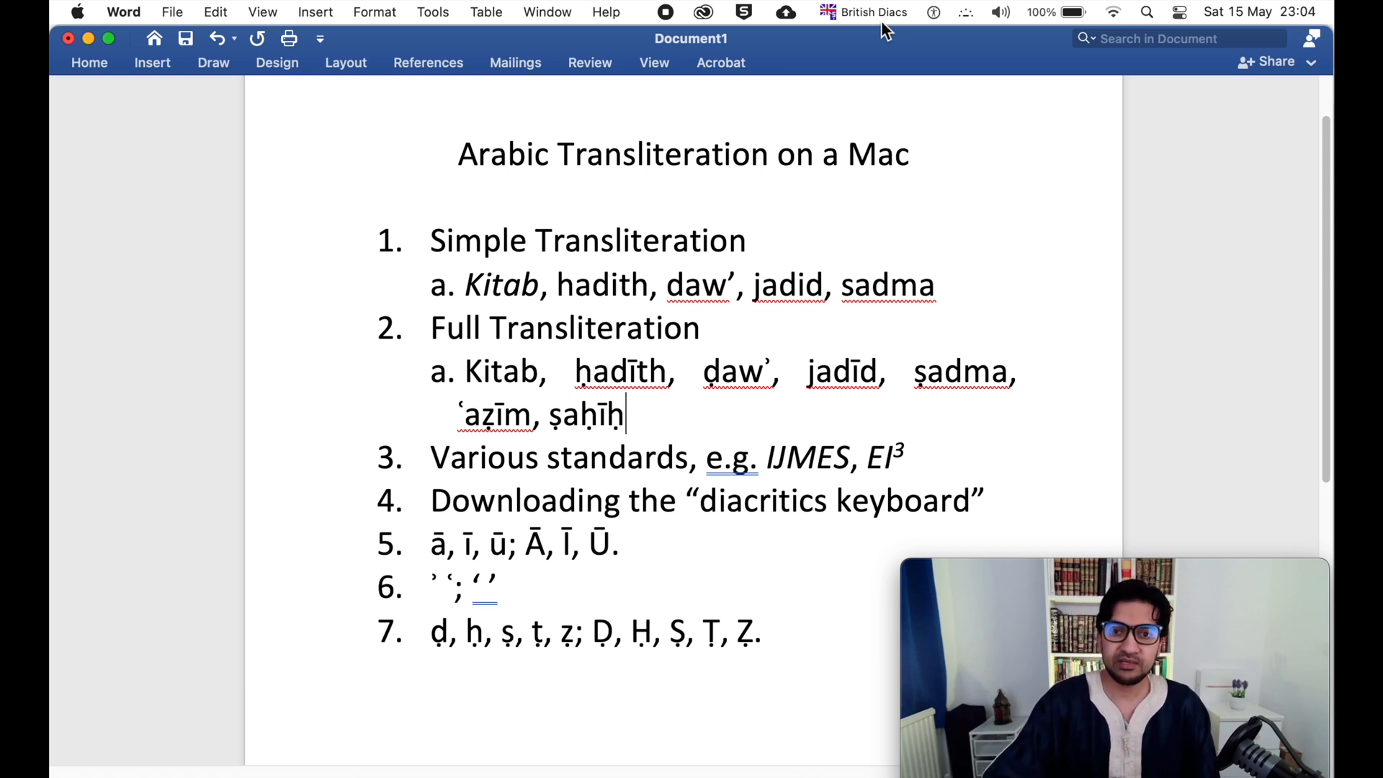
{"action": "mouse_move", "coordinate": [857, 291]}
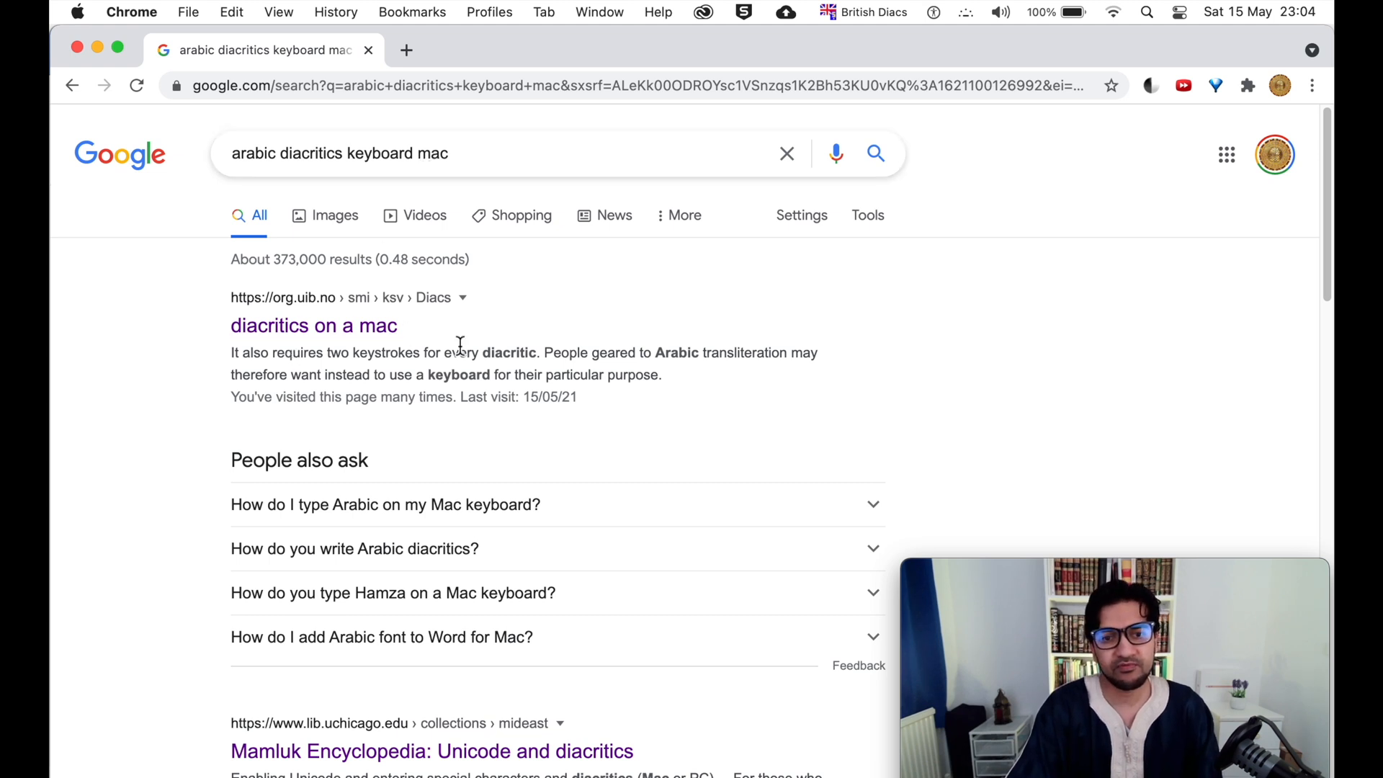
{"action": "mouse_move", "coordinate": [362, 350]}
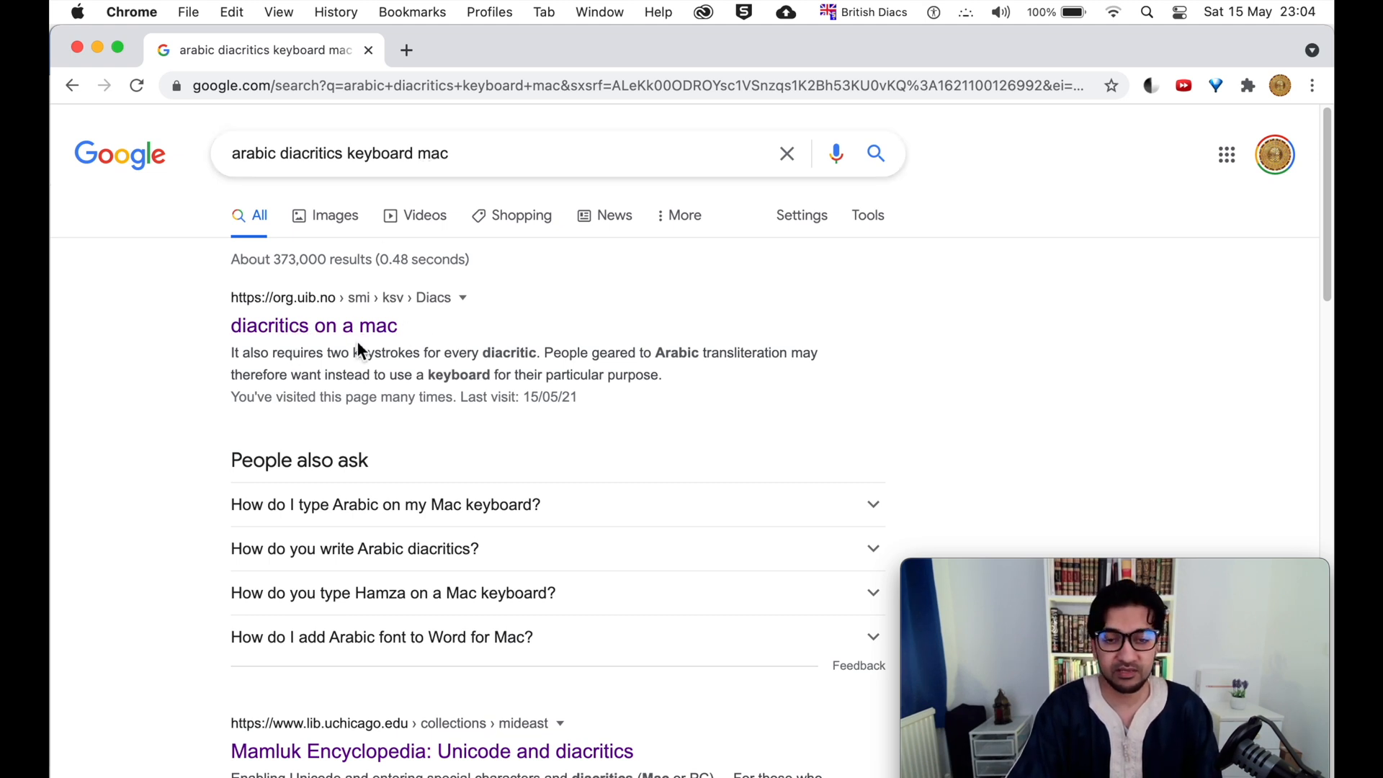
{"action": "mouse_move", "coordinate": [335, 325]}
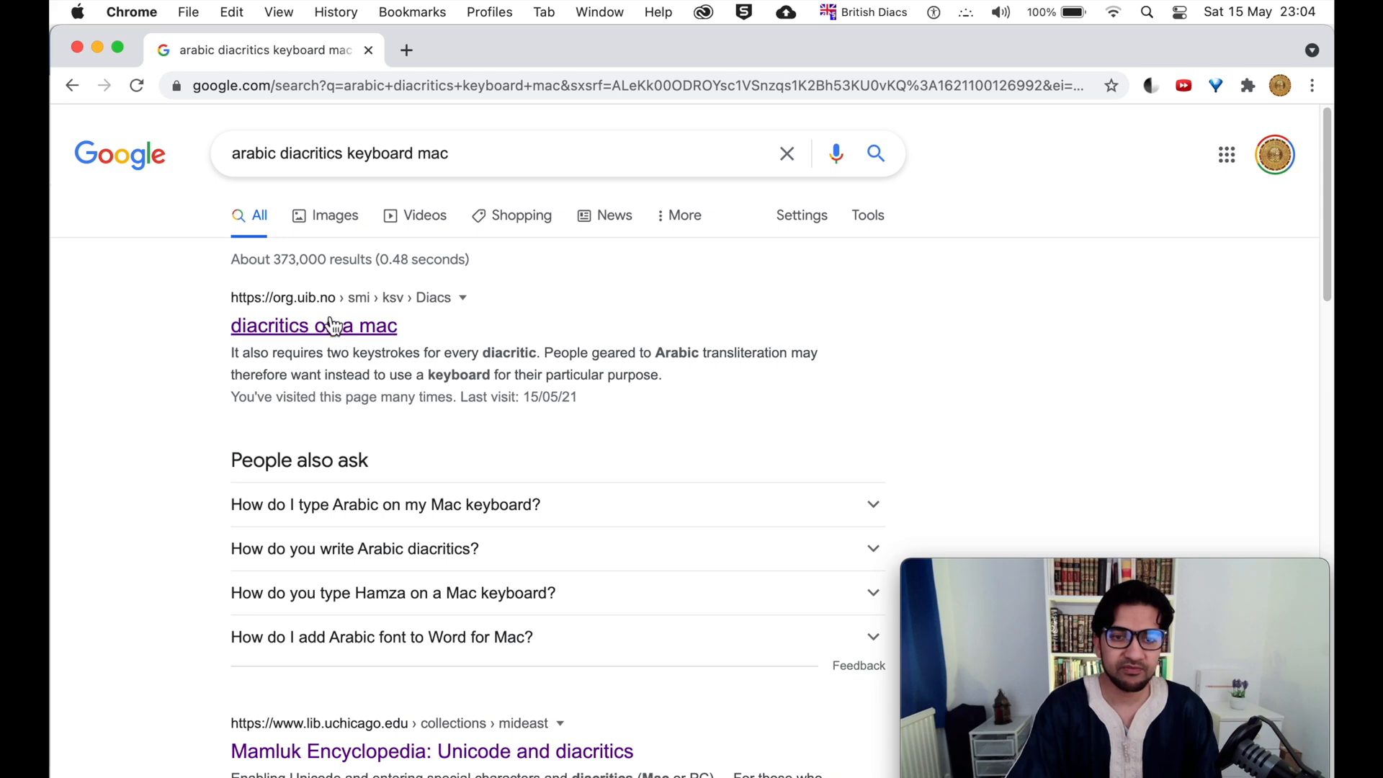
Open the 'Writing Arabic with Latin letters' result from the arabic diacritics keyboard mac search
{"action": "left_click", "coordinate": [313, 325]}
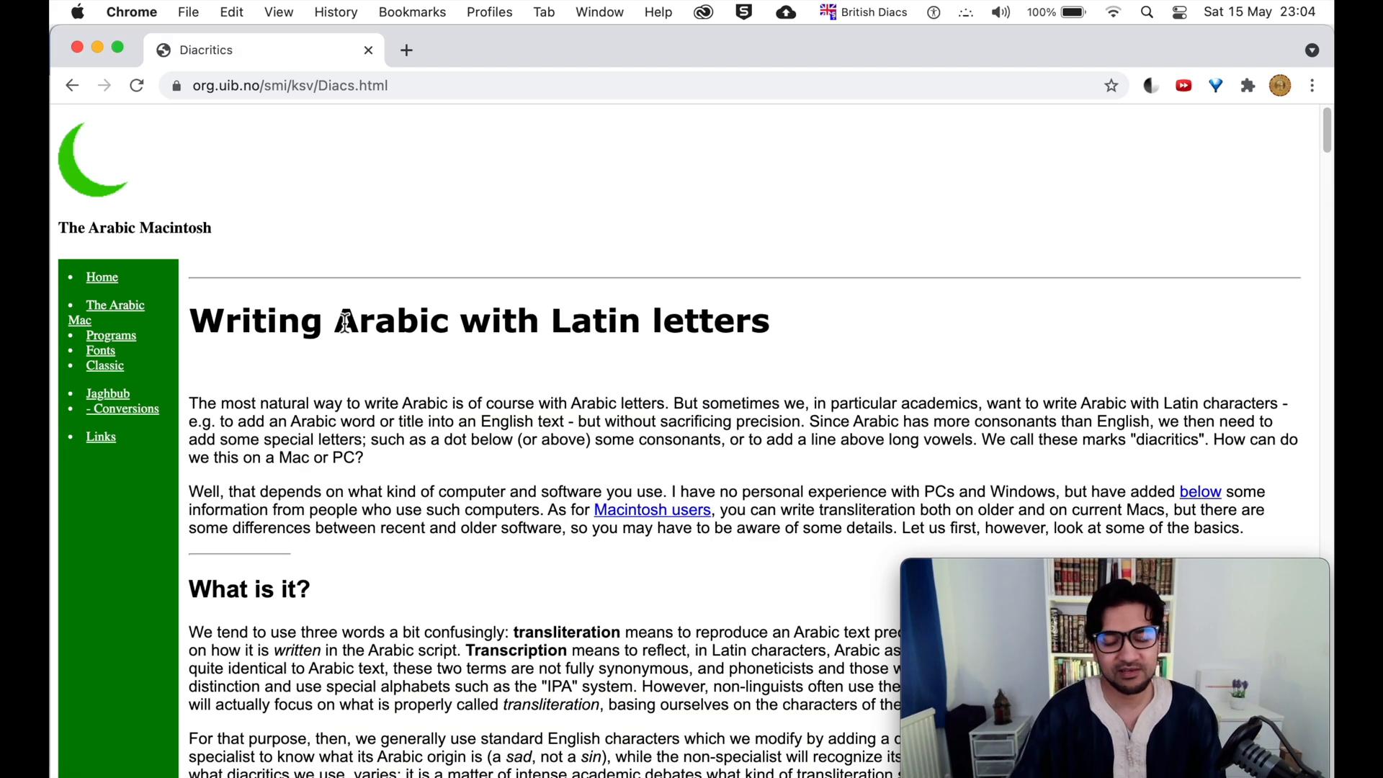
{"action": "mouse_move", "coordinate": [101, 415]}
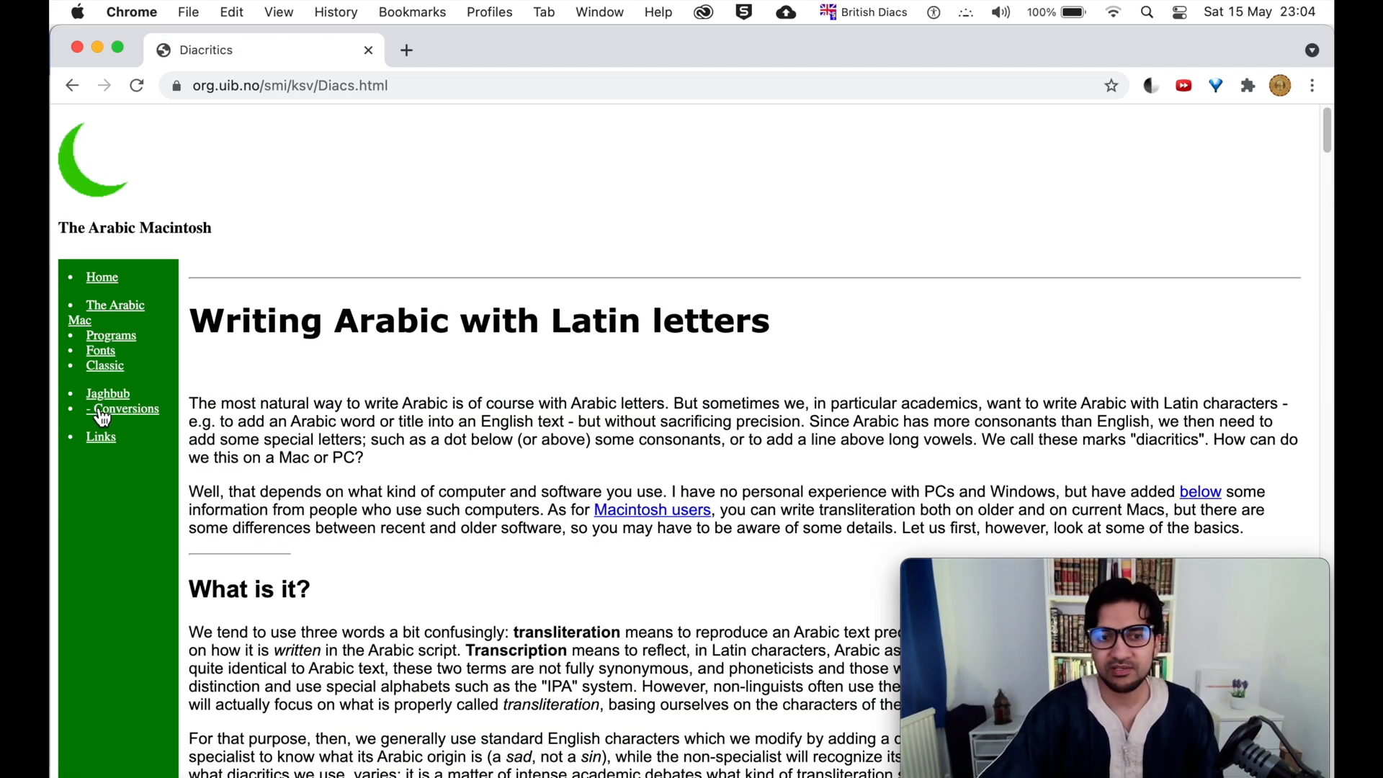
{"action": "mouse_move", "coordinate": [51, 573]}
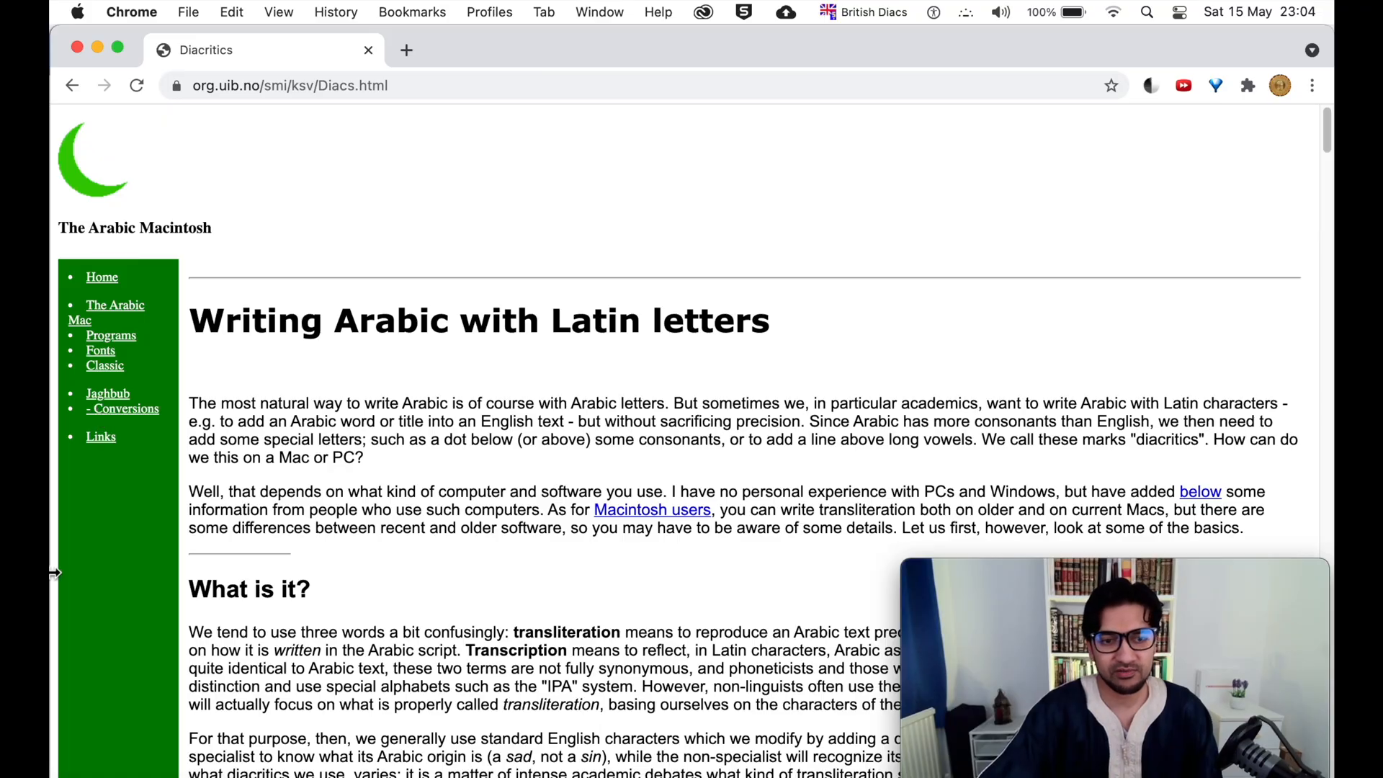
{"action": "mouse_move", "coordinate": [183, 476]}
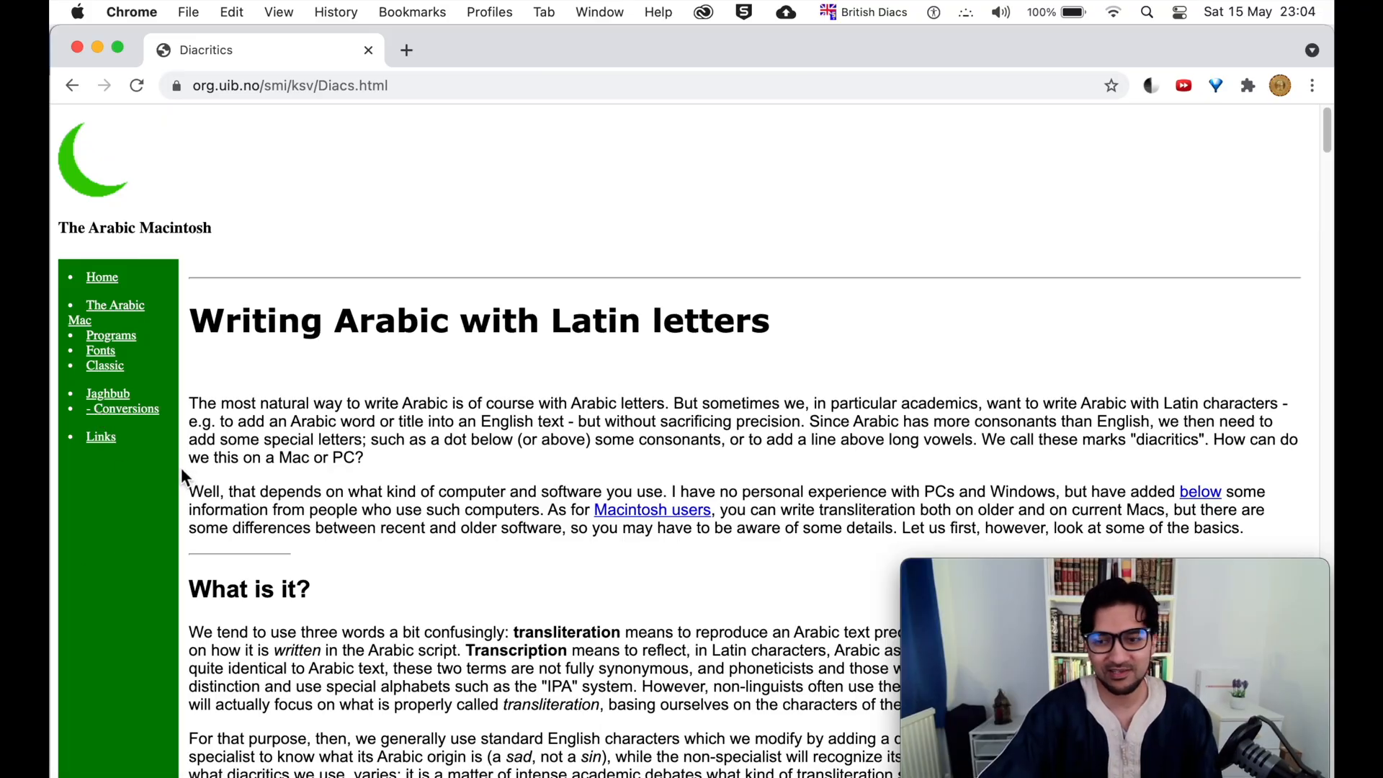
Scroll to the 'Diacs keyboard, especially for Arabists' section and its download link
{"action": "scroll", "scroll_direction": "down", "scroll_amount": 3}
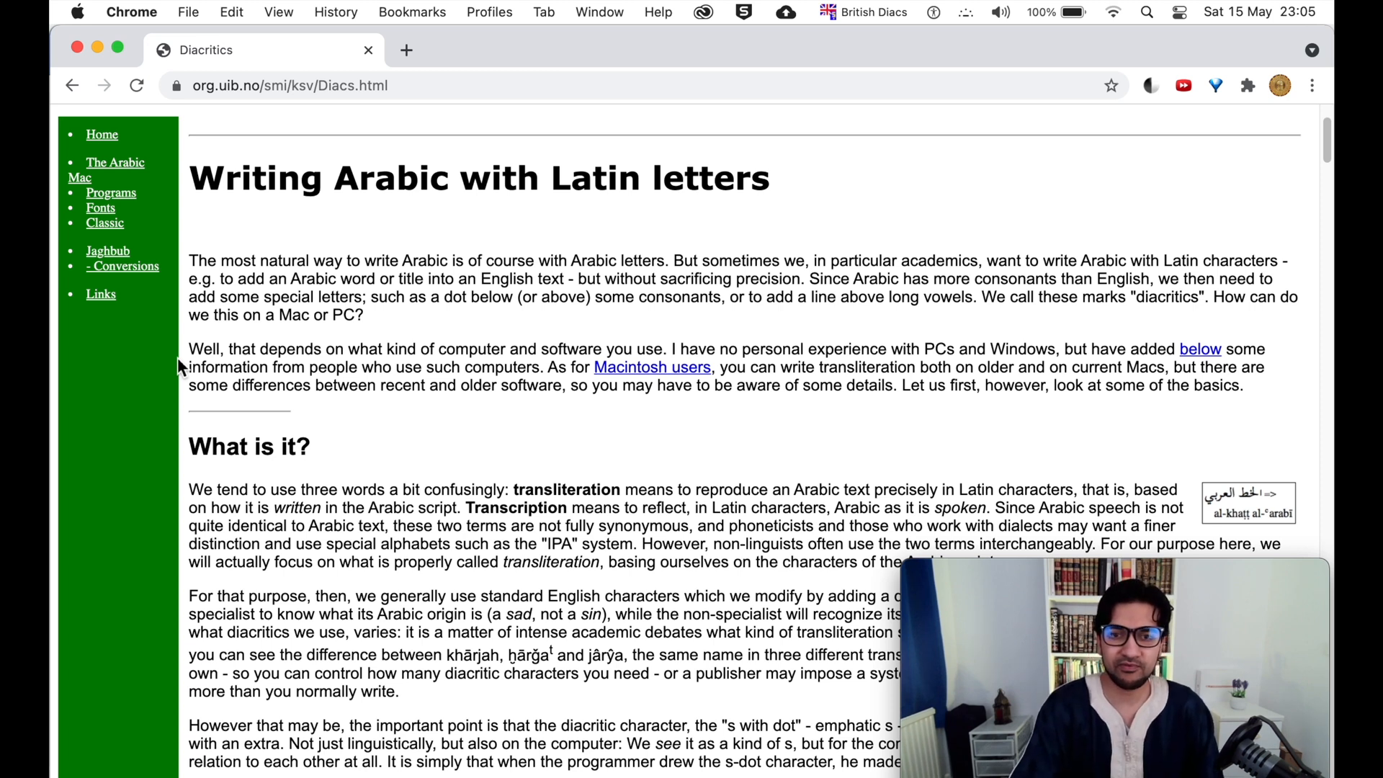
{"action": "mouse_move", "coordinate": [185, 260]}
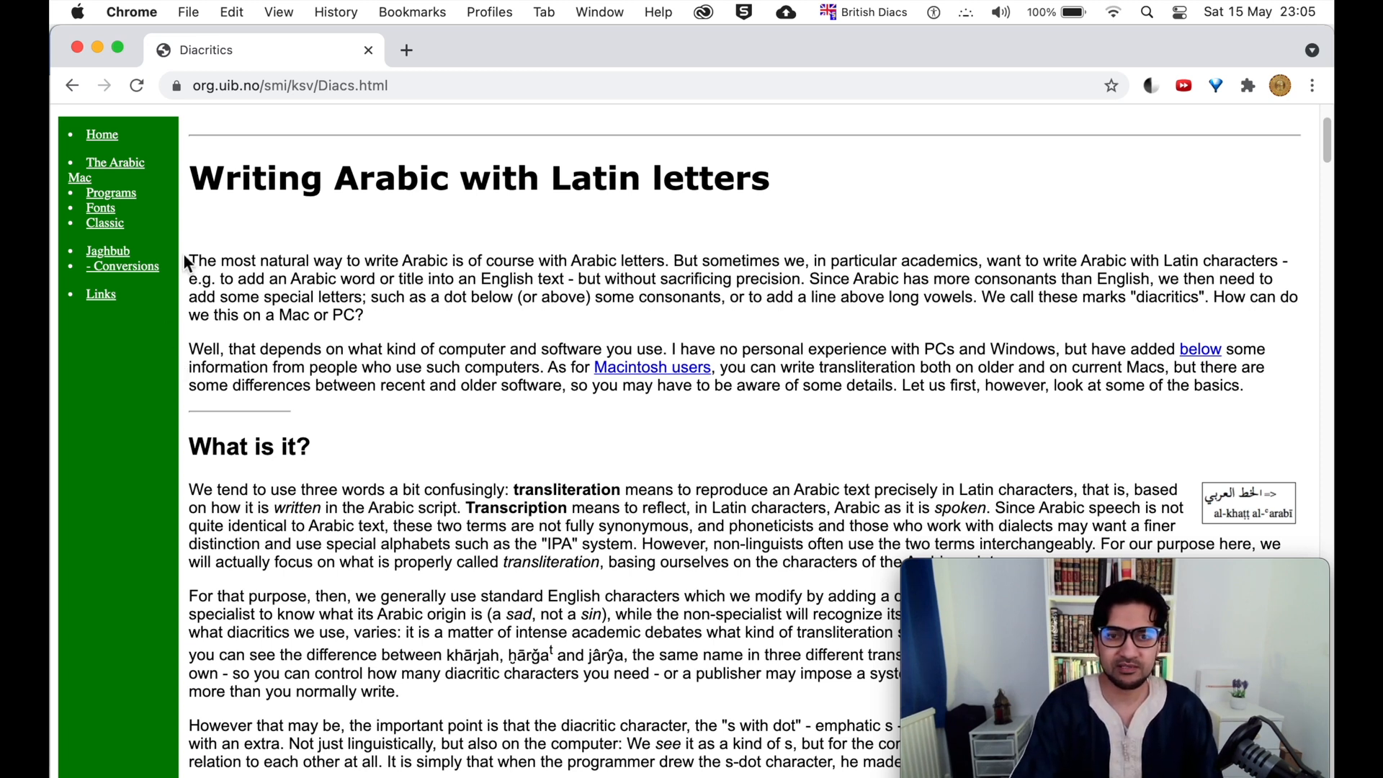
{"action": "scroll", "scroll_direction": "down", "scroll_amount": 3}
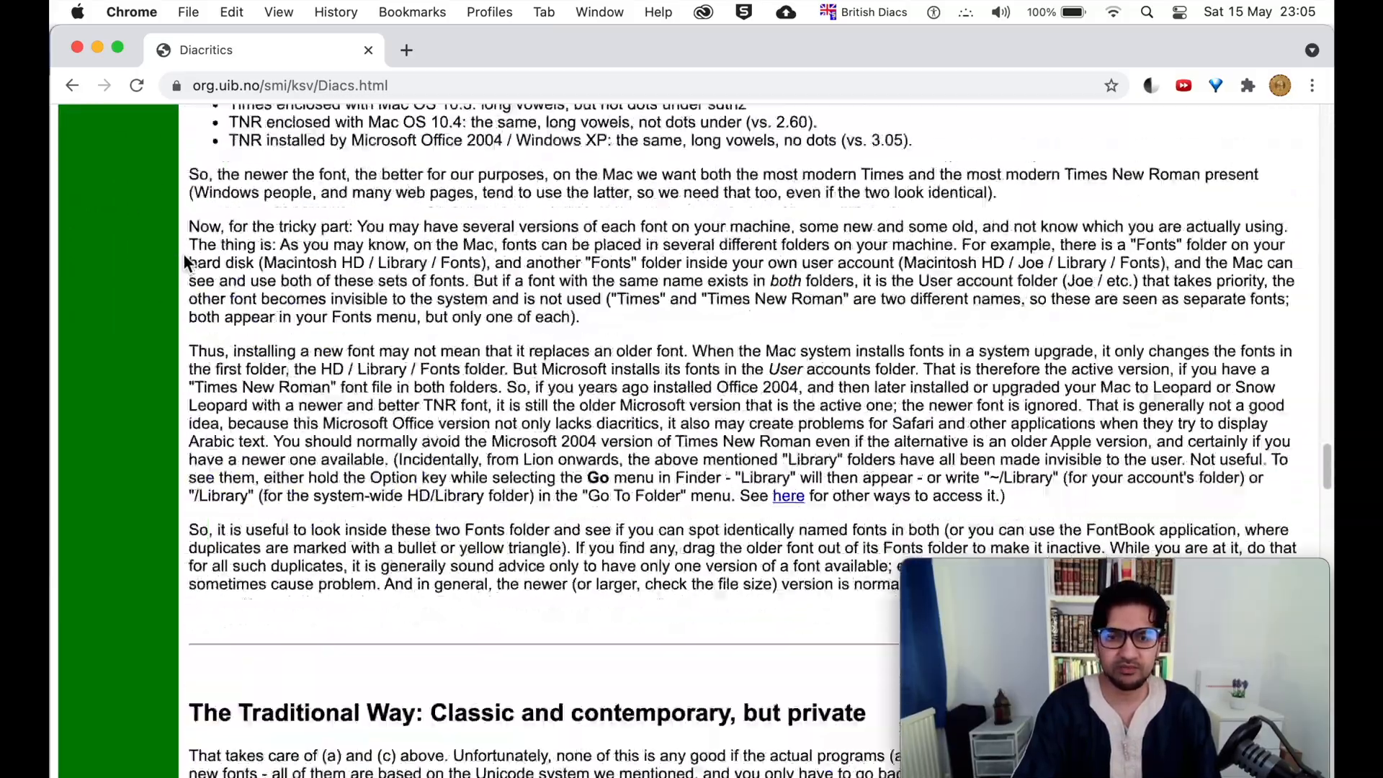
{"action": "scroll", "scroll_direction": "down", "scroll_amount": 3}
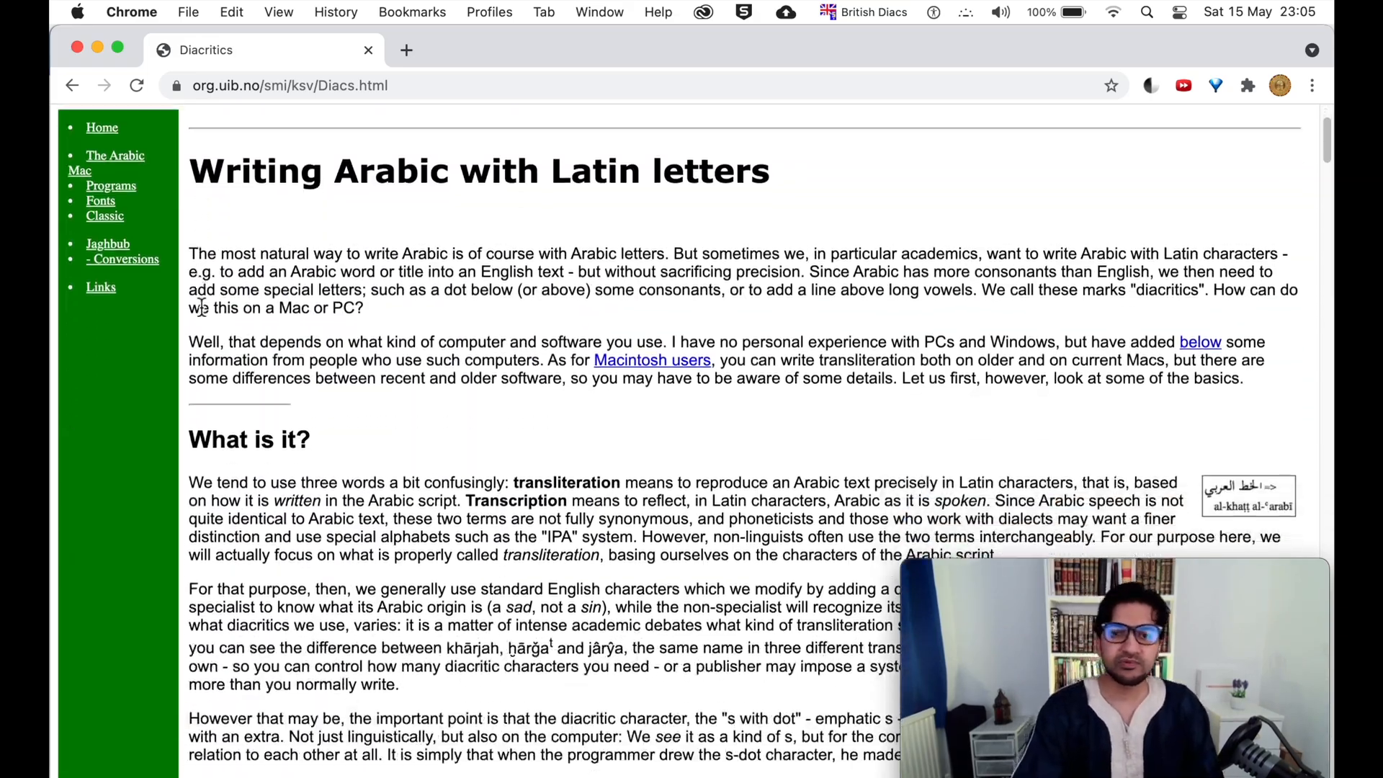
{"action": "scroll", "scroll_direction": "down", "scroll_amount": 3}
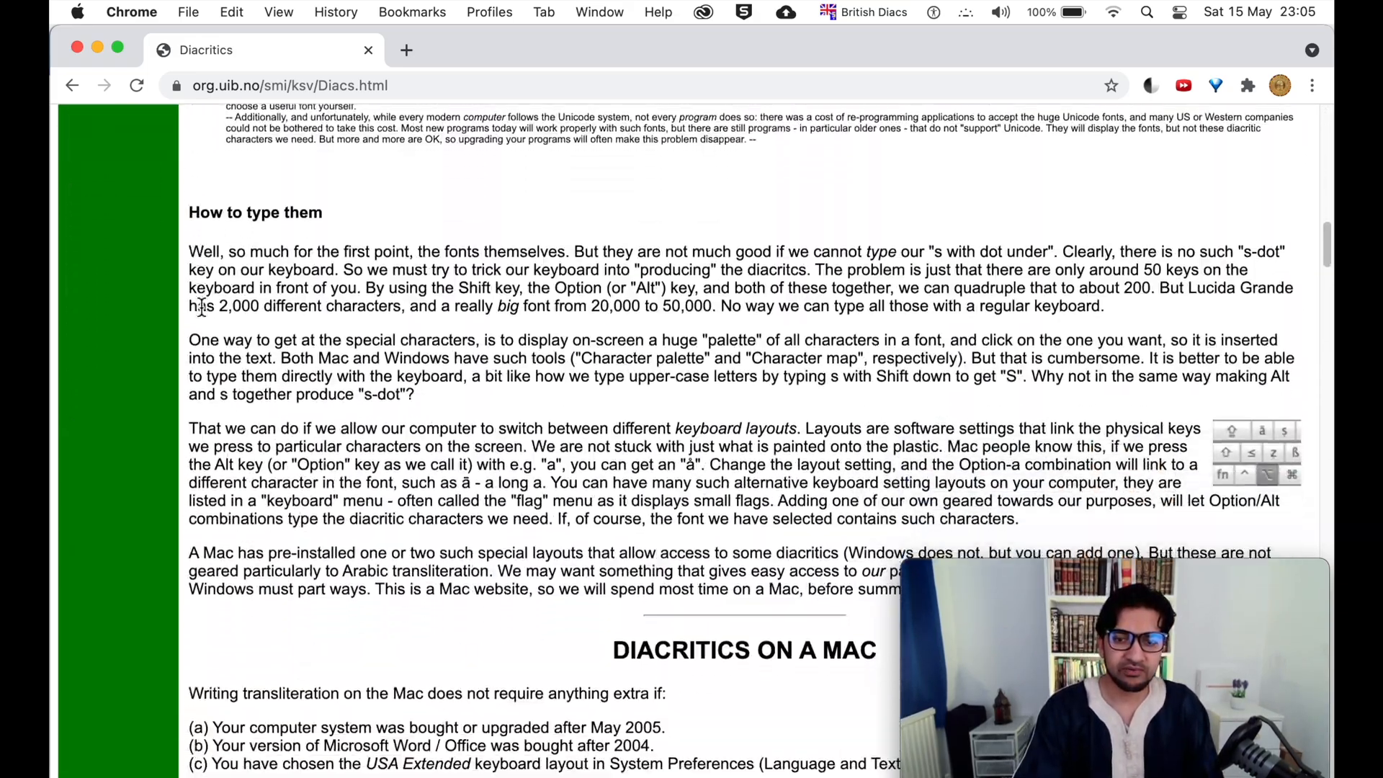
{"action": "scroll", "scroll_direction": "down", "scroll_amount": 3}
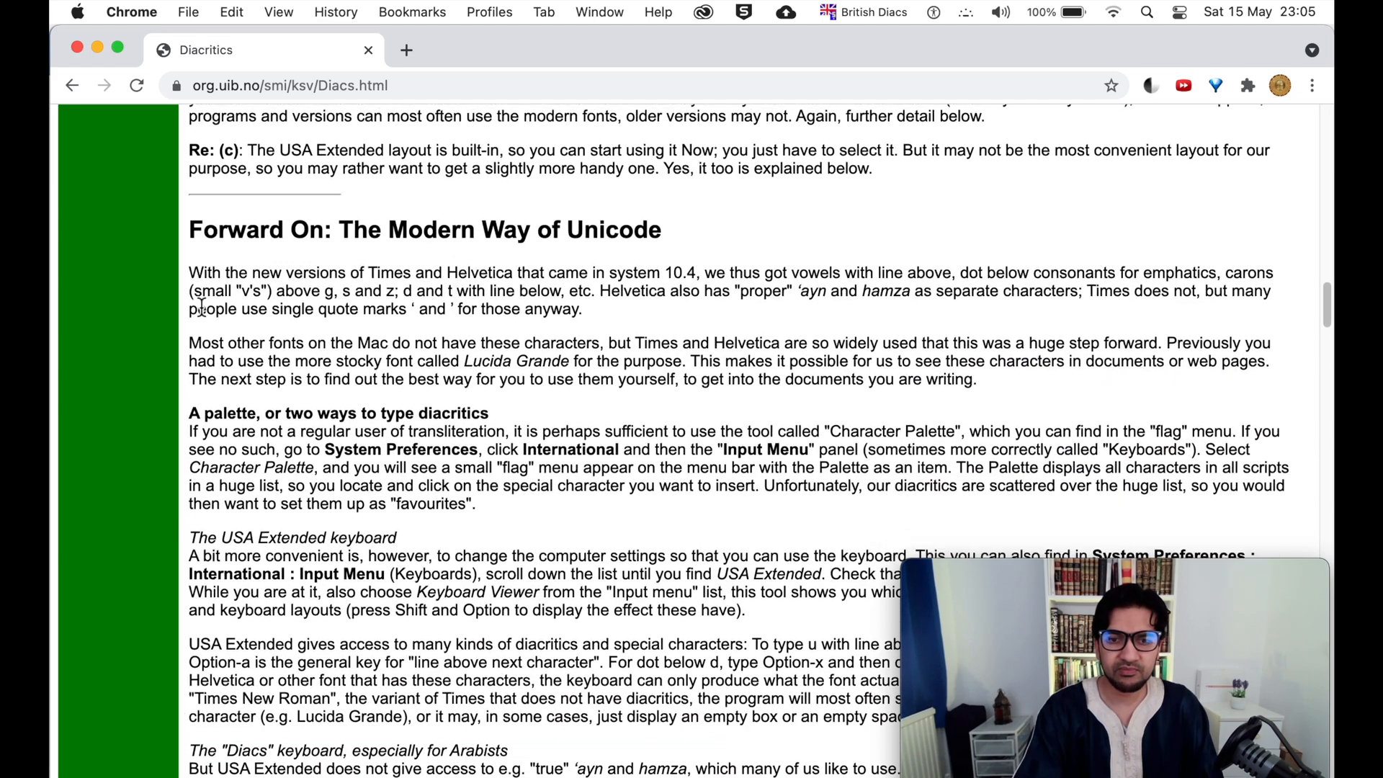
{"action": "scroll", "scroll_direction": "down", "scroll_amount": 3}
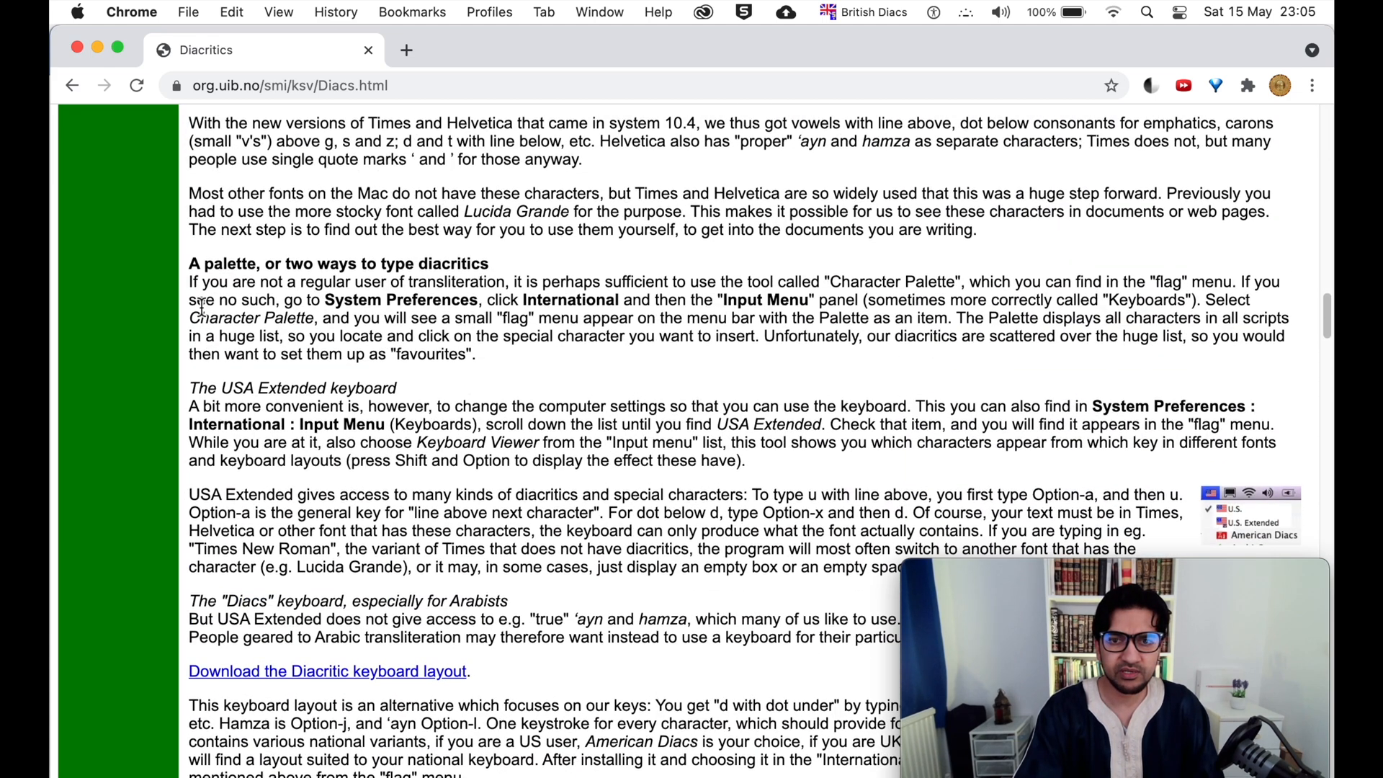
{"action": "scroll", "scroll_direction": "up", "scroll_amount": 3}
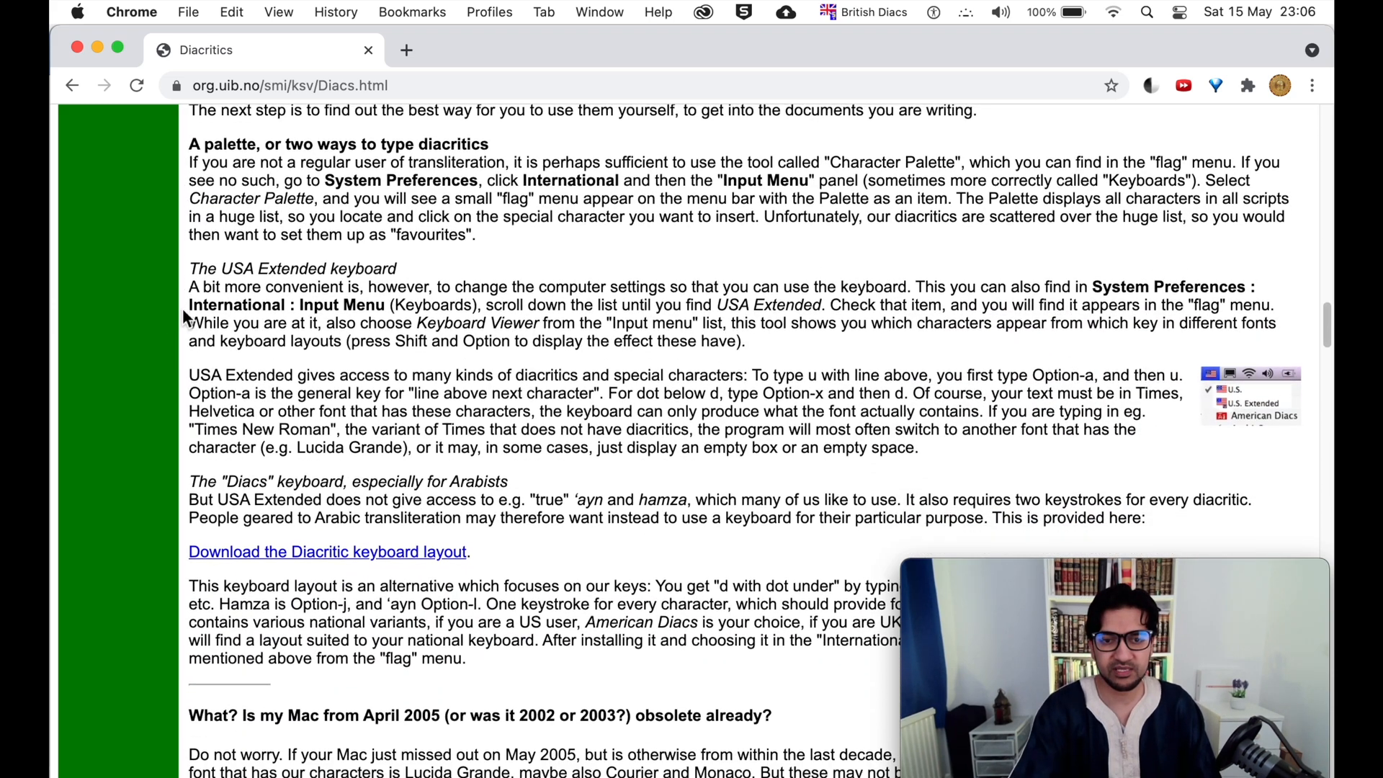
{"action": "scroll", "scroll_direction": "down", "scroll_amount": 3}
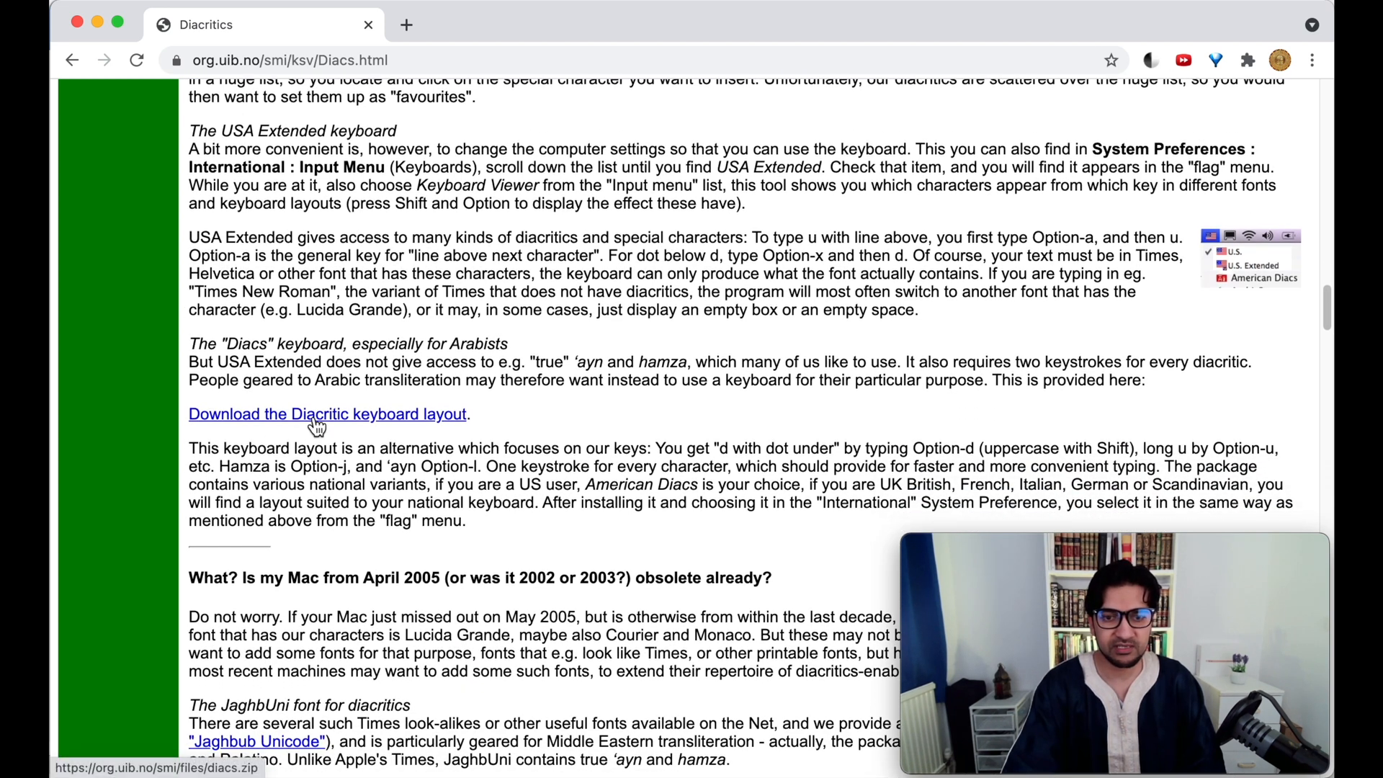
Download the Diacritic keyboard layout, open the diacs folder's UK British files and ReadMe
{"action": "left_click", "coordinate": [327, 413]}
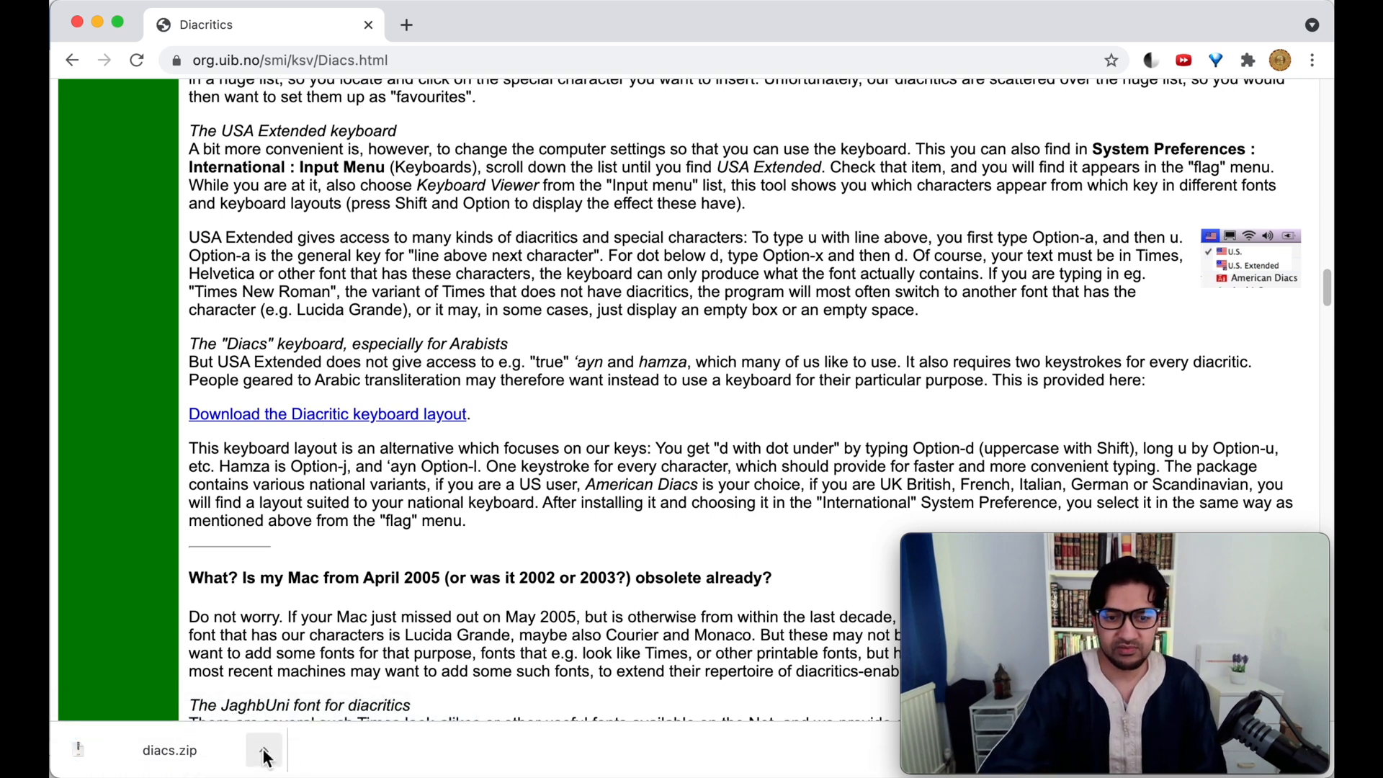
{"action": "left_click", "coordinate": [262, 750]}
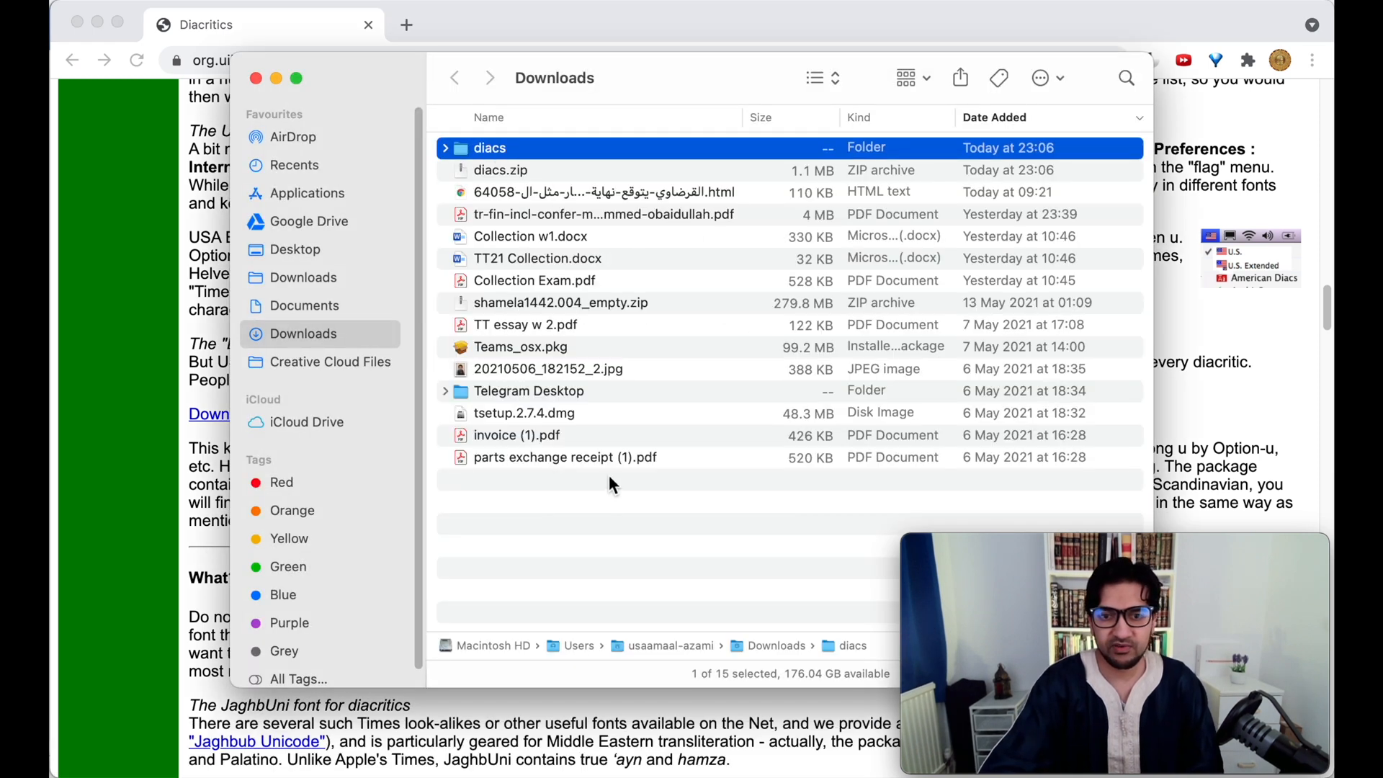
{"action": "double_click", "coordinate": [490, 147]}
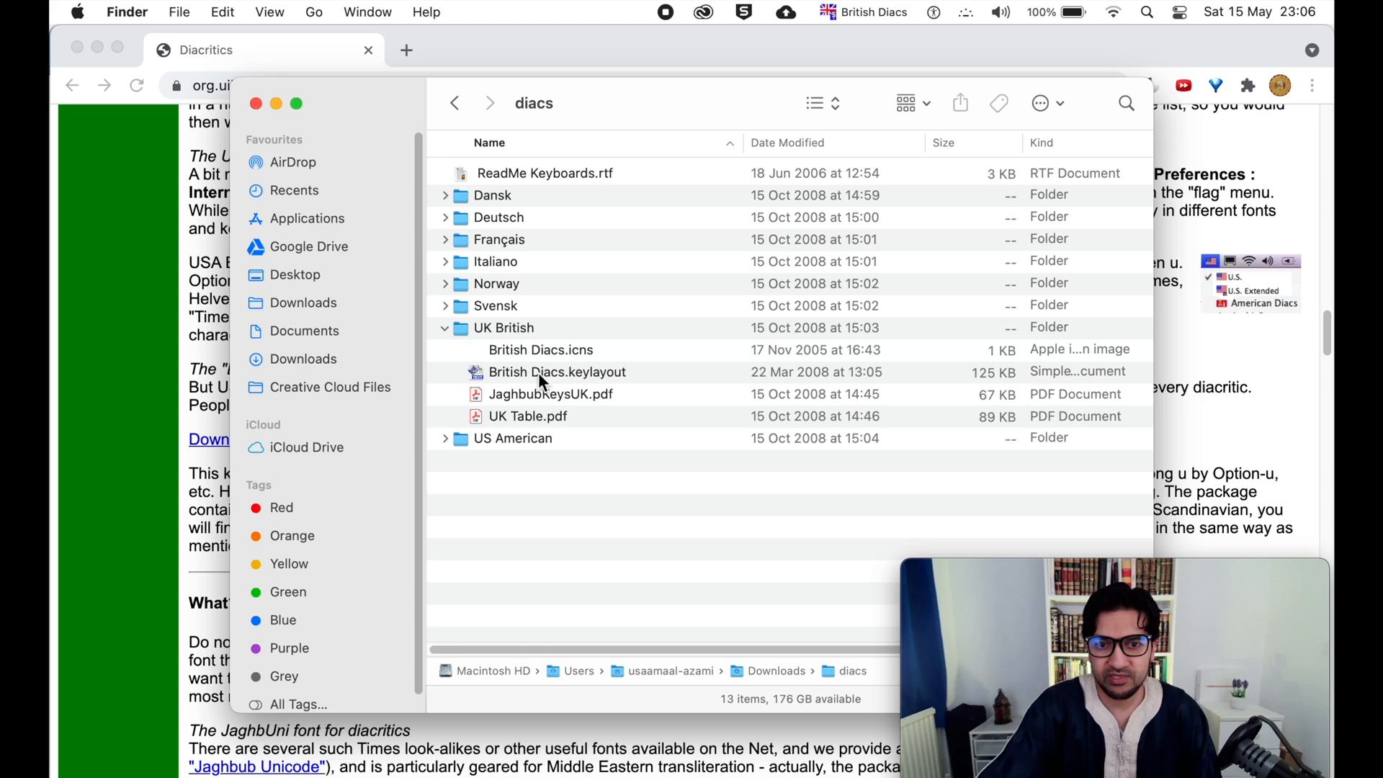
{"action": "left_click", "coordinate": [557, 371]}
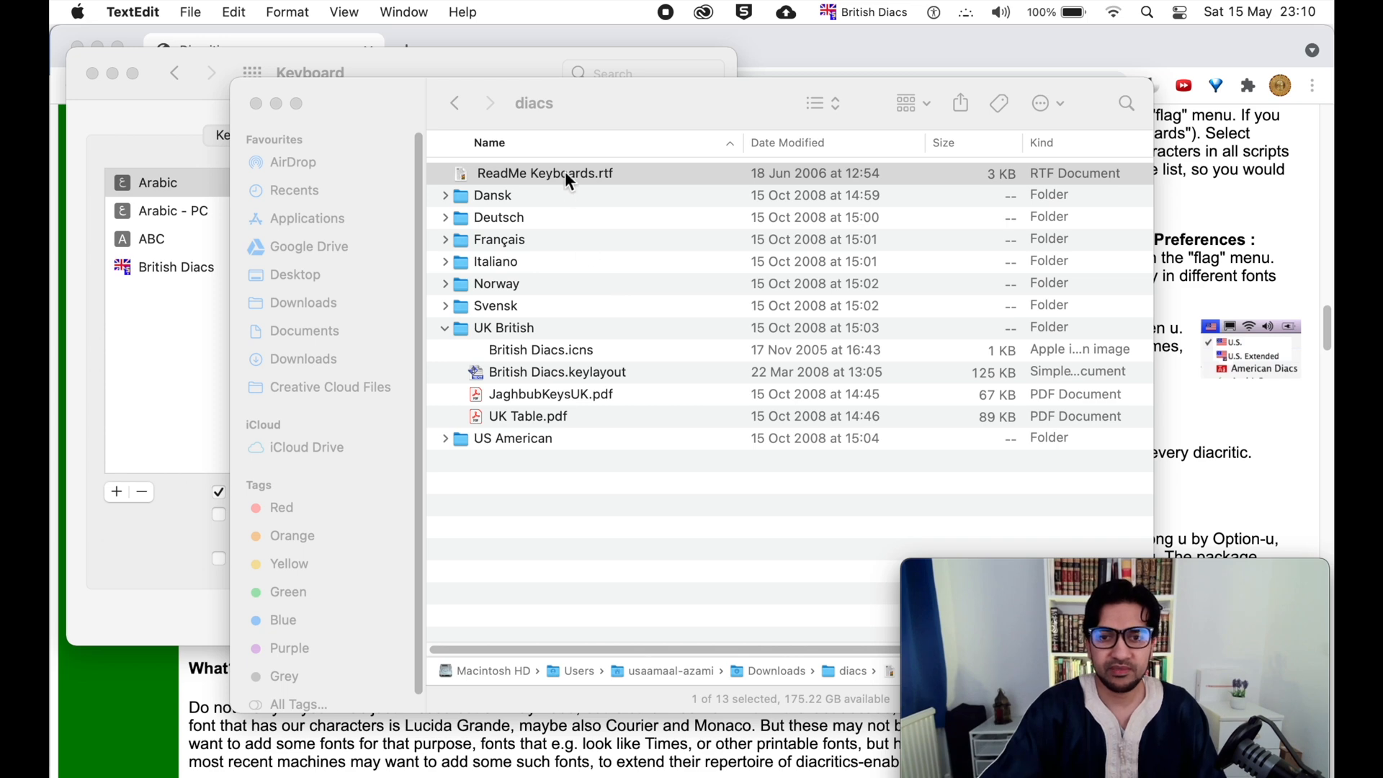
{"action": "double_click", "coordinate": [544, 173]}
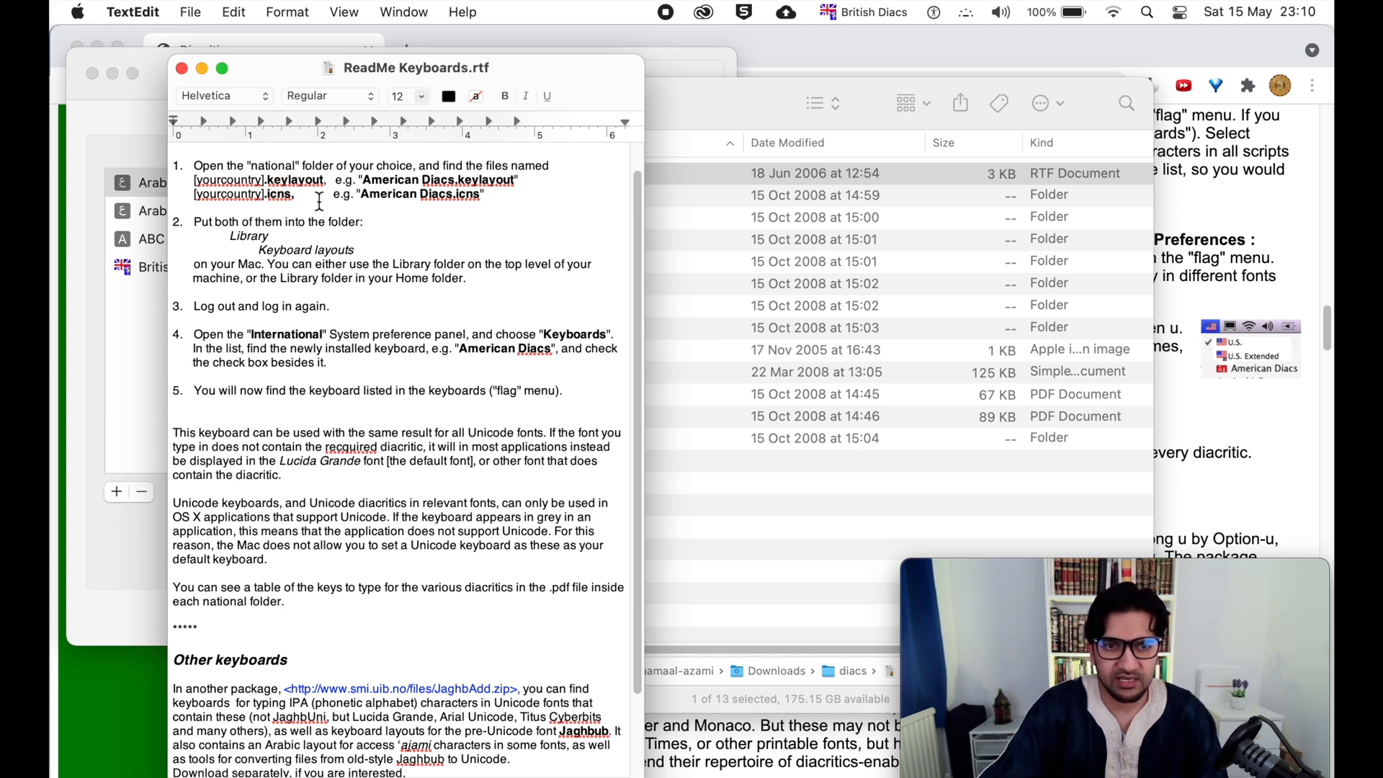
{"action": "mouse_move", "coordinate": [373, 185]}
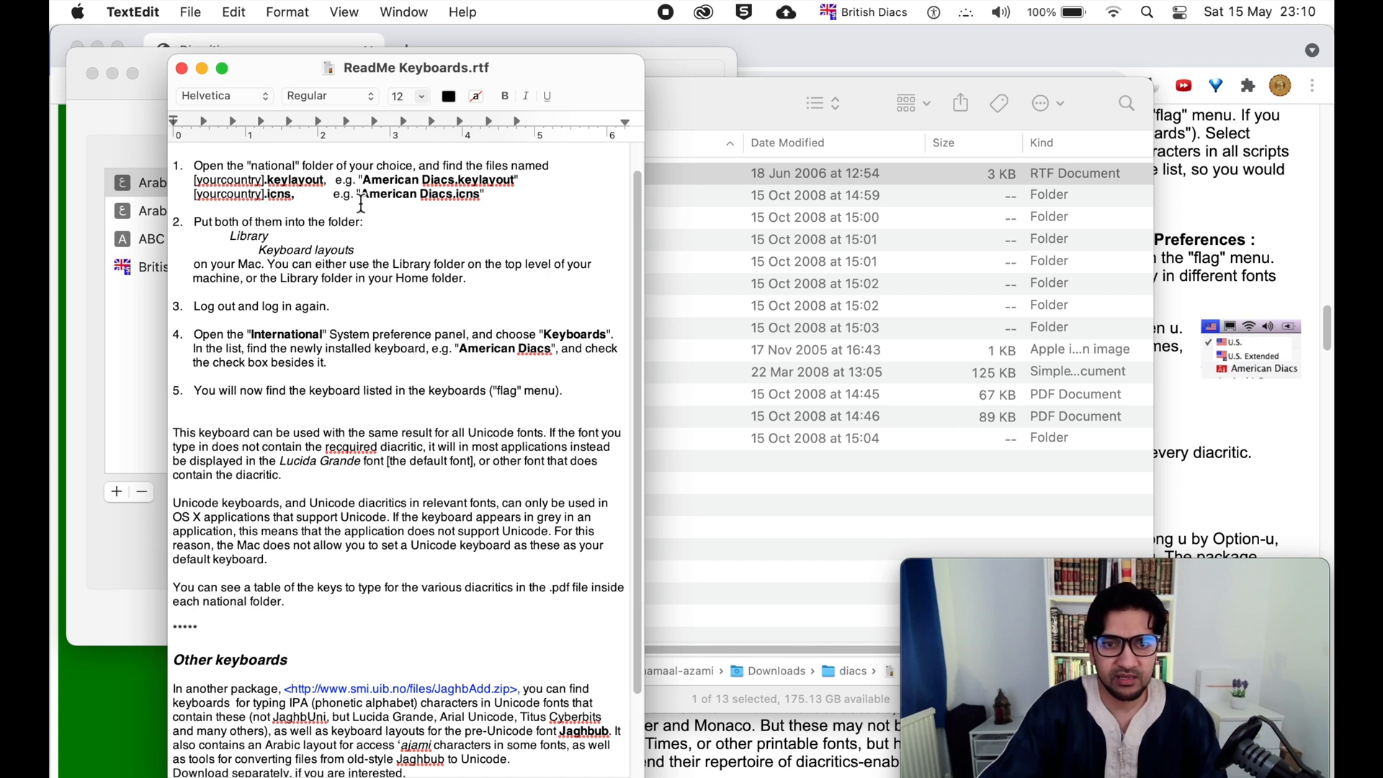
{"action": "mouse_move", "coordinate": [472, 209]}
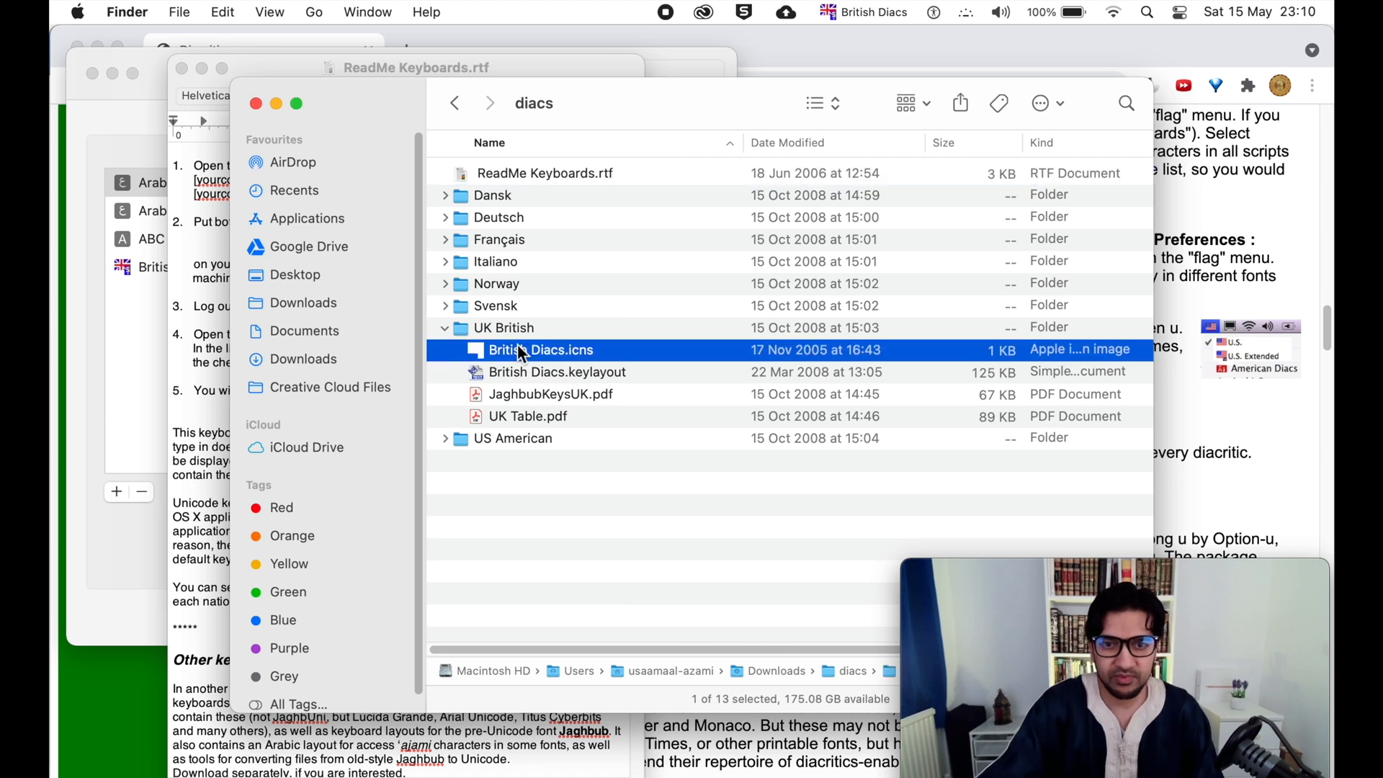
Paste the British Diacs icon and keylayout files into Macintosh HD's Library > Keyboard Layouts
{"action": "left_click", "coordinate": [557, 372]}
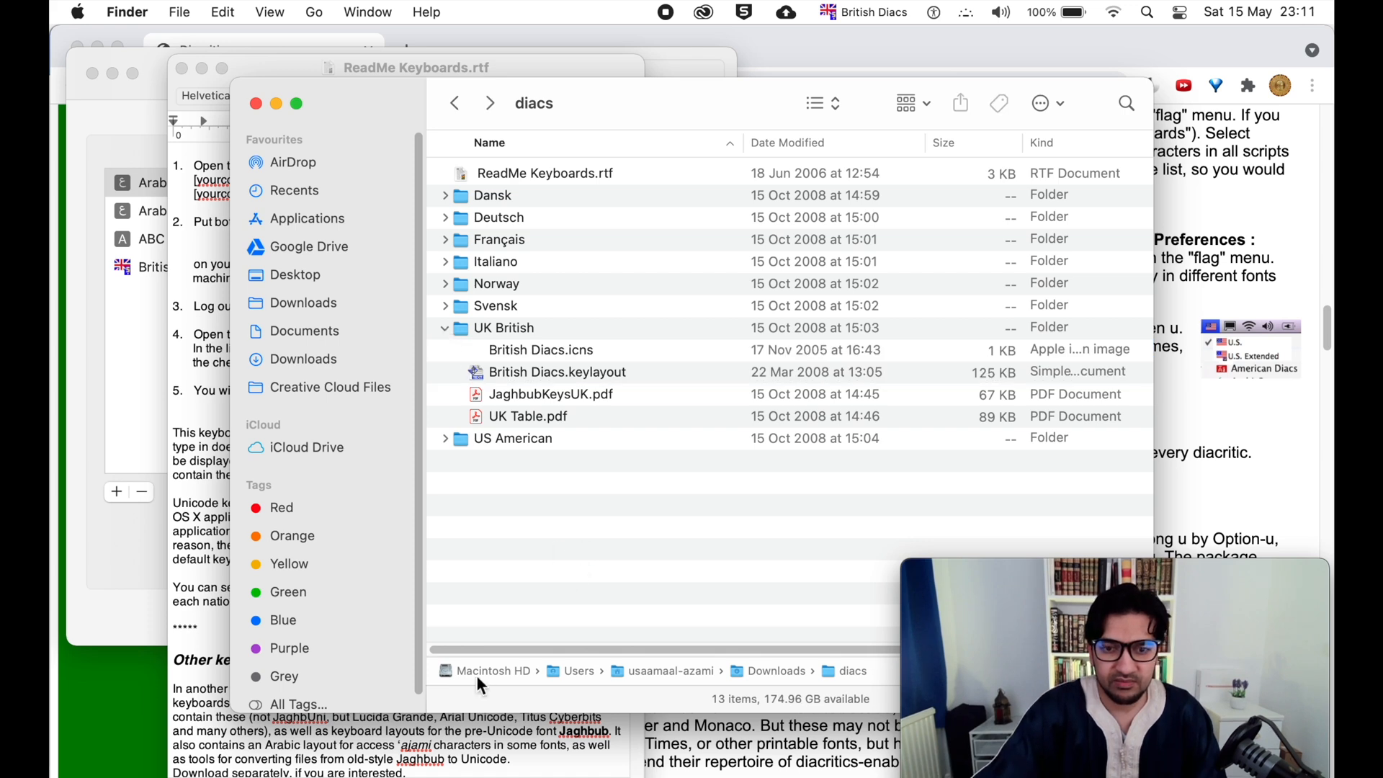
{"action": "left_click", "coordinate": [500, 671]}
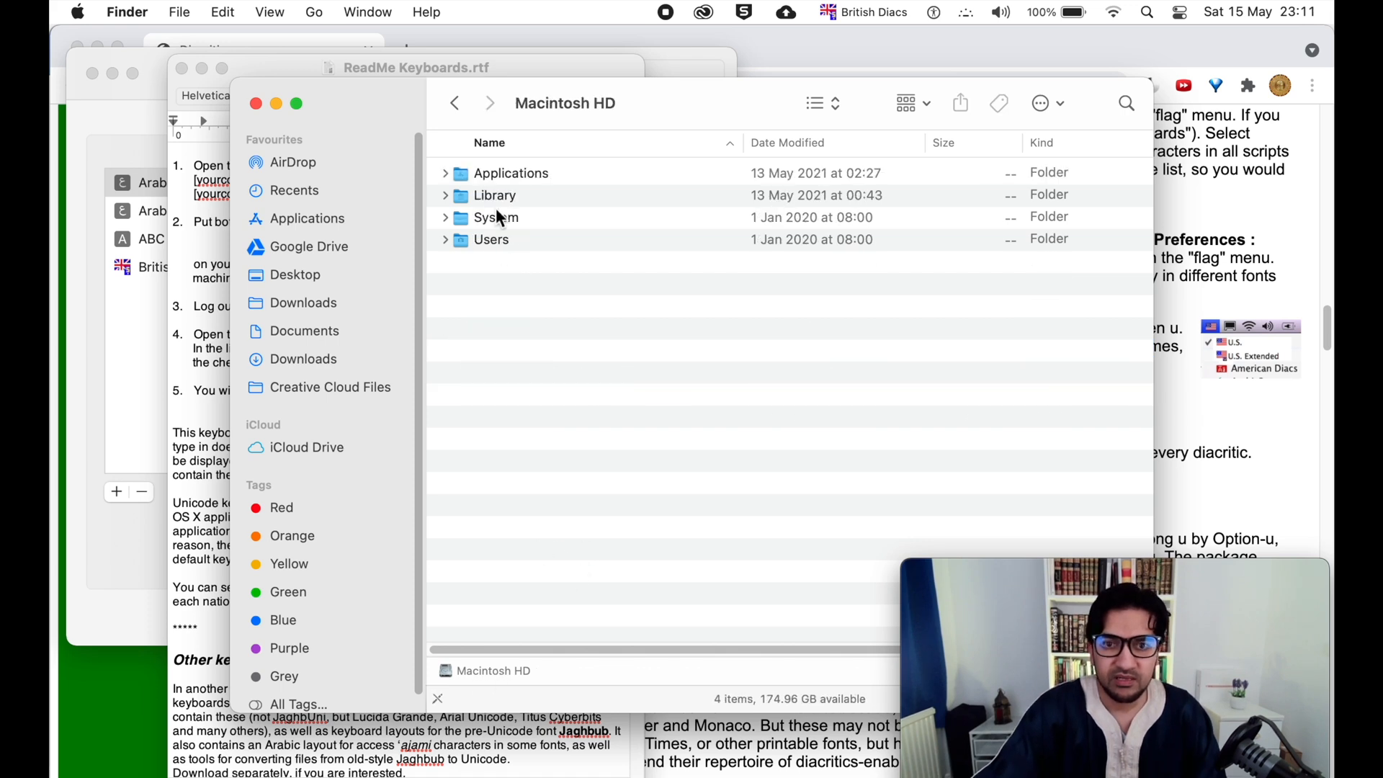
{"action": "double_click", "coordinate": [494, 195]}
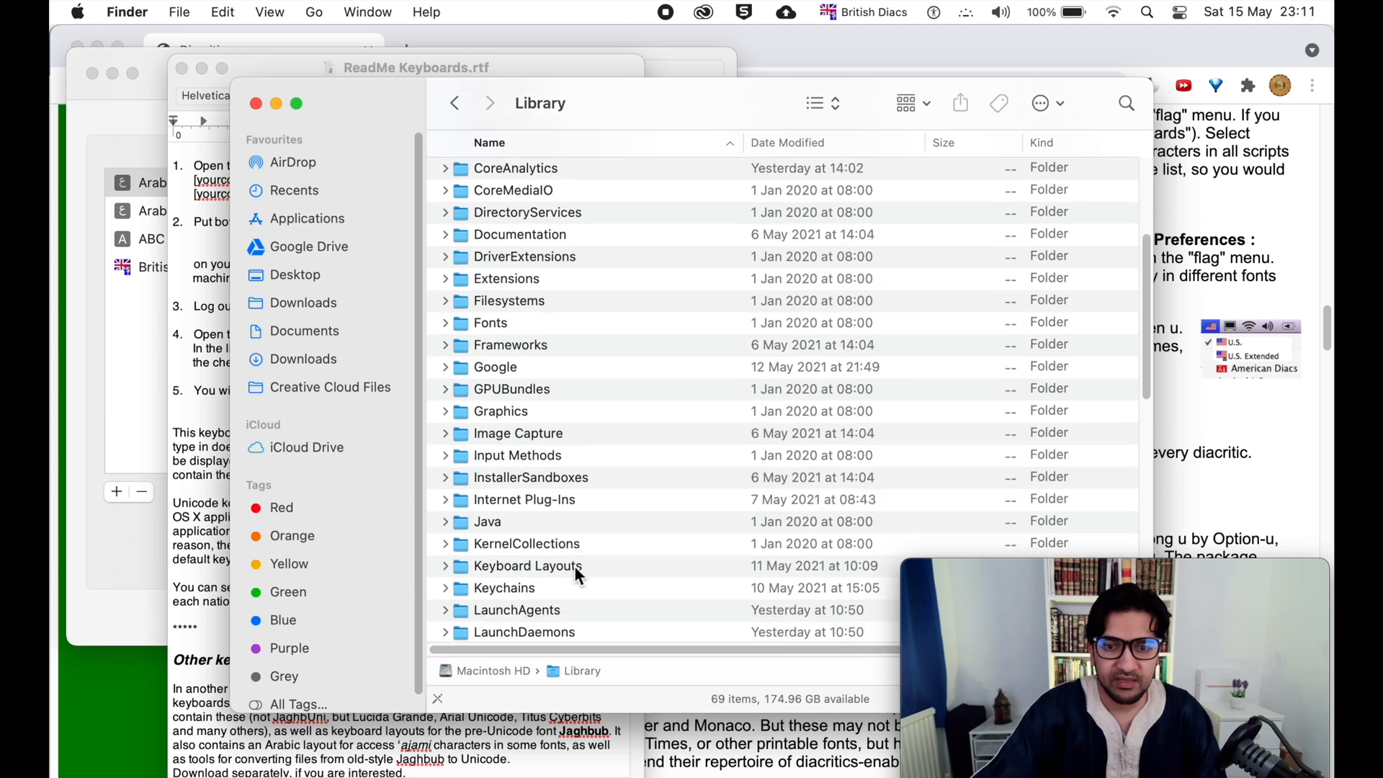
{"action": "scroll", "scroll_direction": "down", "scroll_amount": 3}
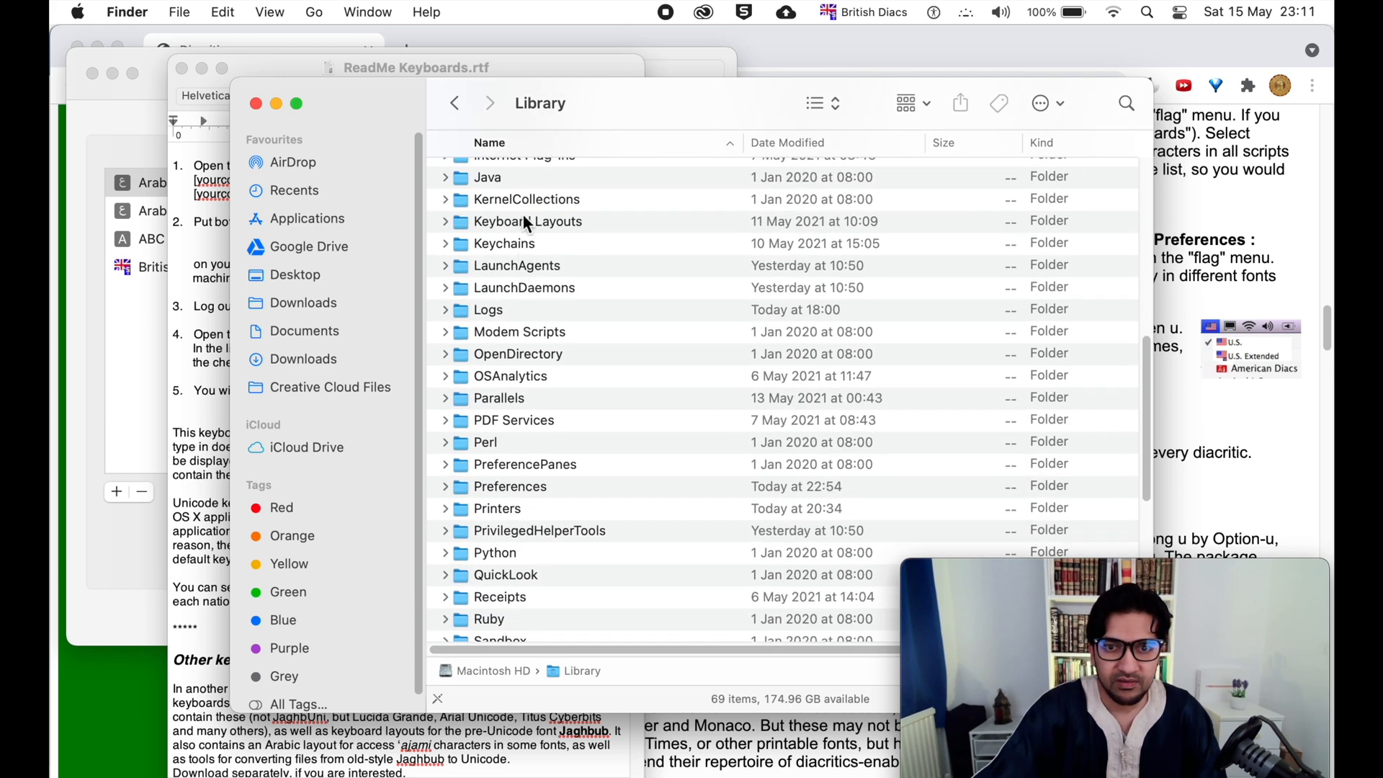
{"action": "double_click", "coordinate": [527, 221]}
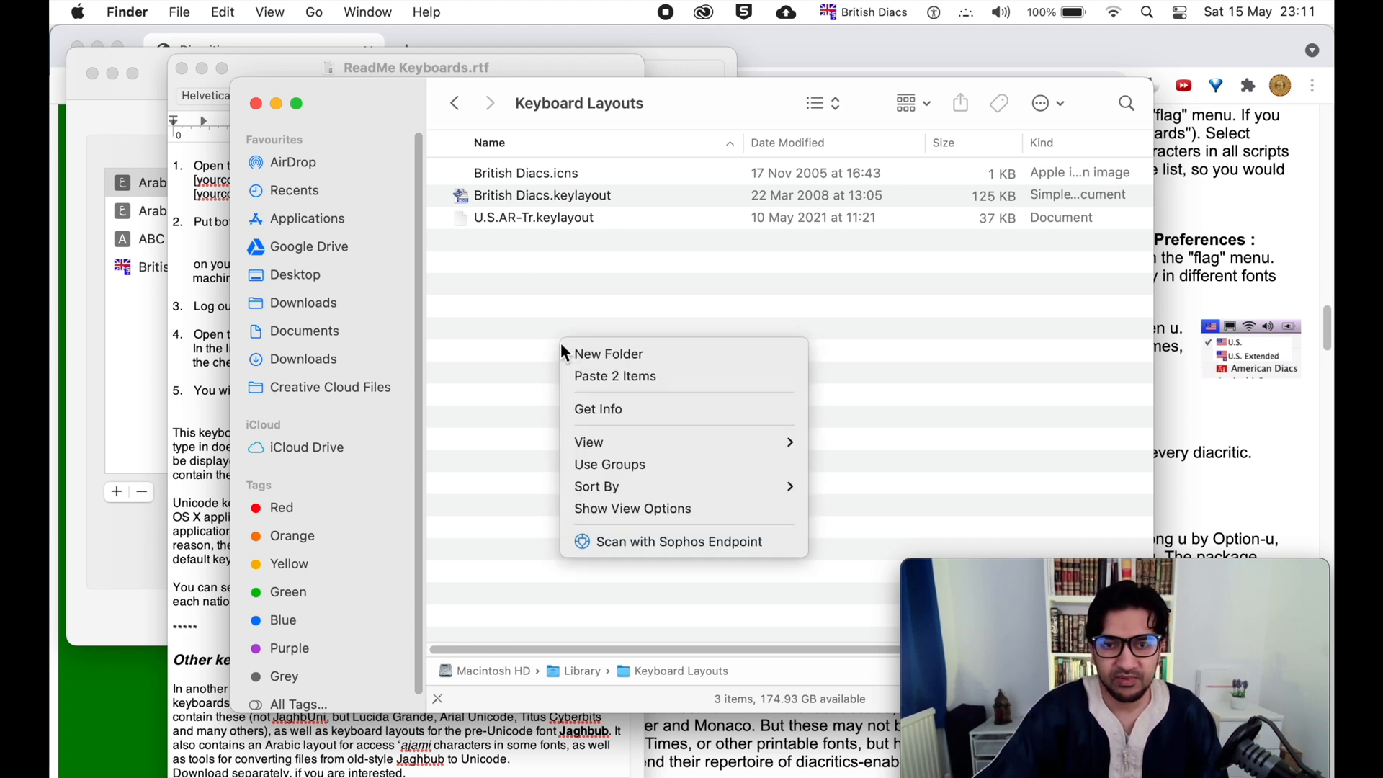
{"action": "mouse_move", "coordinate": [614, 376]}
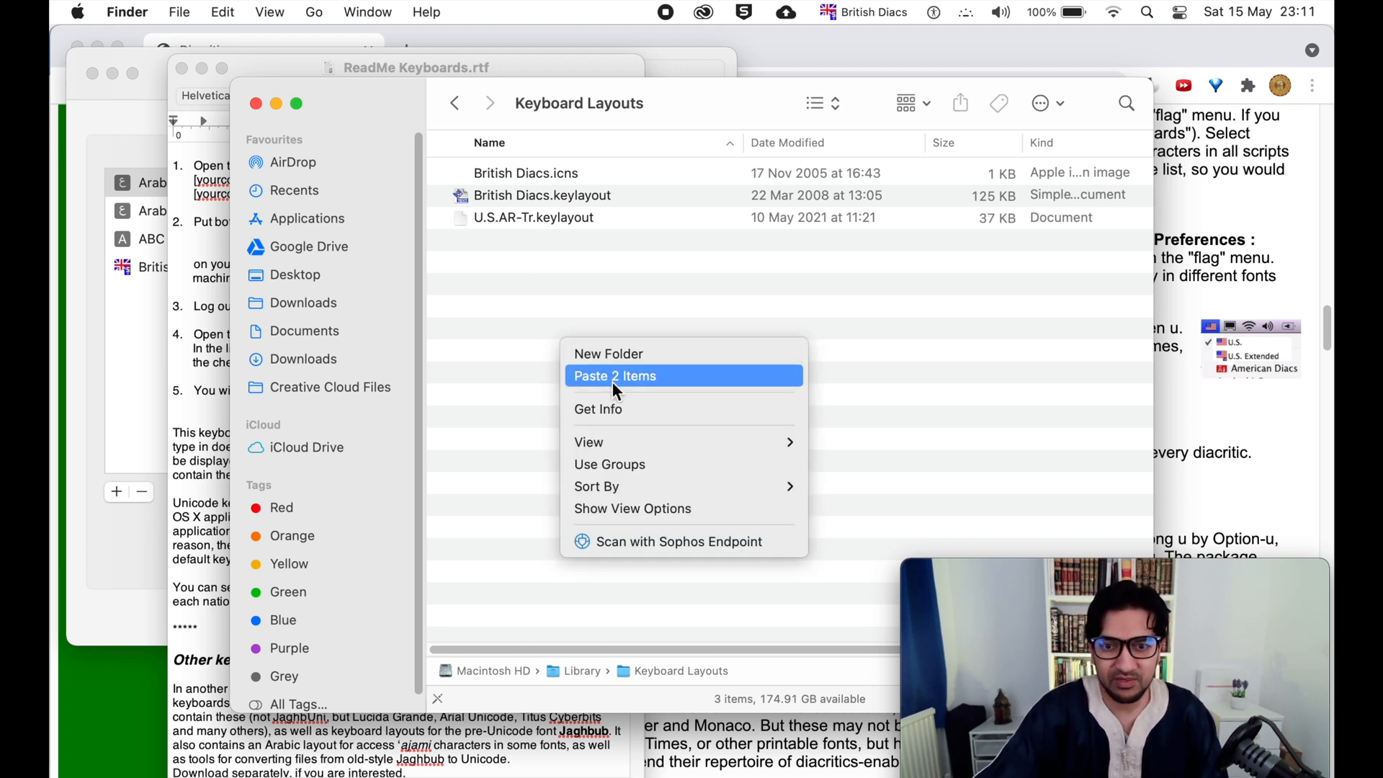
{"action": "left_click", "coordinate": [614, 376]}
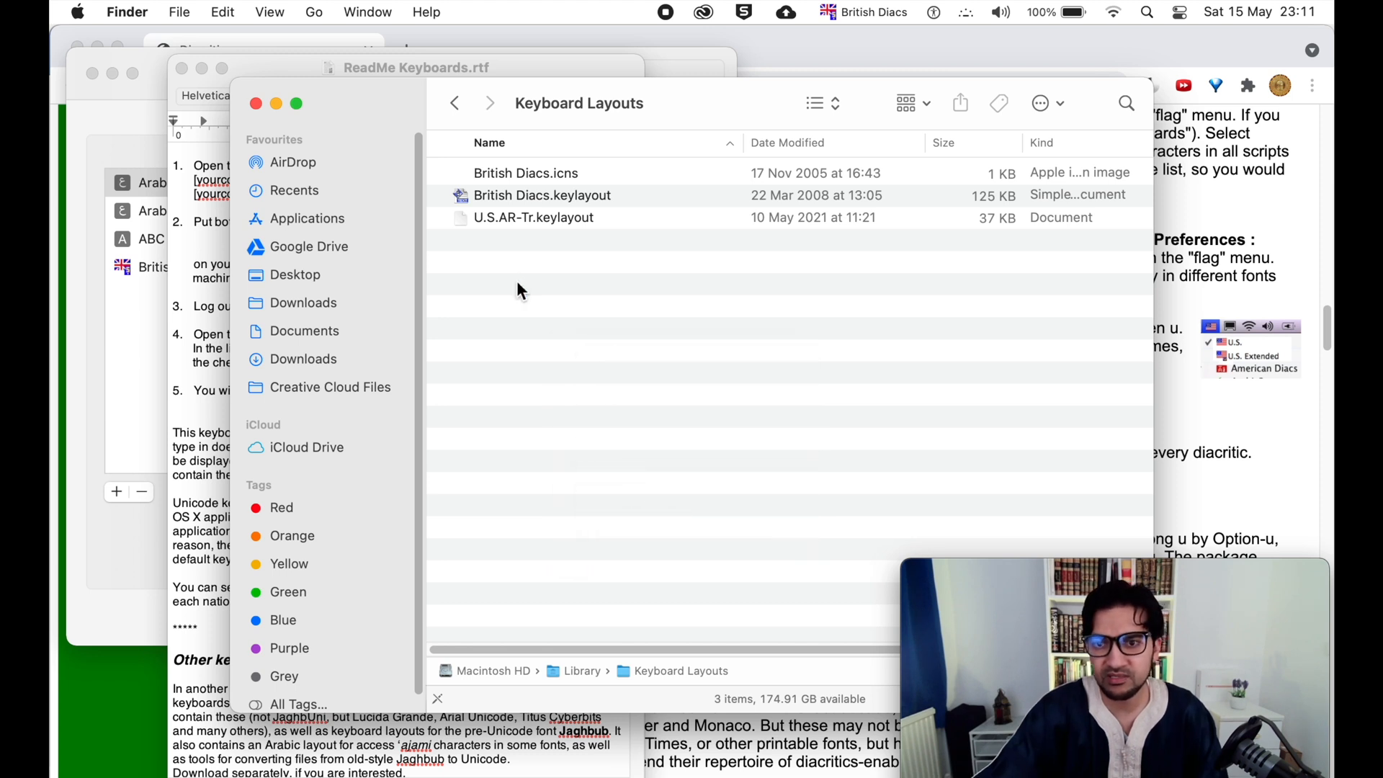
{"action": "mouse_move", "coordinate": [600, 185]}
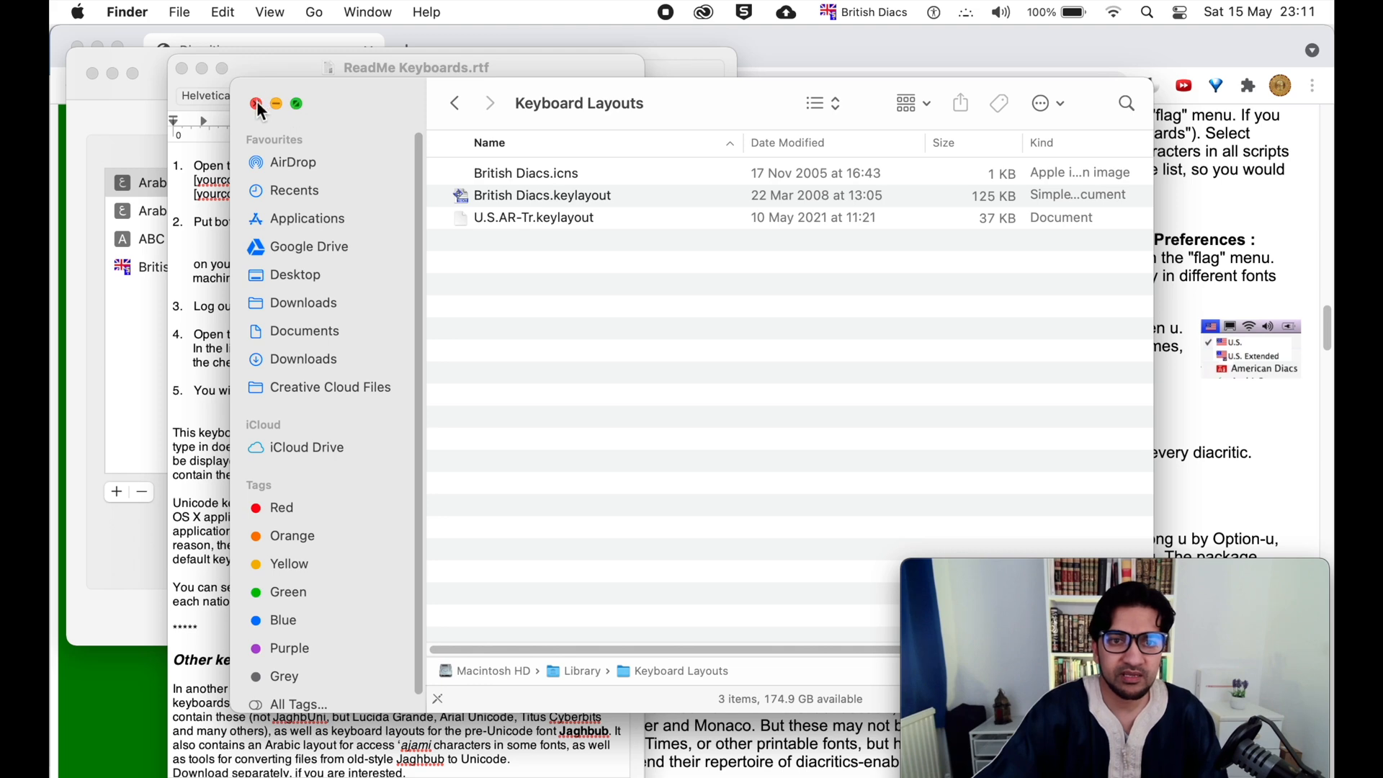
{"action": "mouse_move", "coordinate": [365, 174]}
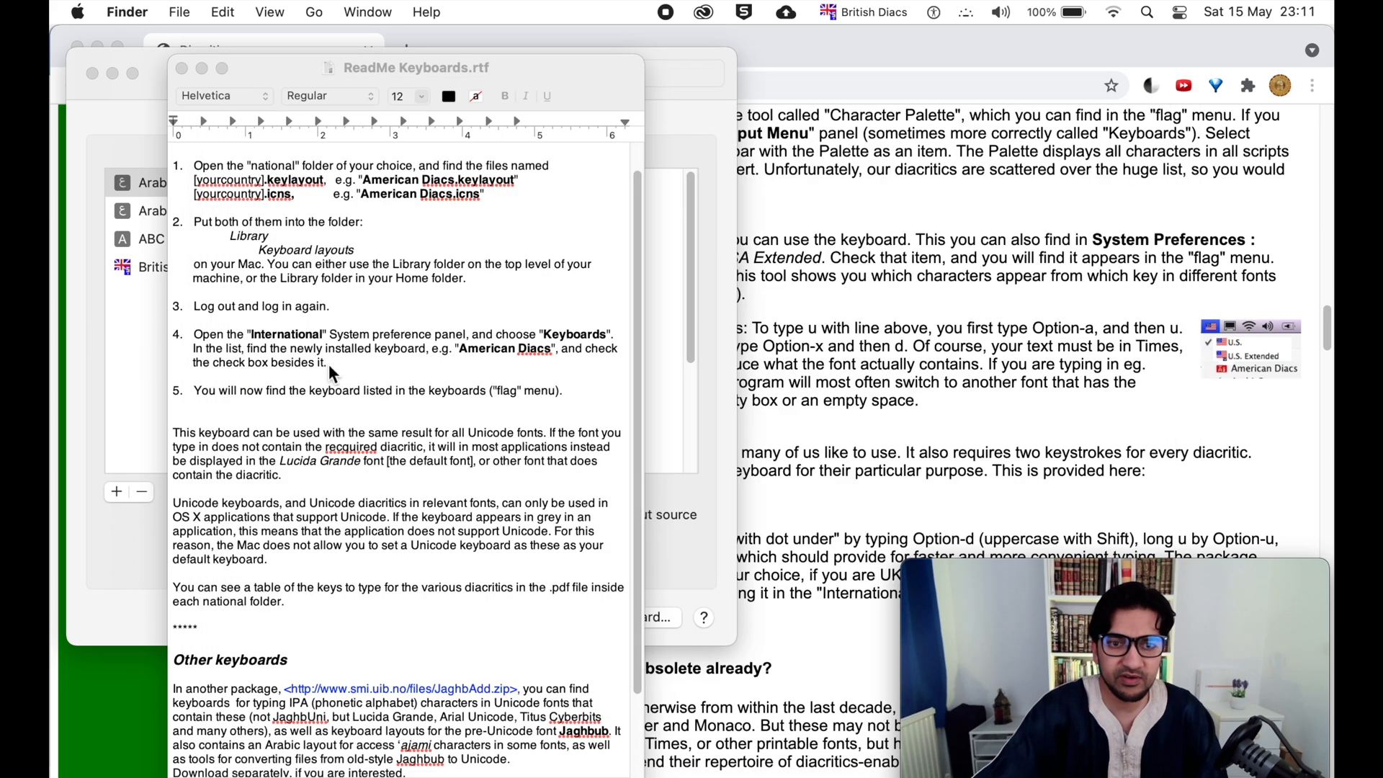
{"action": "mouse_move", "coordinate": [303, 286]}
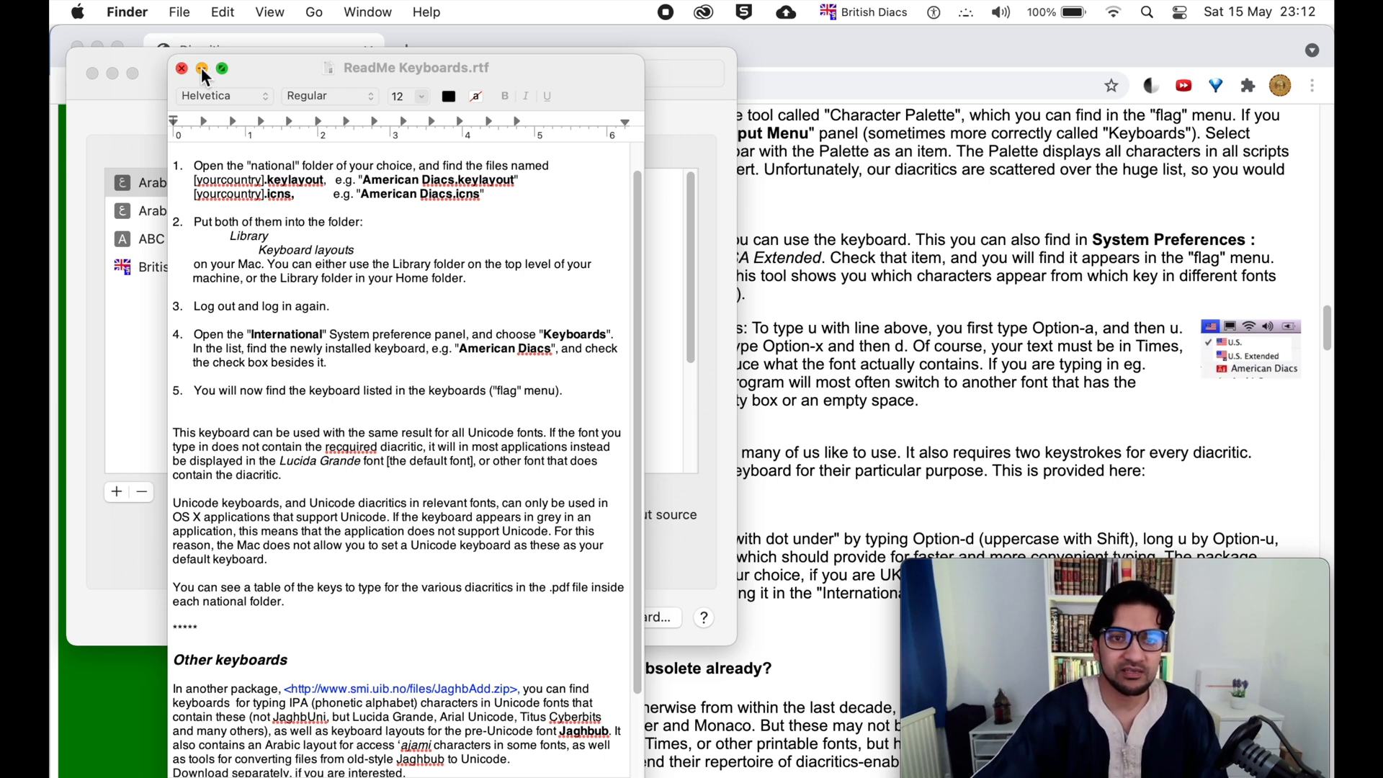
Browse the U.S.AR-Tr layout under Others in Keyboard Input Sources without adding it, then close settings
{"action": "left_click", "coordinate": [77, 12]}
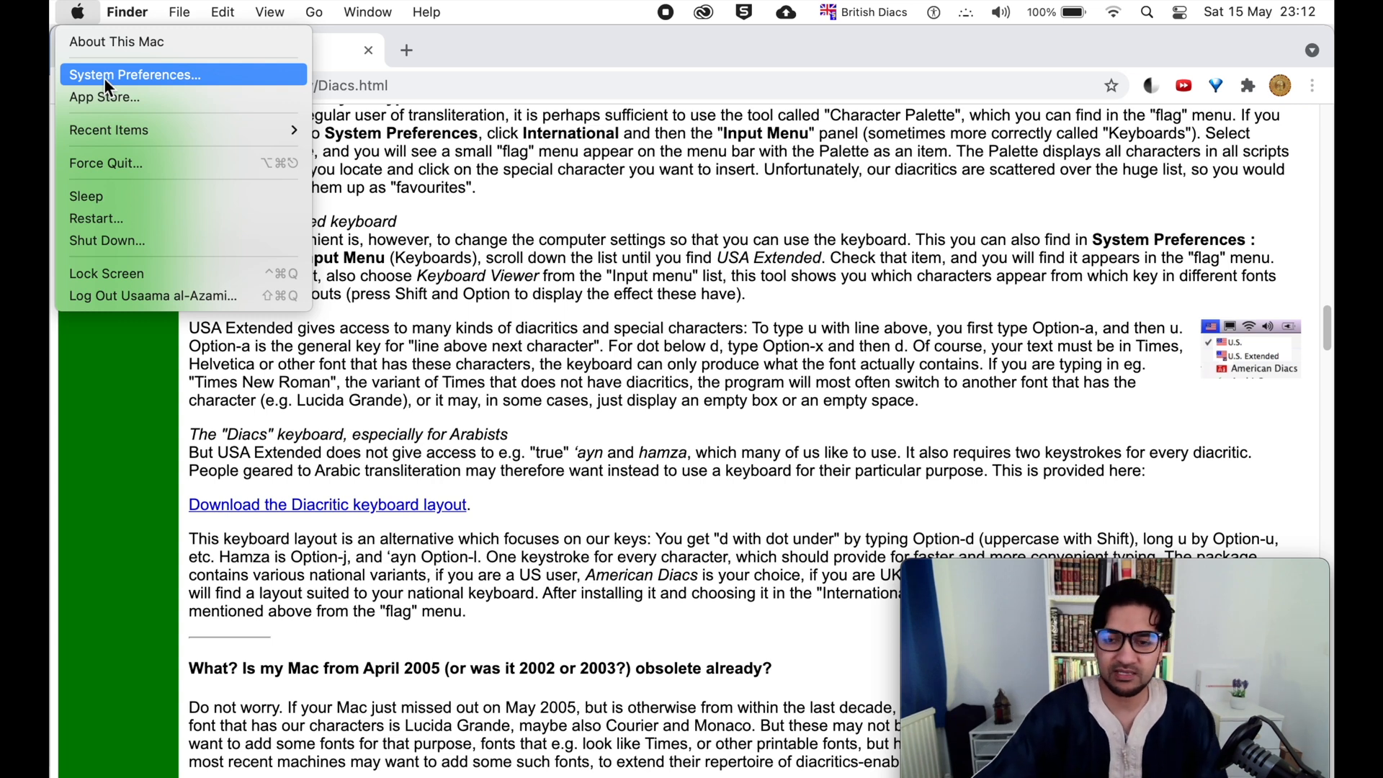
{"action": "left_click", "coordinate": [134, 74]}
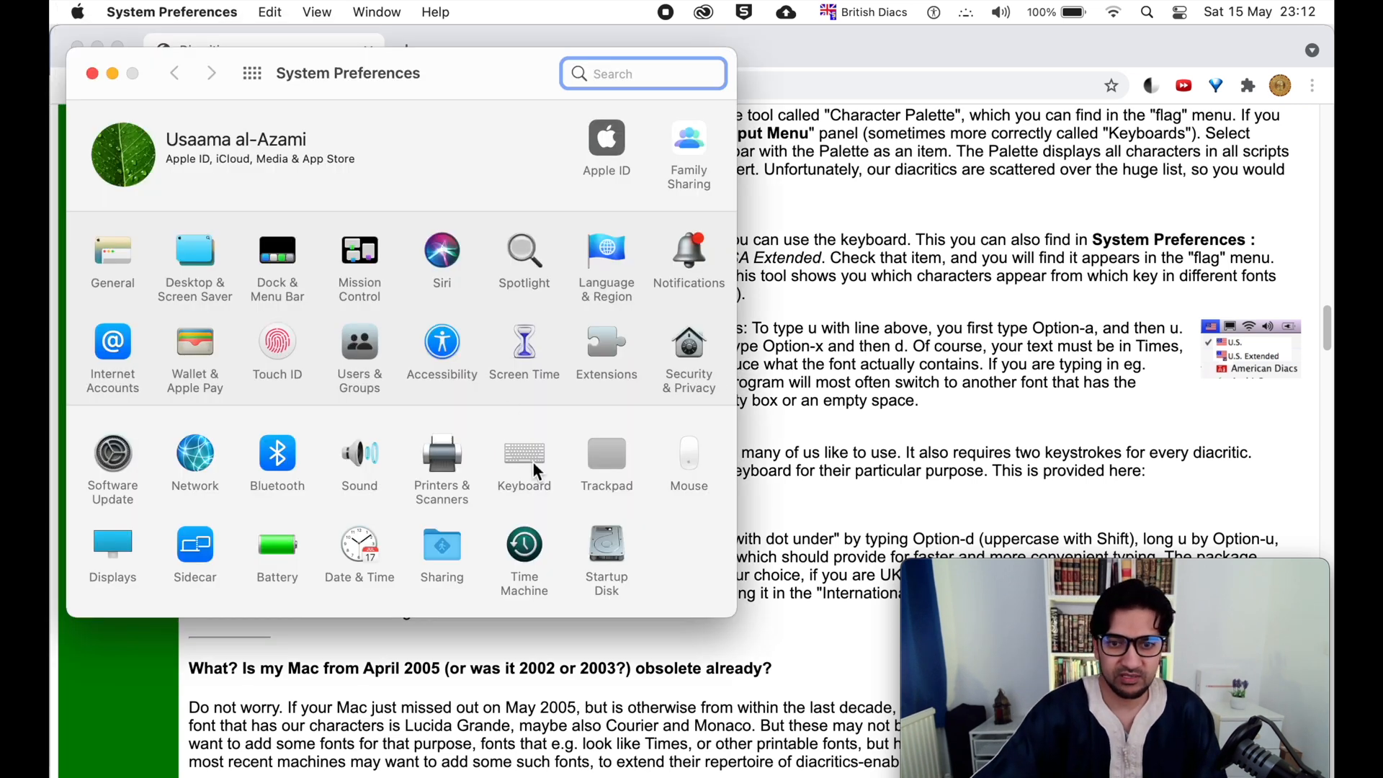
{"action": "left_click", "coordinate": [524, 453]}
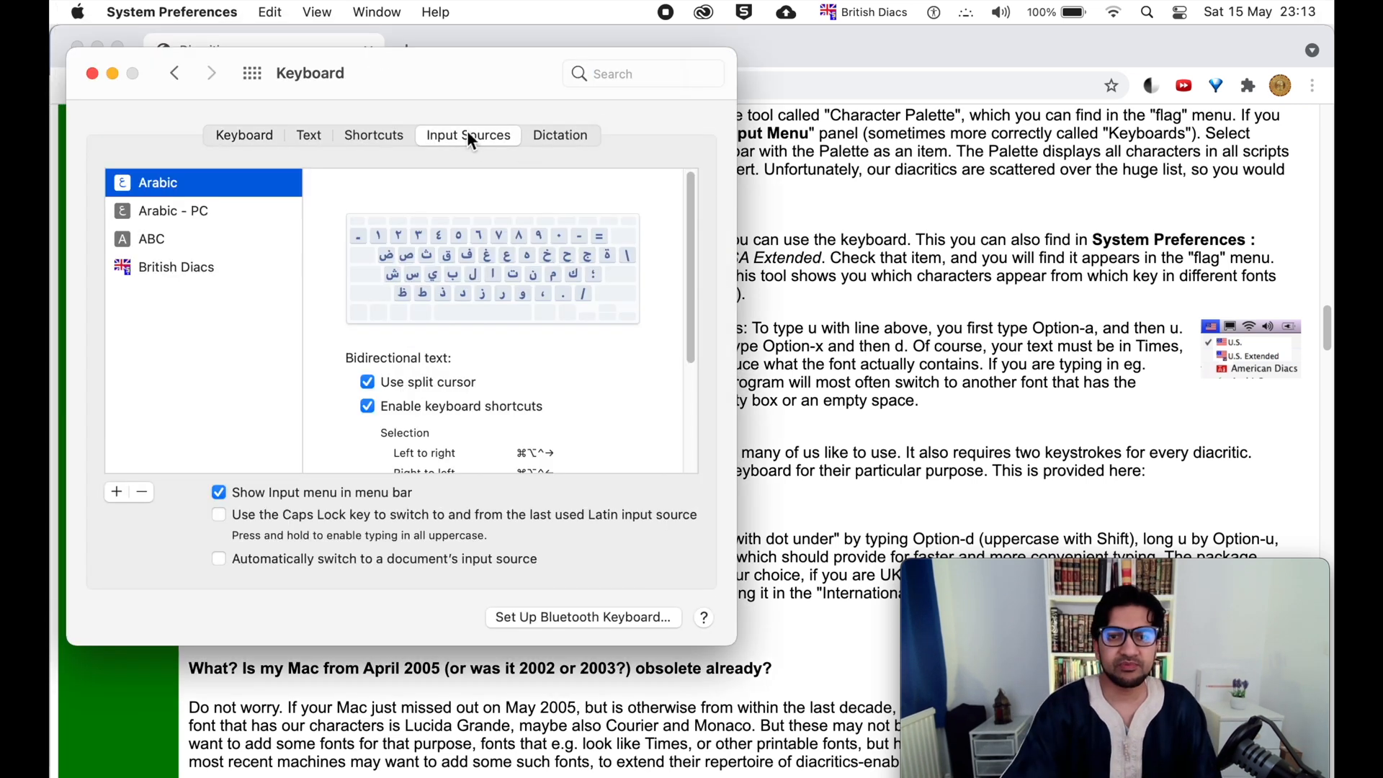
{"action": "mouse_move", "coordinate": [115, 491]}
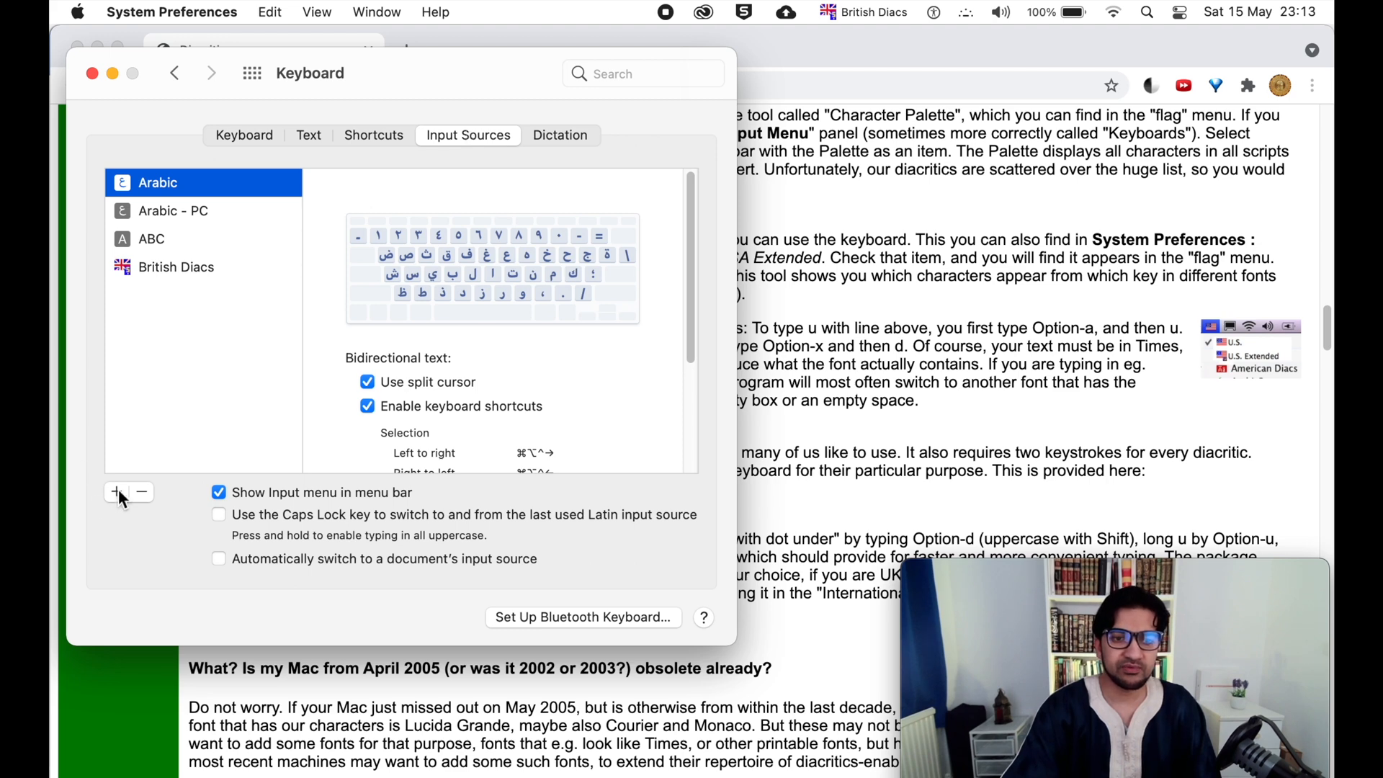
{"action": "left_click", "coordinate": [114, 492]}
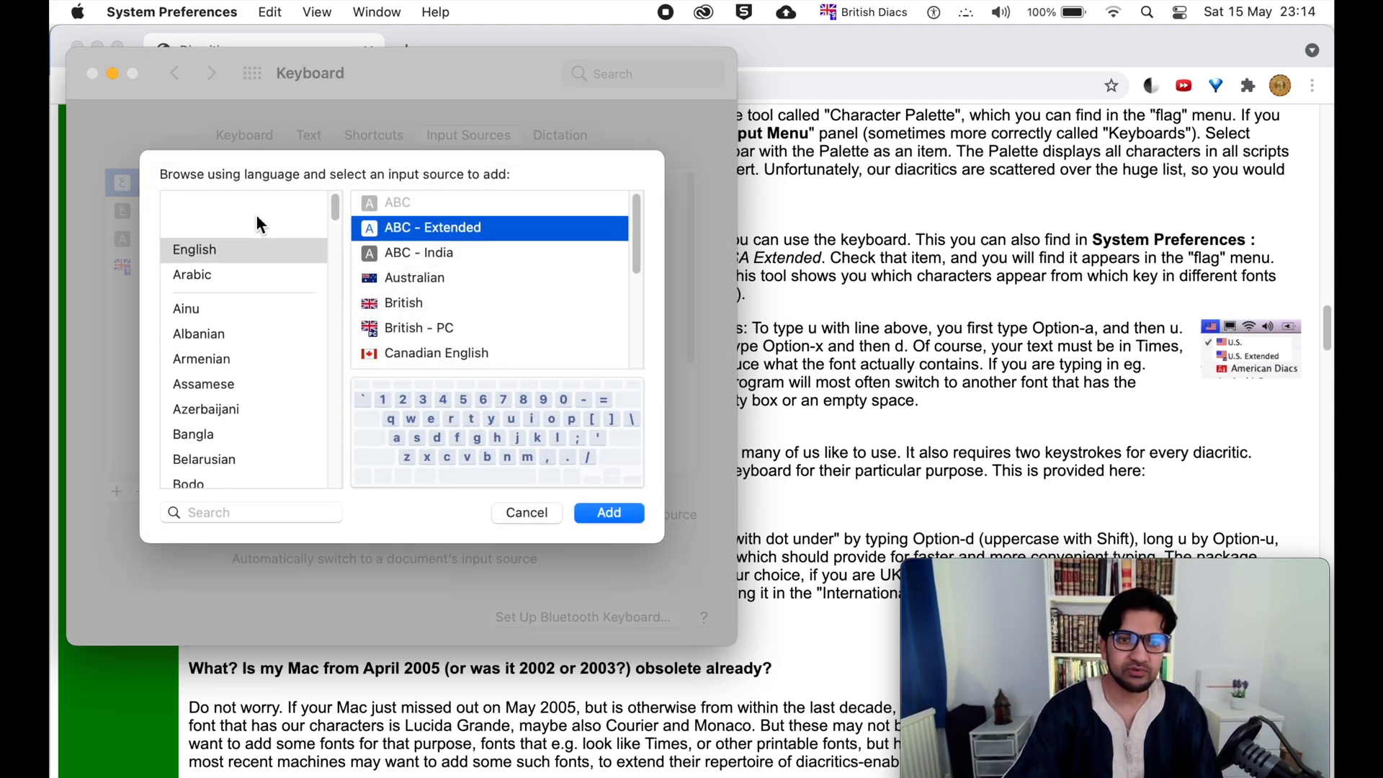
{"action": "left_click", "coordinate": [192, 475]}
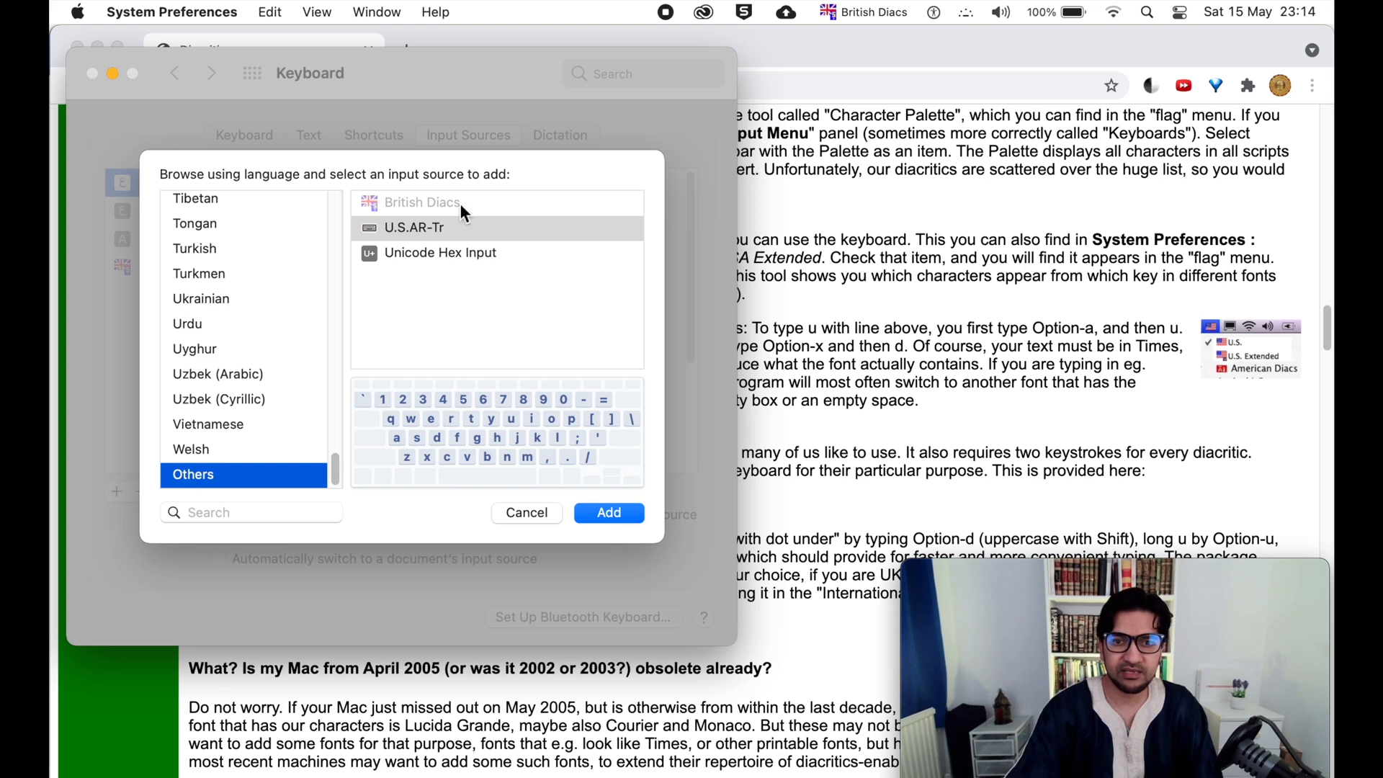
{"action": "left_click", "coordinate": [413, 228]}
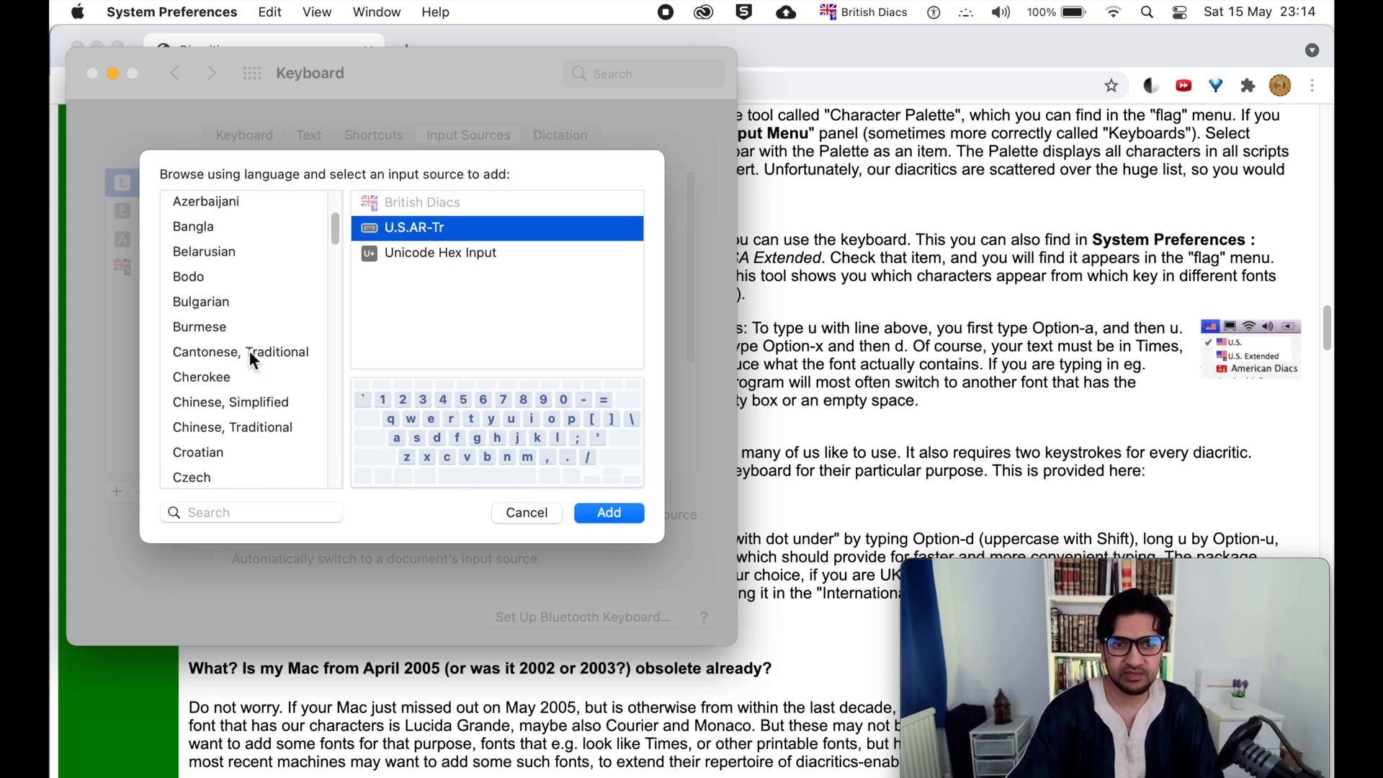
{"action": "scroll", "scroll_direction": "down", "scroll_amount": 3}
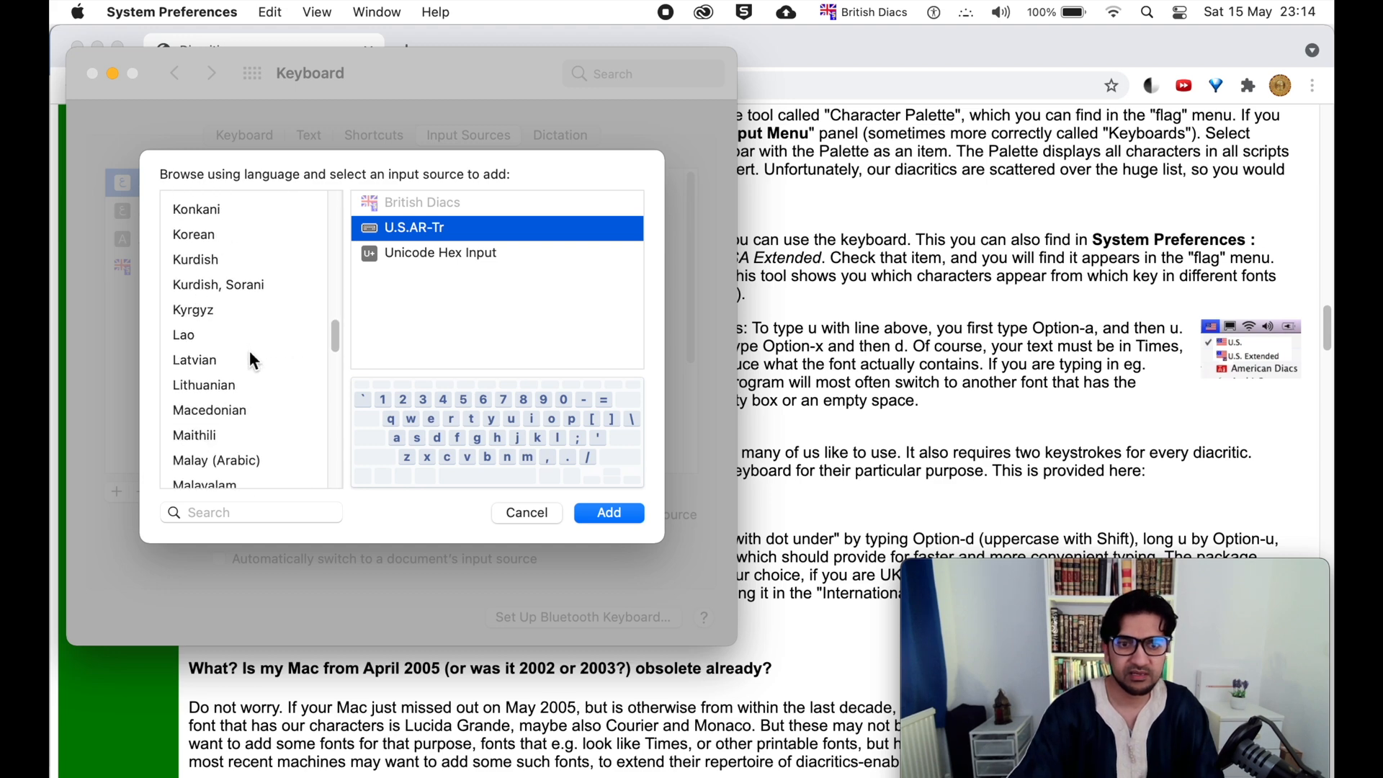
{"action": "scroll", "scroll_direction": "down", "scroll_amount": 3}
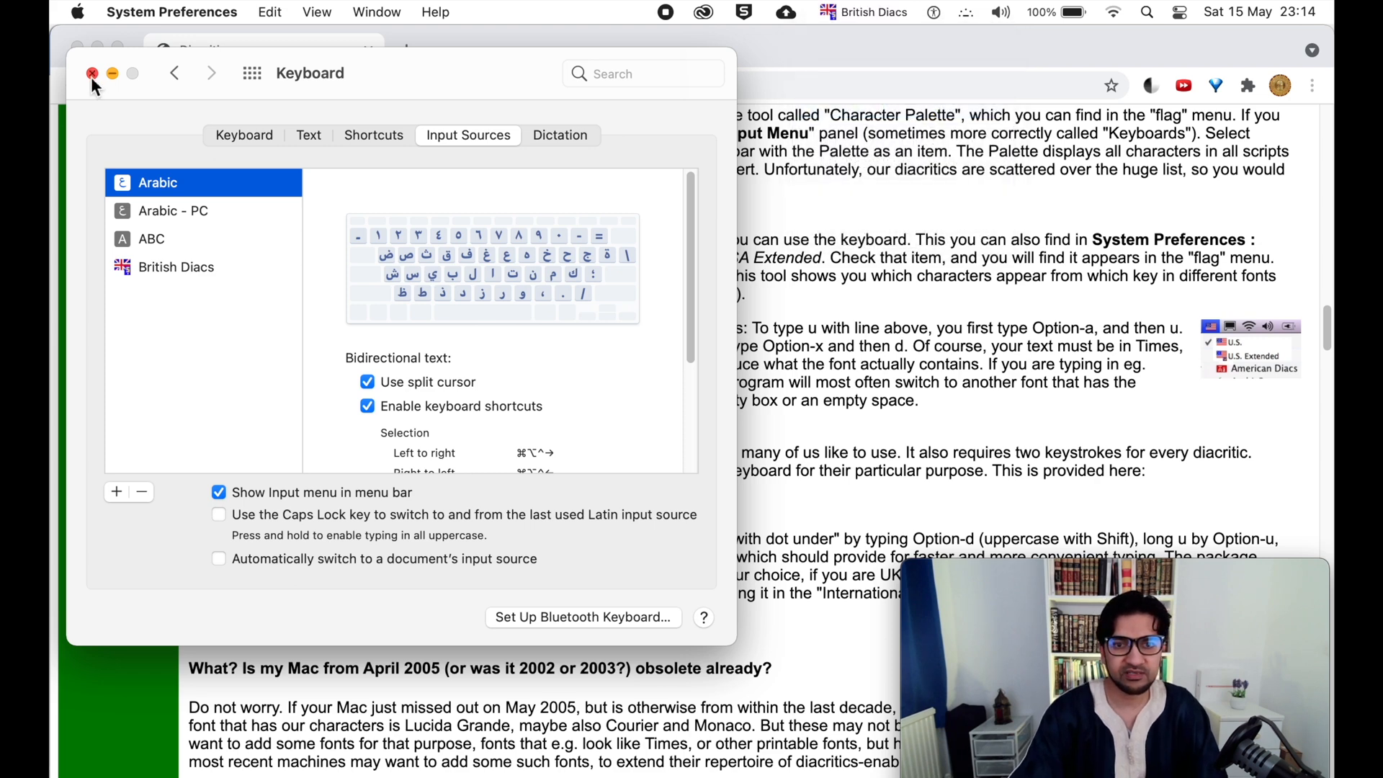
{"action": "left_click", "coordinate": [91, 74]}
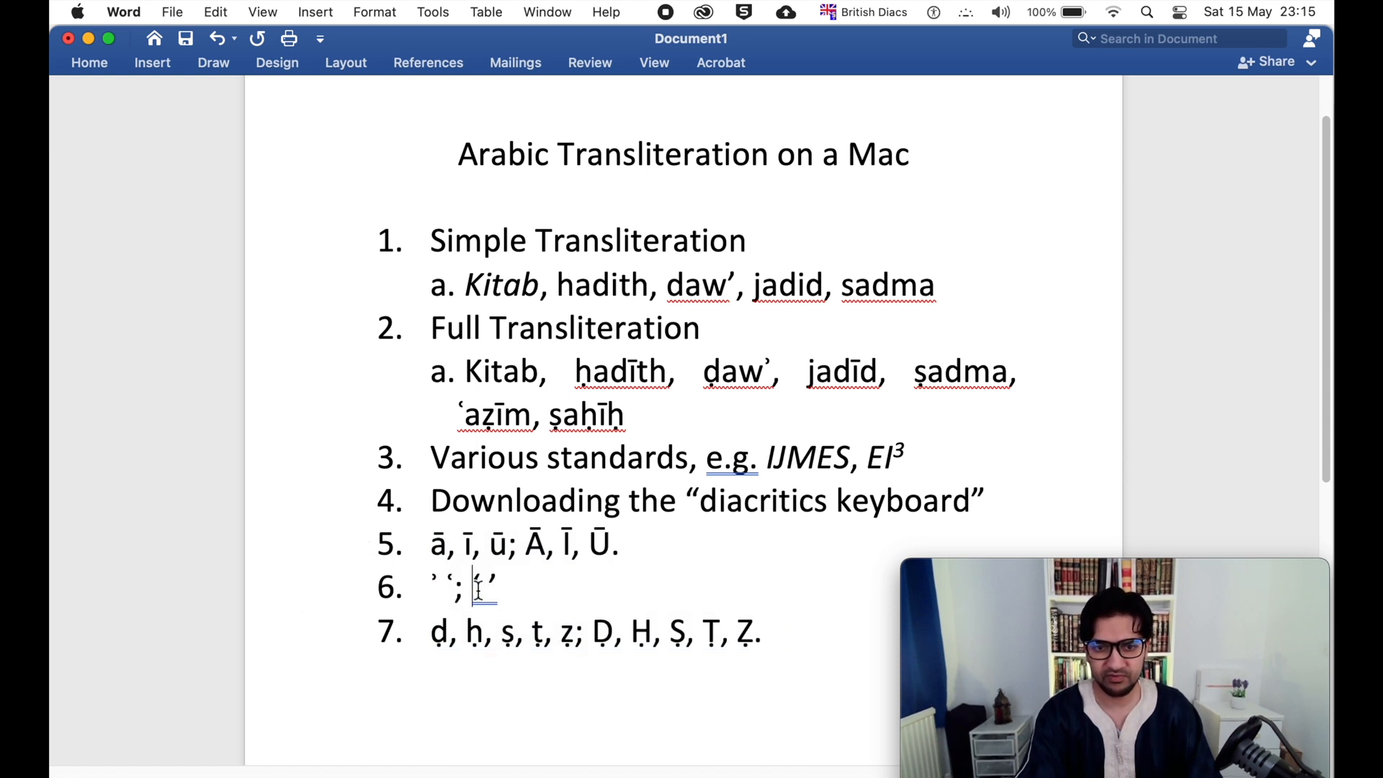
Trim item 6 to just ʾ ʿ and start an empty item 8 after item 7
{"action": "type", "text": "‘’"}
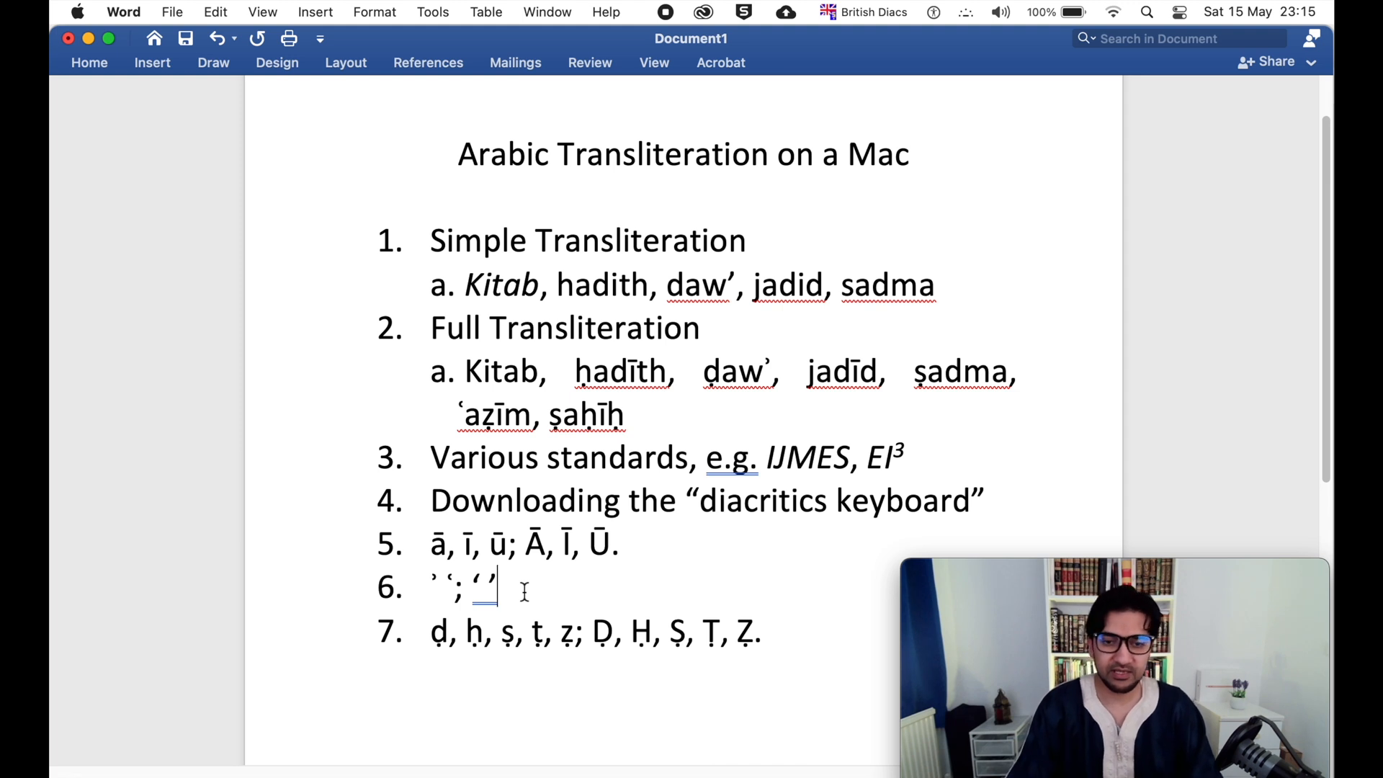
{"action": "key", "text": "backspace"}
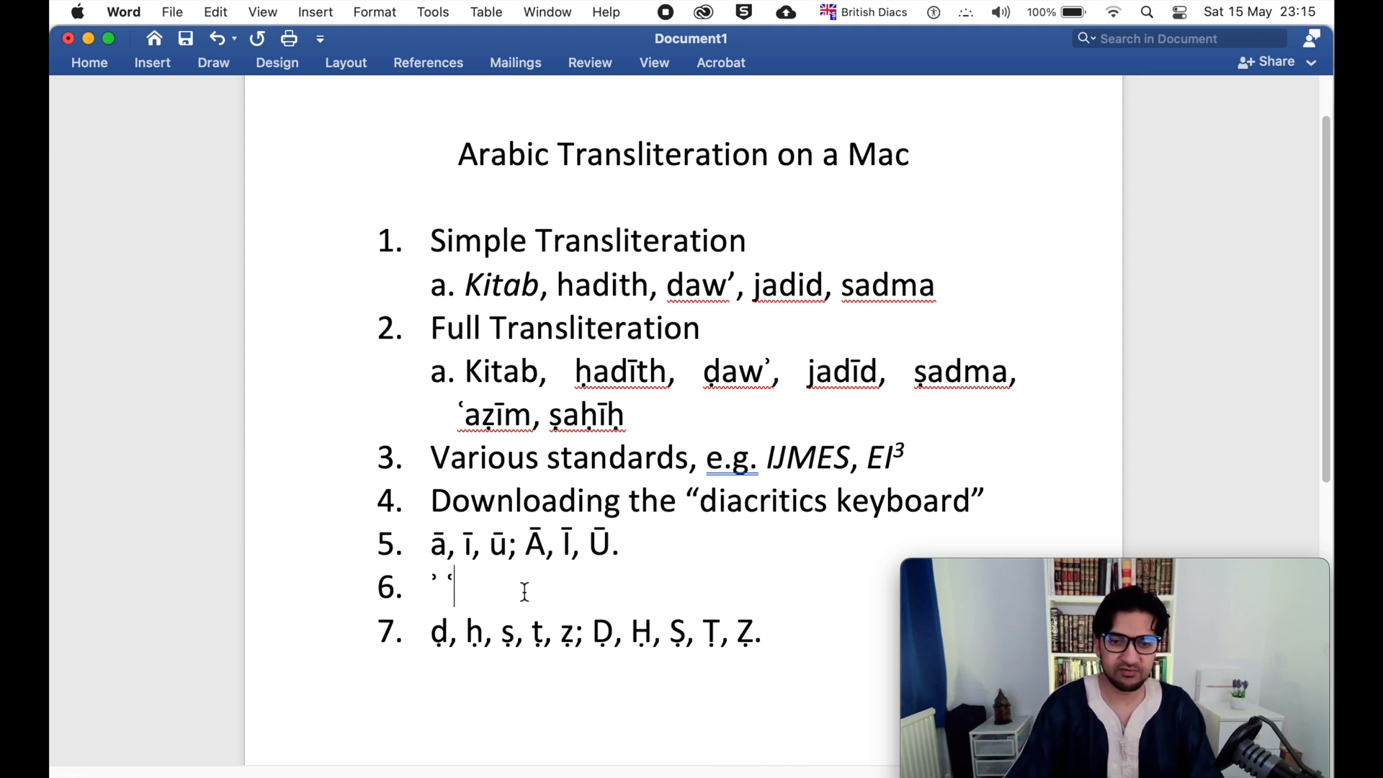
{"action": "mouse_move", "coordinate": [333, 555]}
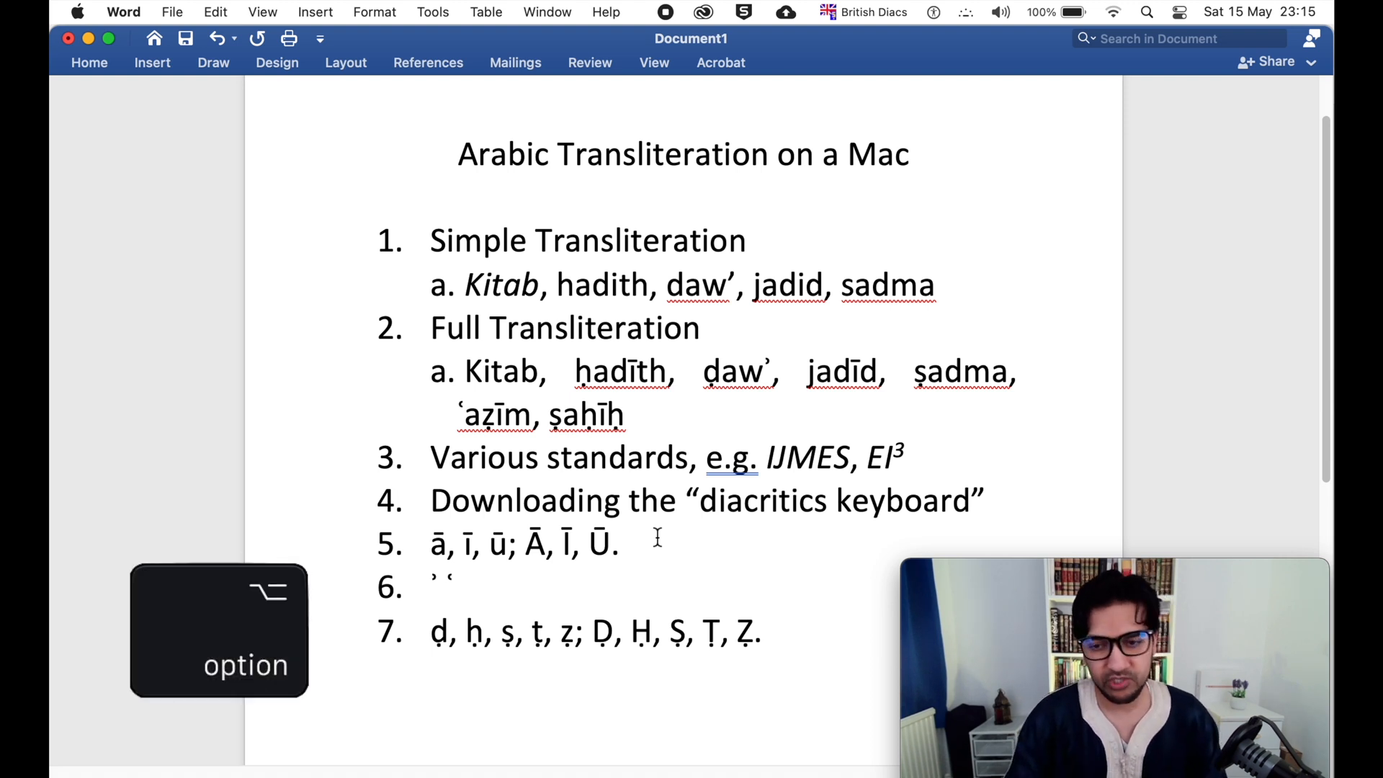
{"action": "left_click", "coordinate": [629, 542]}
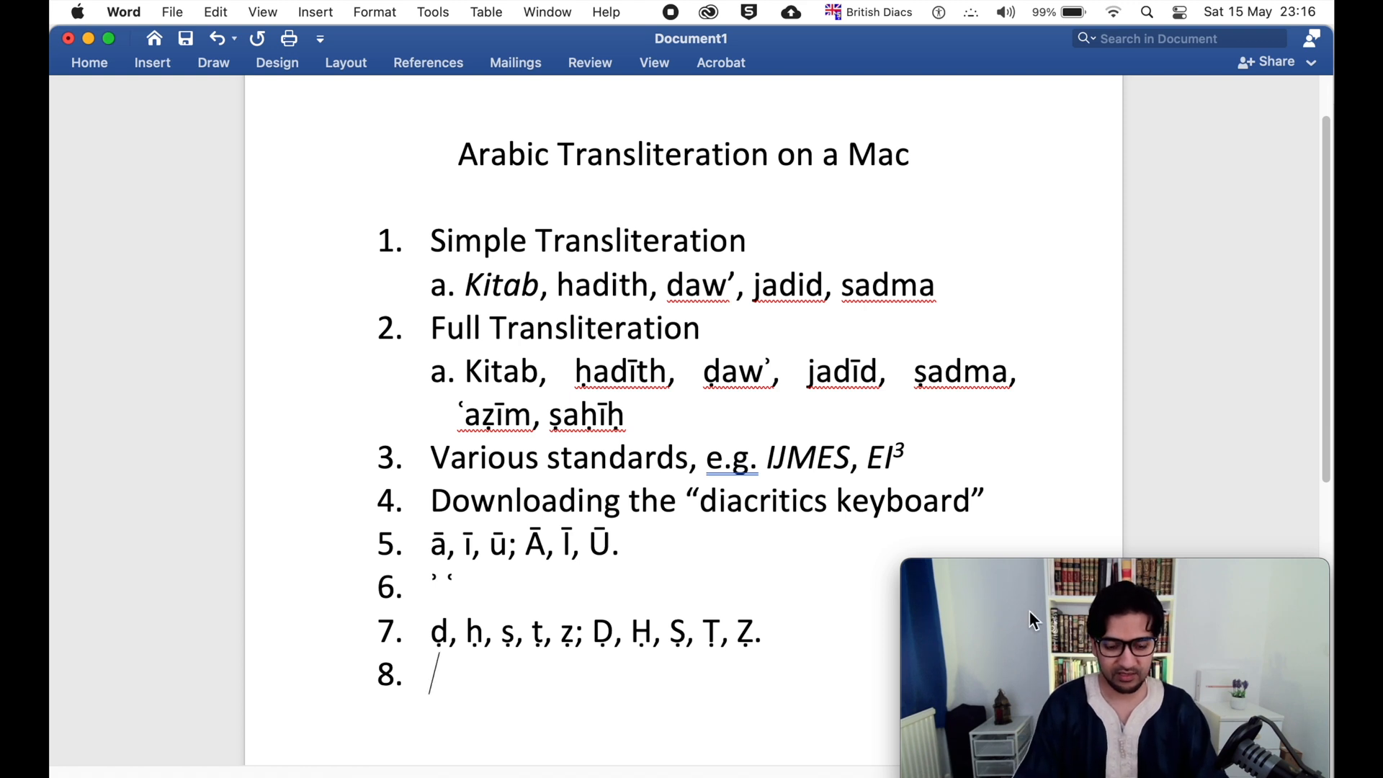
Type the italic title Ṣaḥīḥ al-Bukhārī with full diacritics into item 8
{"action": "type", "text": "Ṣaḥīḥ al-B"}
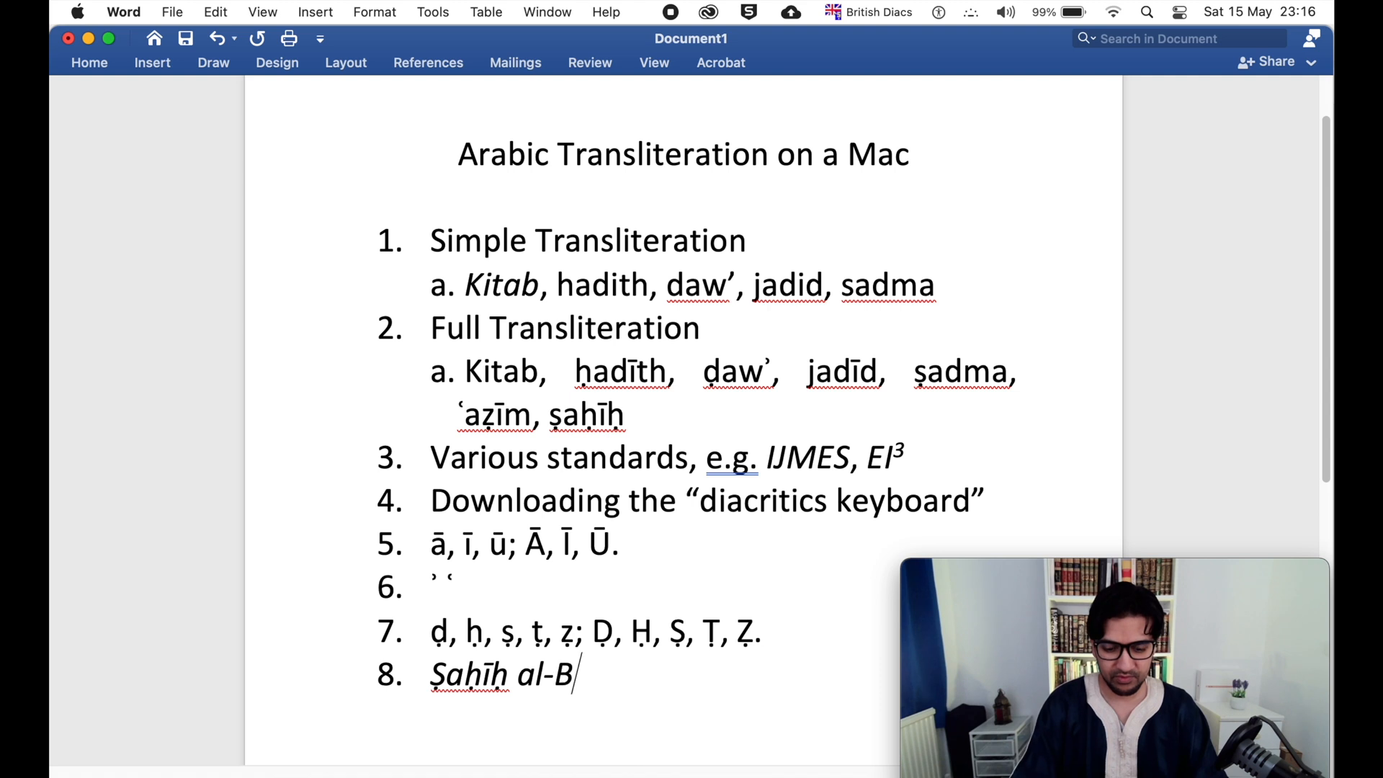
{"action": "type", "text": "ukhārī"}
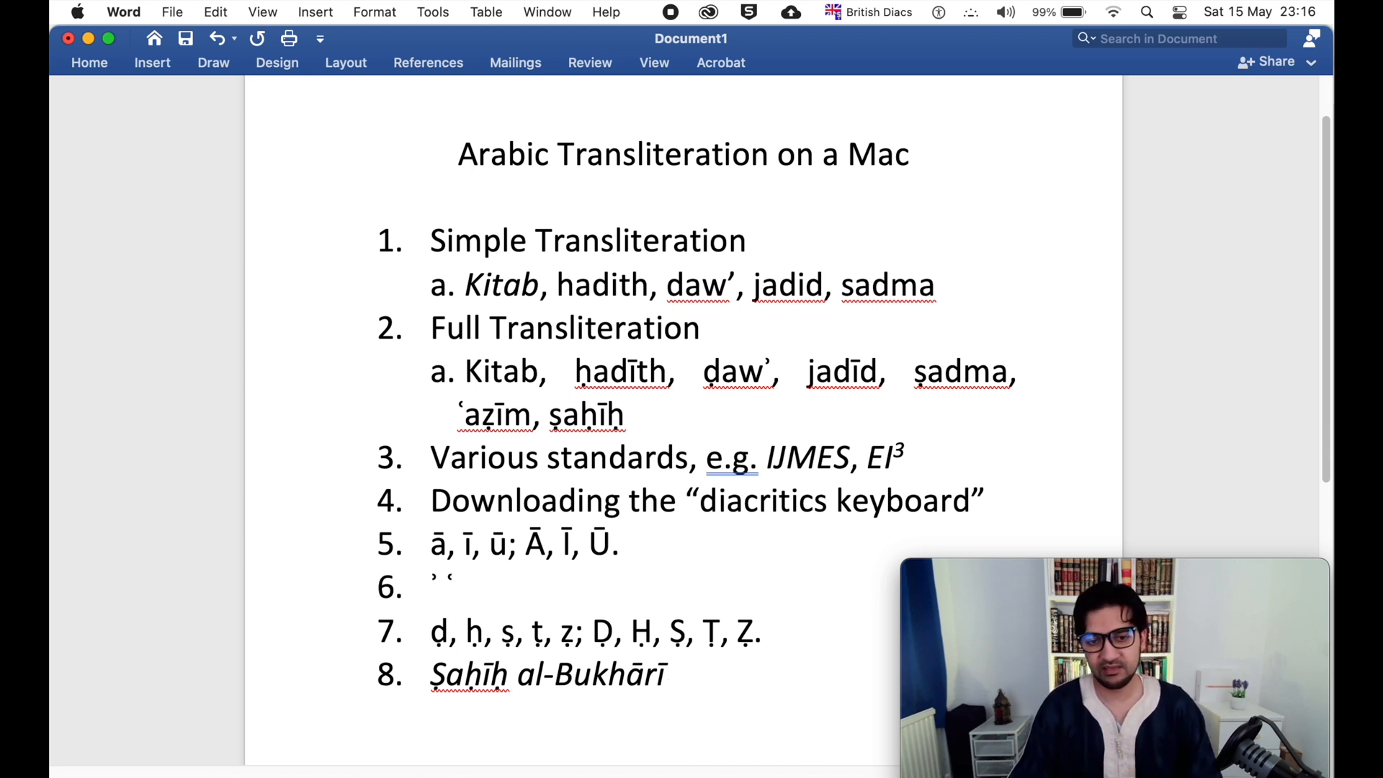
{"action": "left_click", "coordinate": [668, 675]}
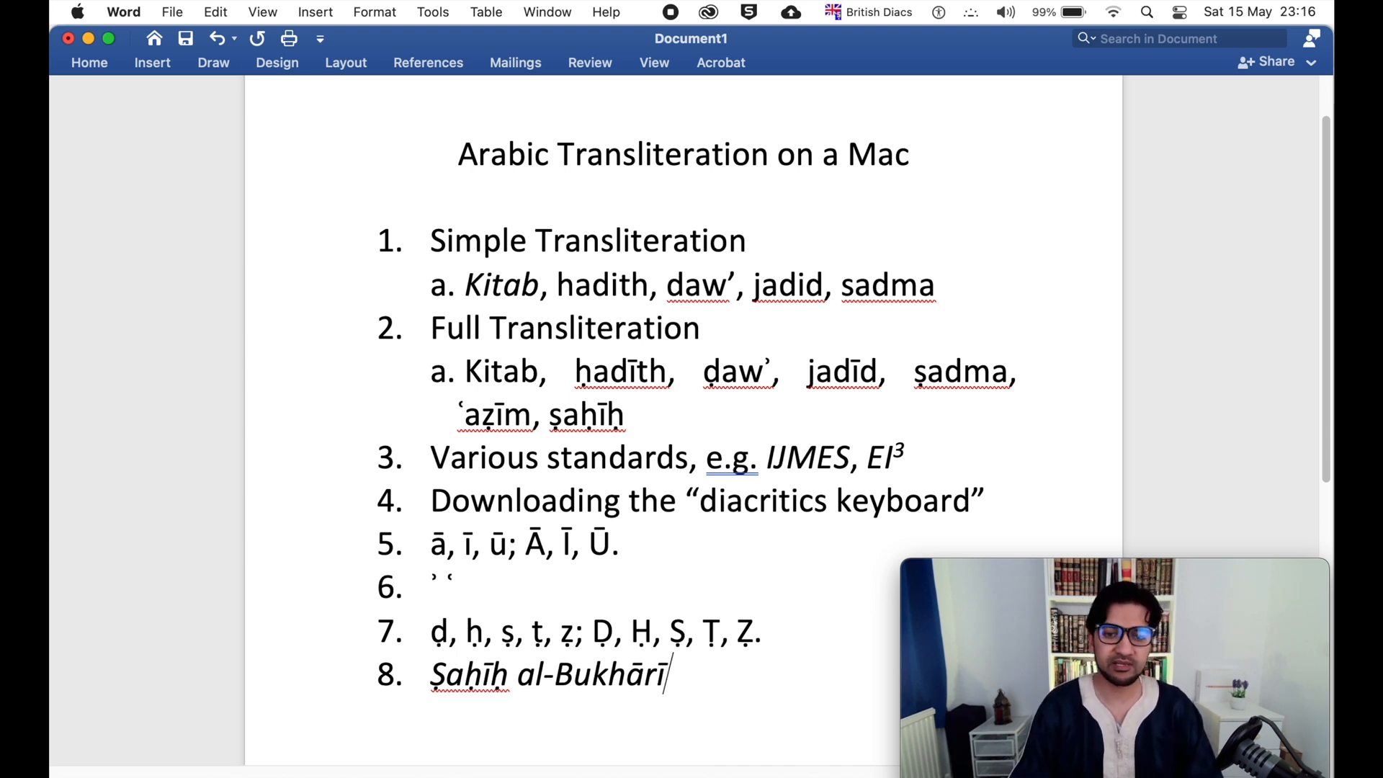